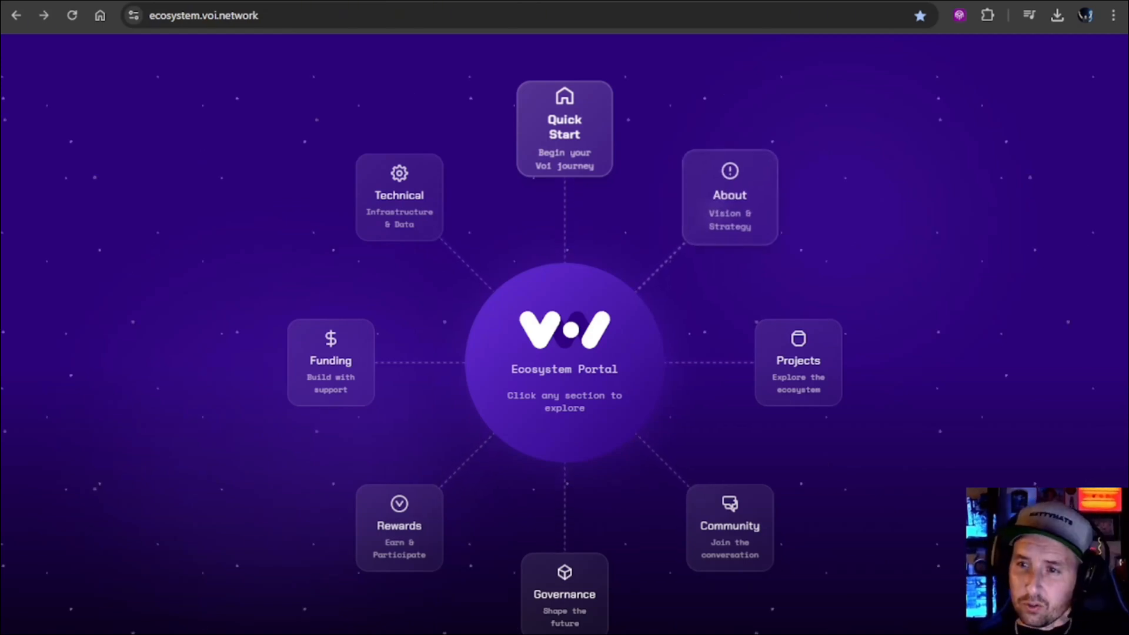
- Read the About section's Vision page on mission and goals
click(729, 197)
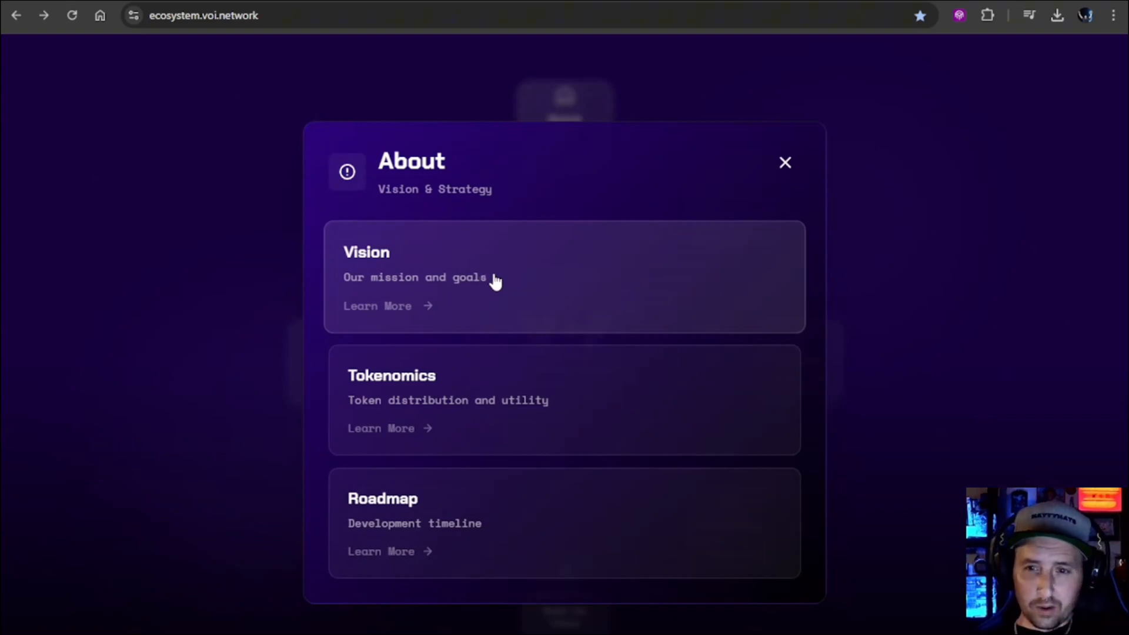
click(389, 305)
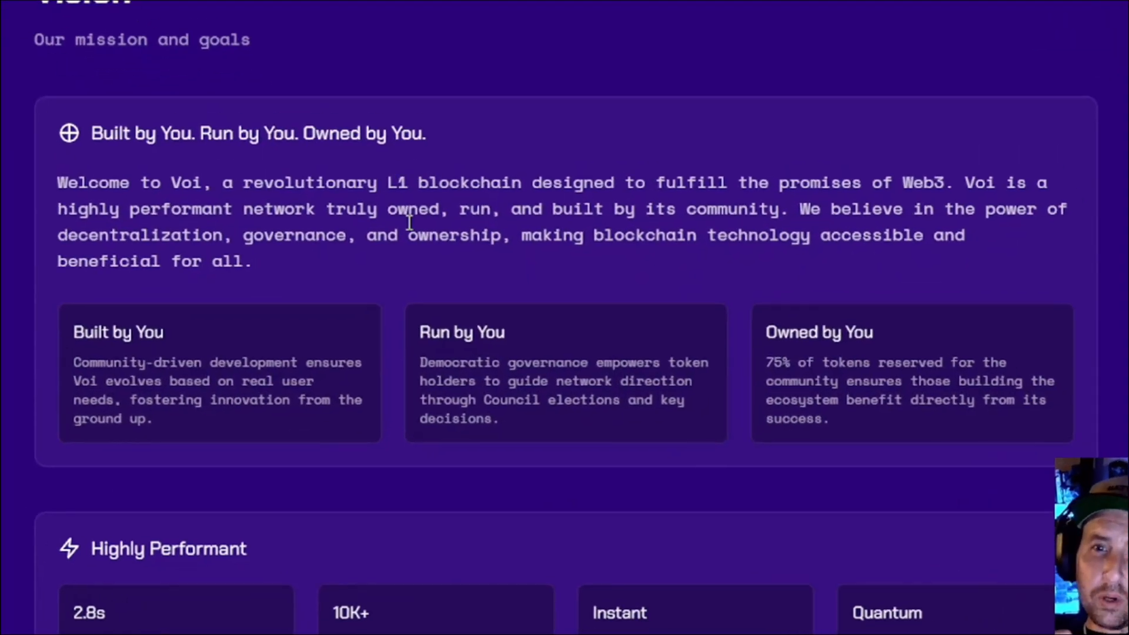
scroll(down, 3)
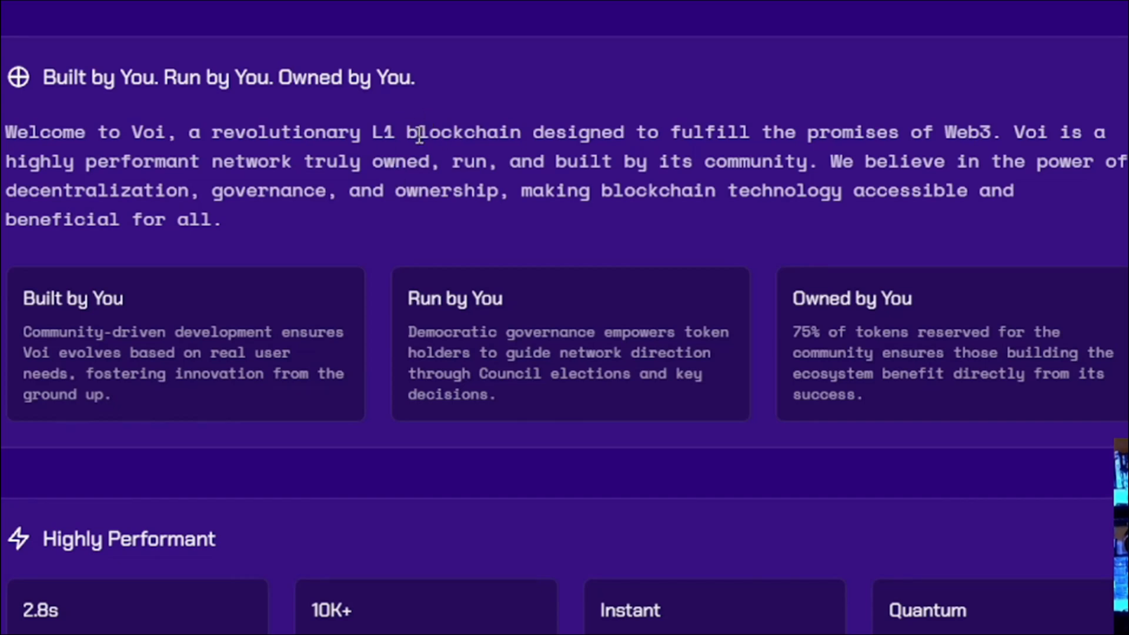
mouse_move(333, 230)
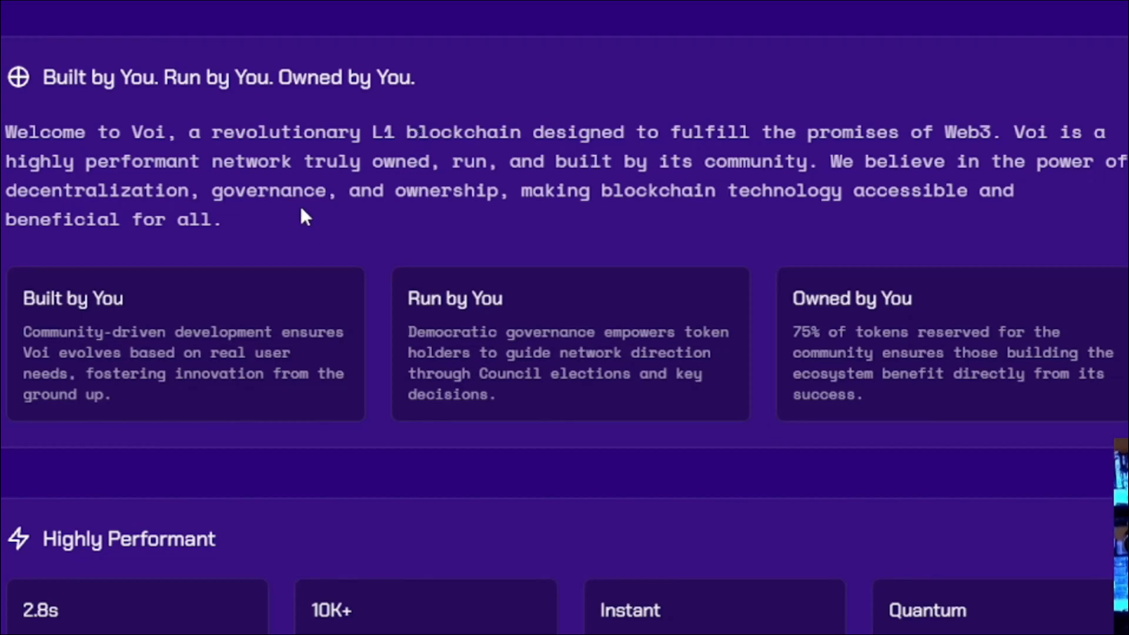
mouse_move(1016, 234)
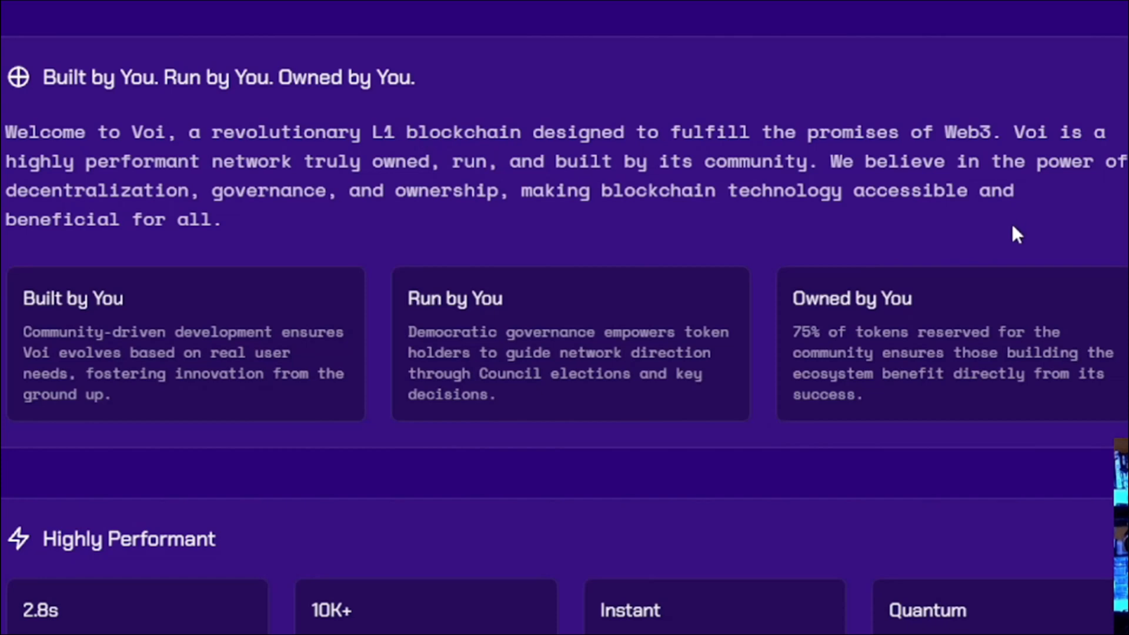
mouse_move(171, 257)
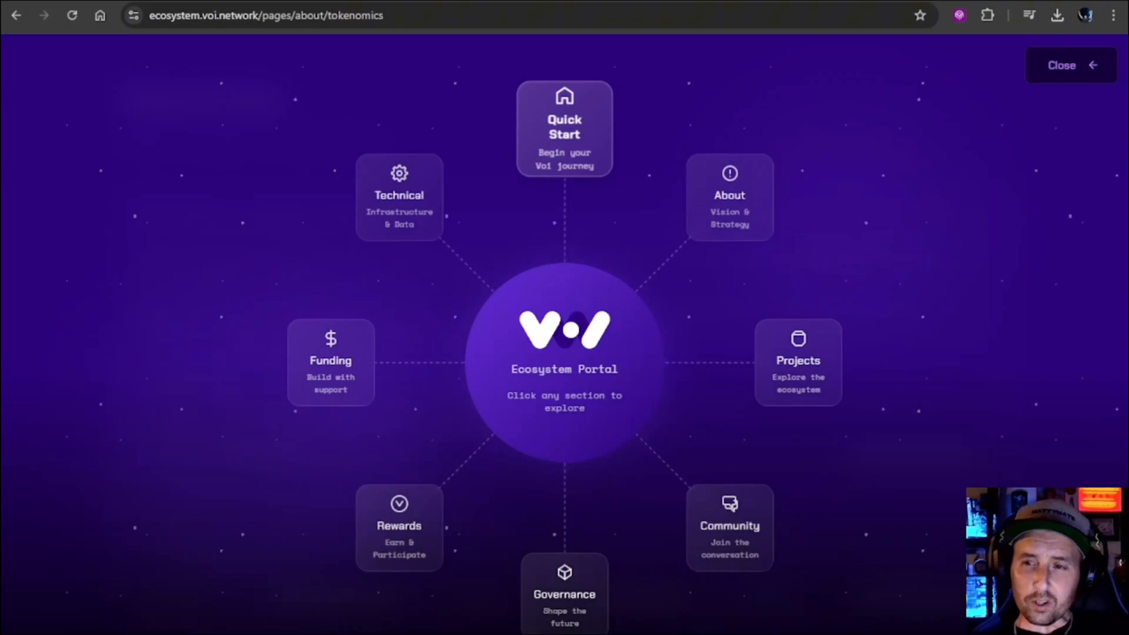
- Read through the Tokenomics page from top to bottom
click(729, 197)
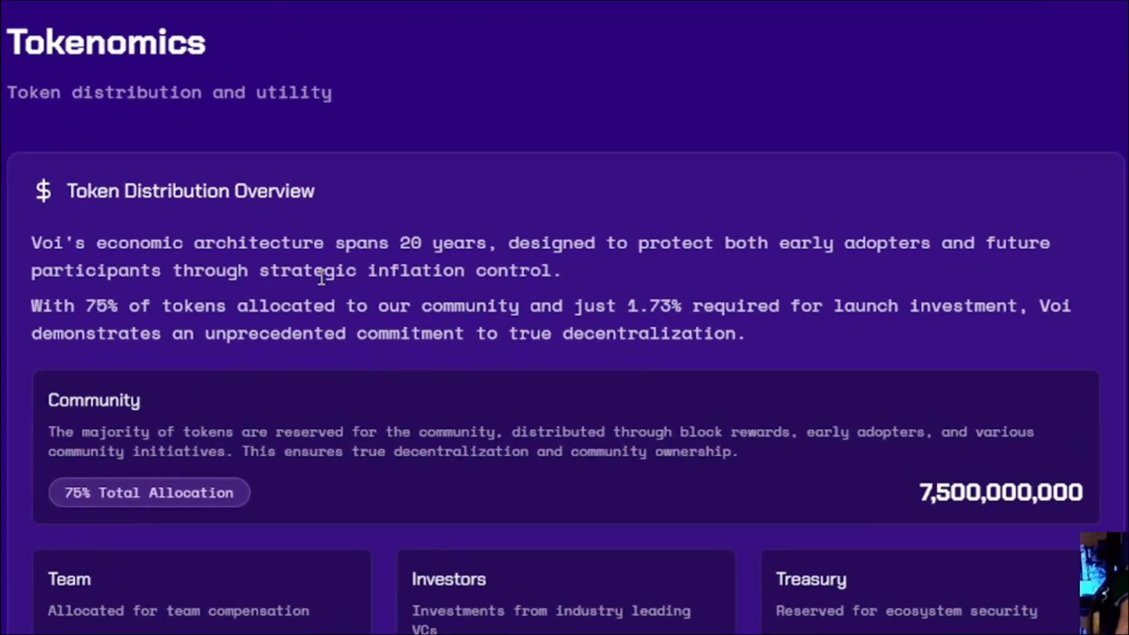
scroll(down, 3)
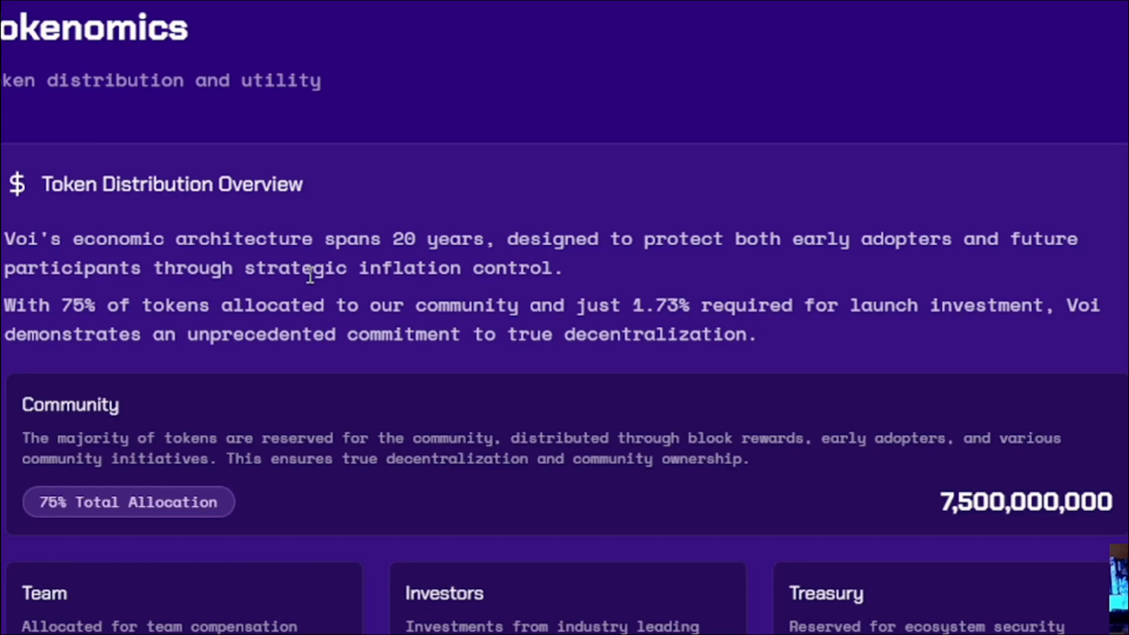
scroll(down, 3)
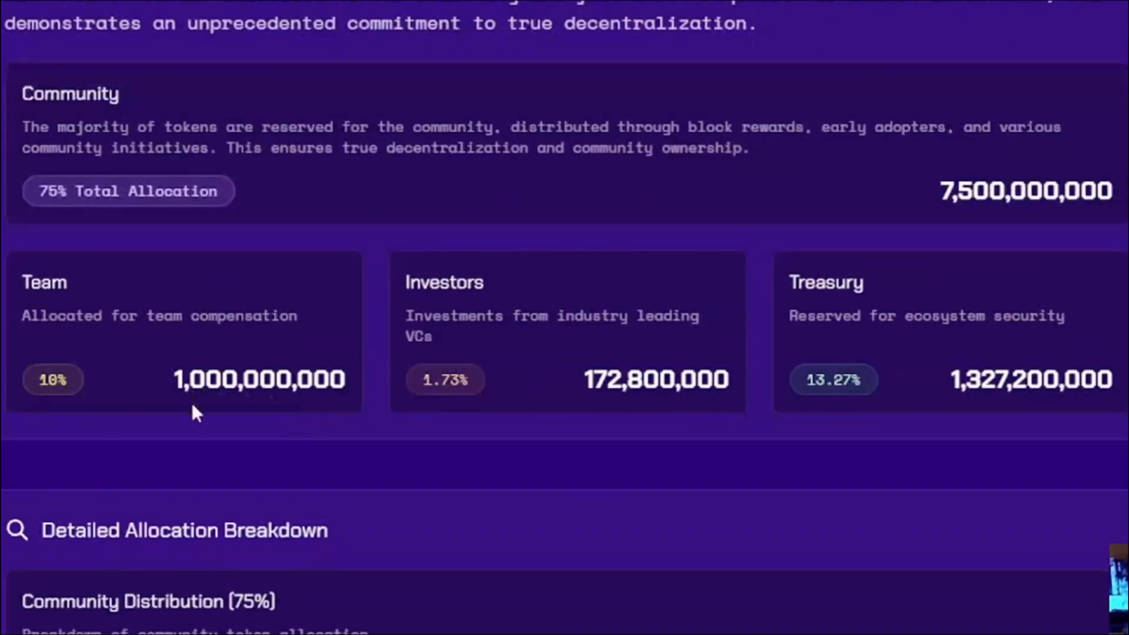
scroll(down, 3)
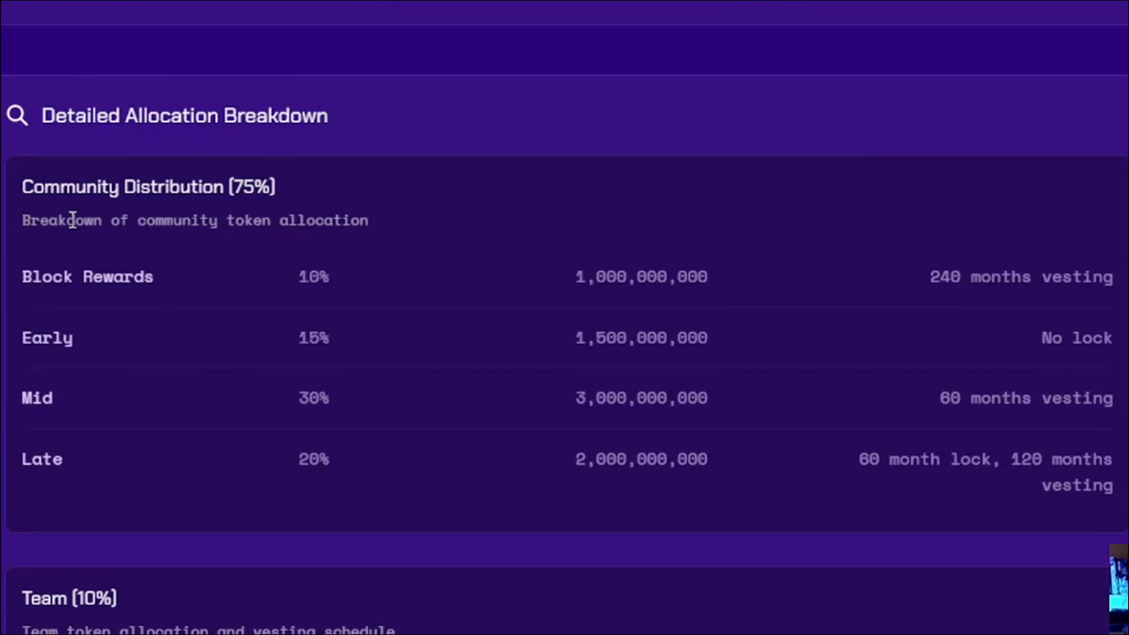
mouse_move(323, 286)
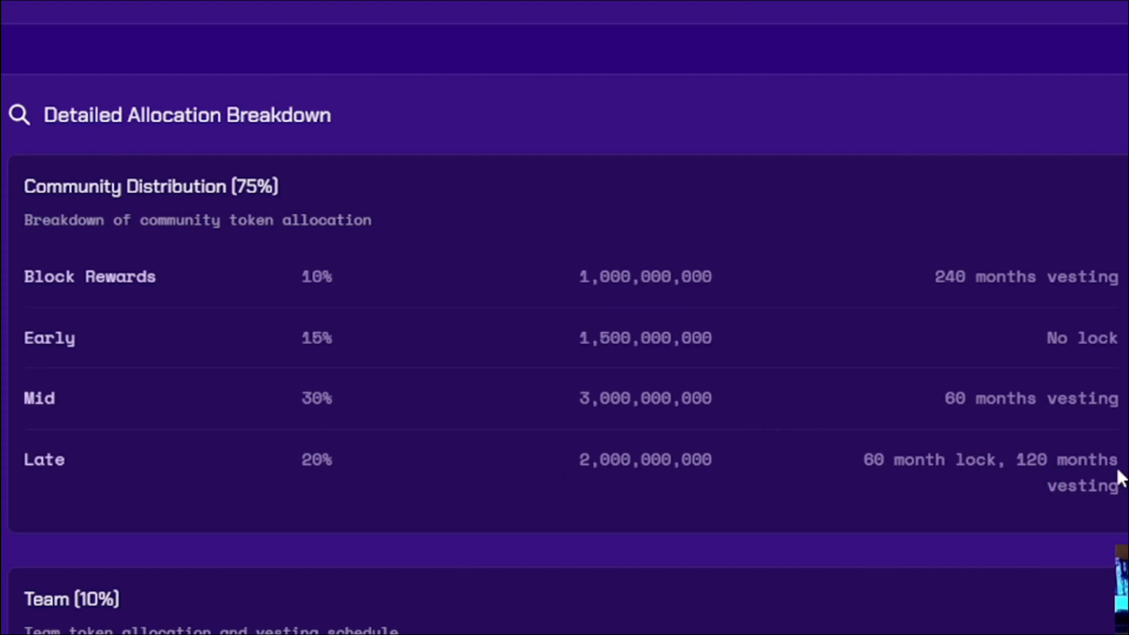
scroll(down, 3)
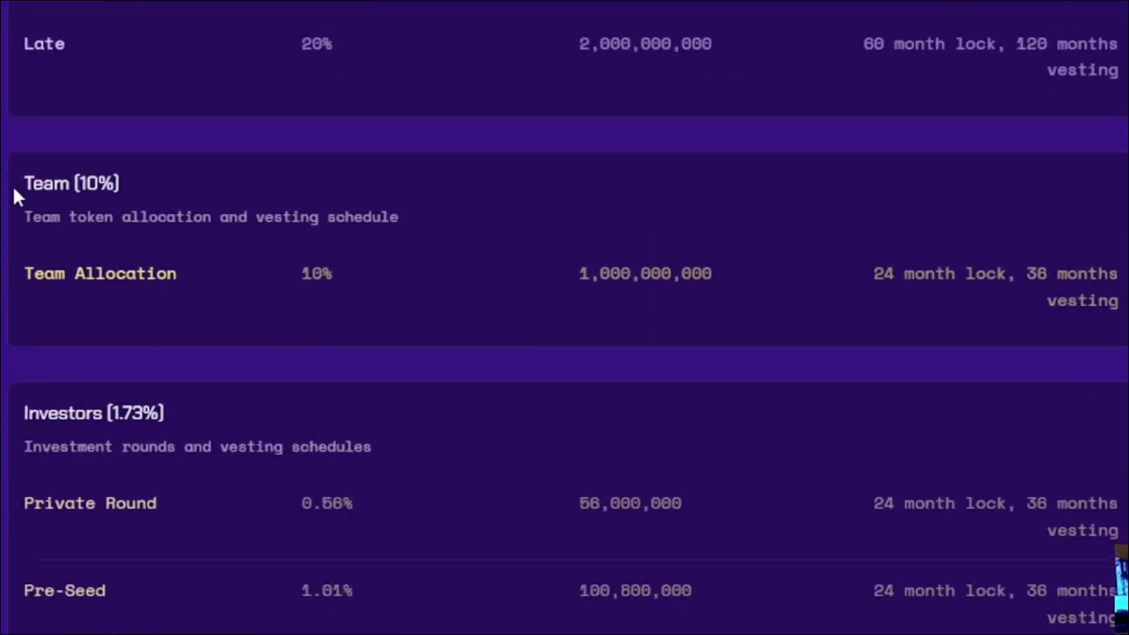
mouse_move(177, 254)
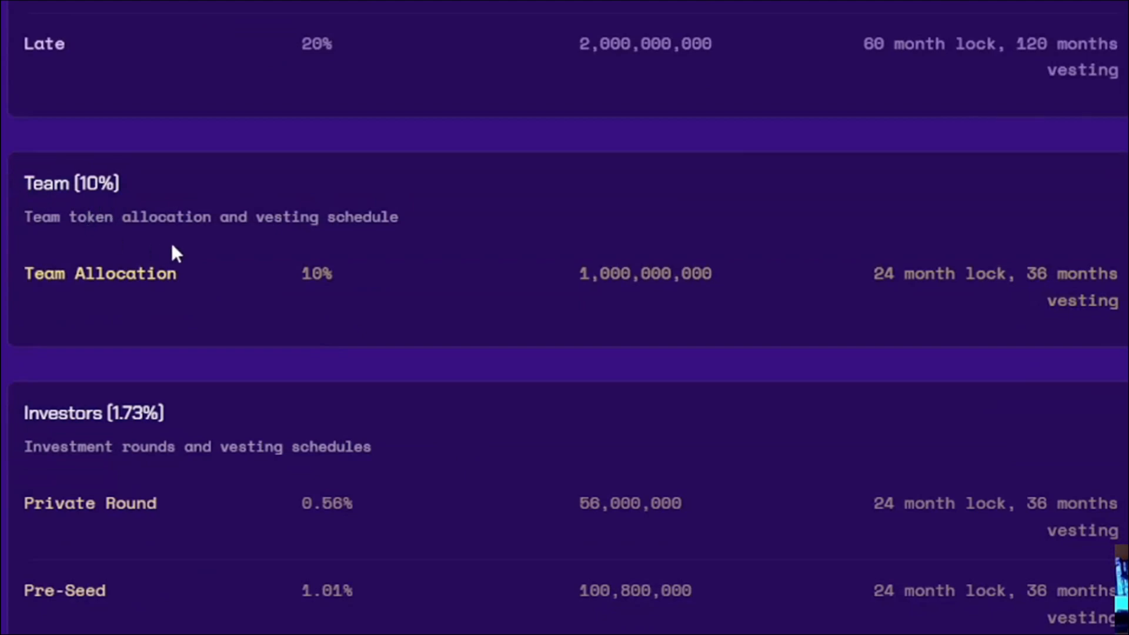
scroll(down, 3)
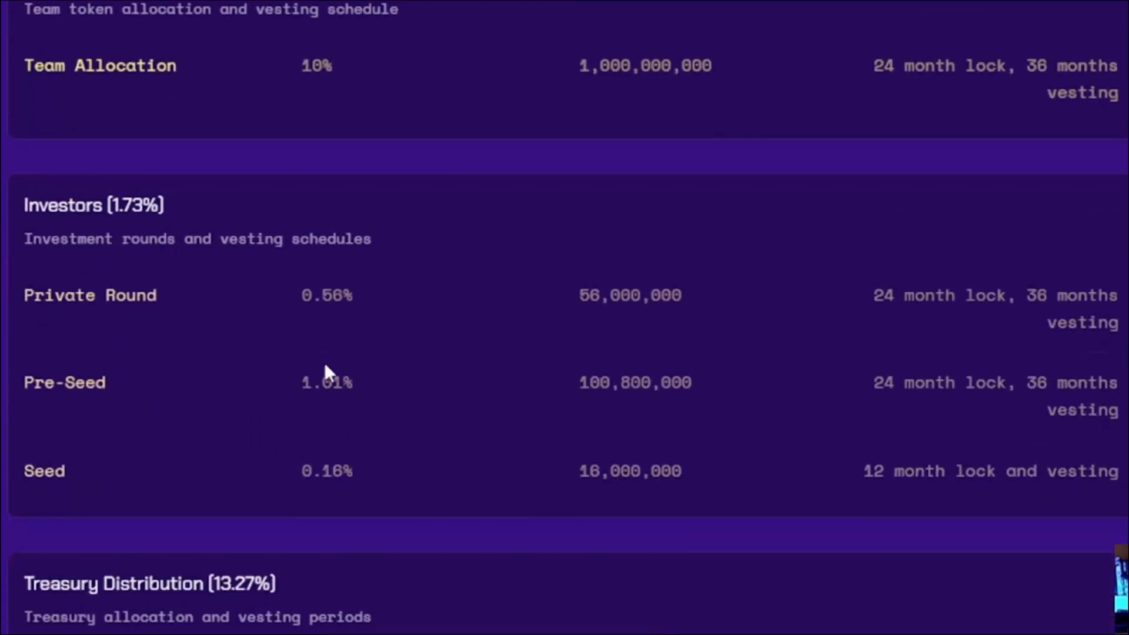
mouse_move(259, 363)
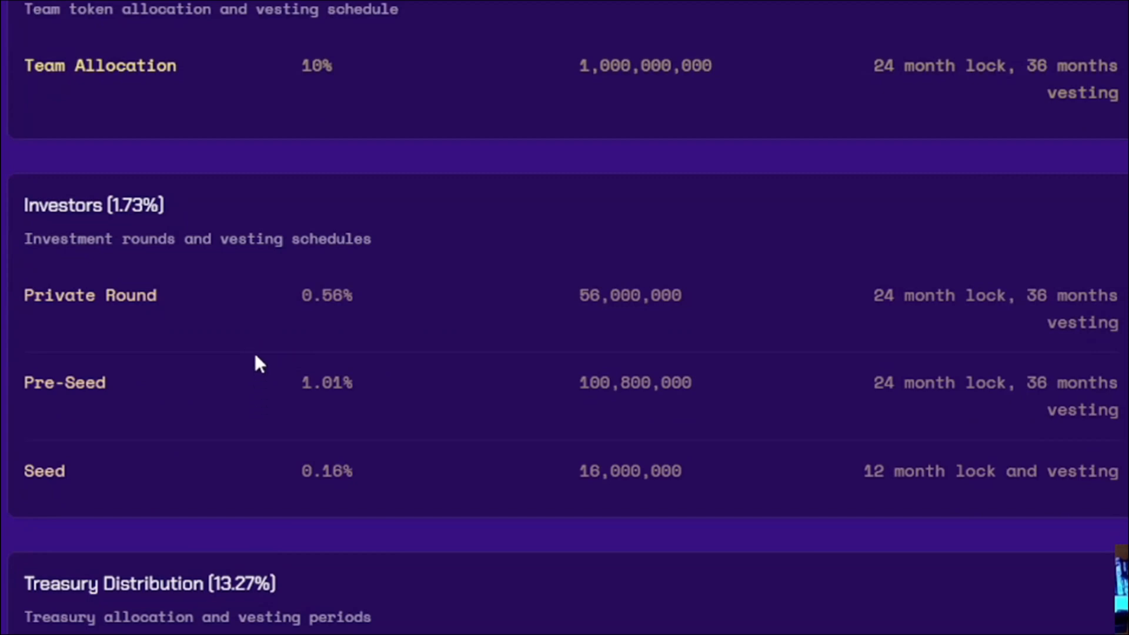
scroll(down, 3)
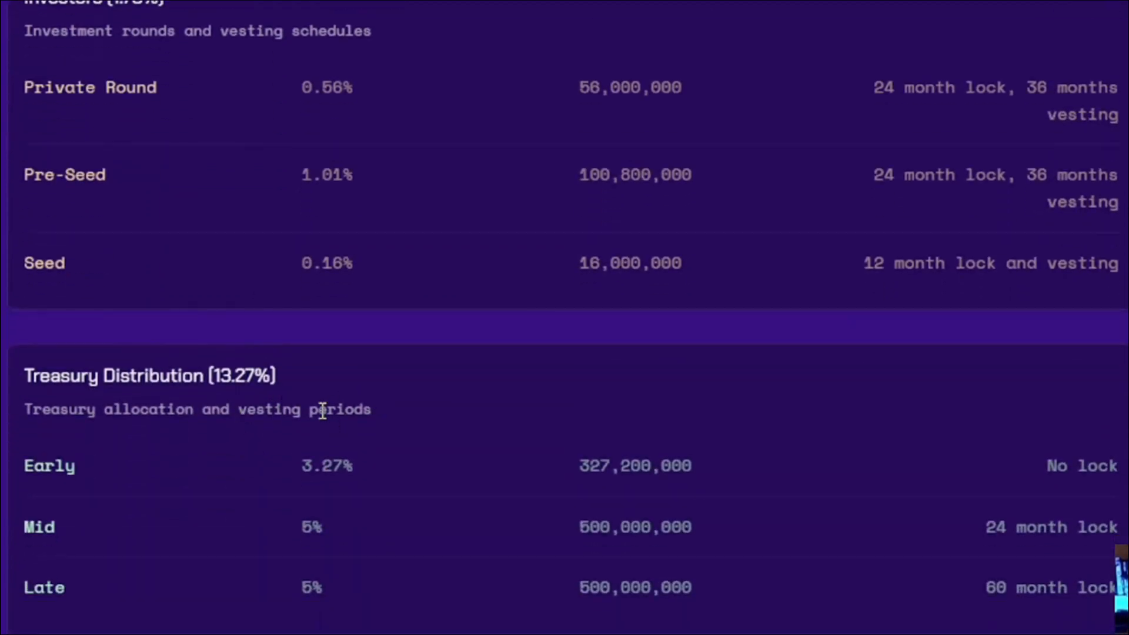
scroll(down, 3)
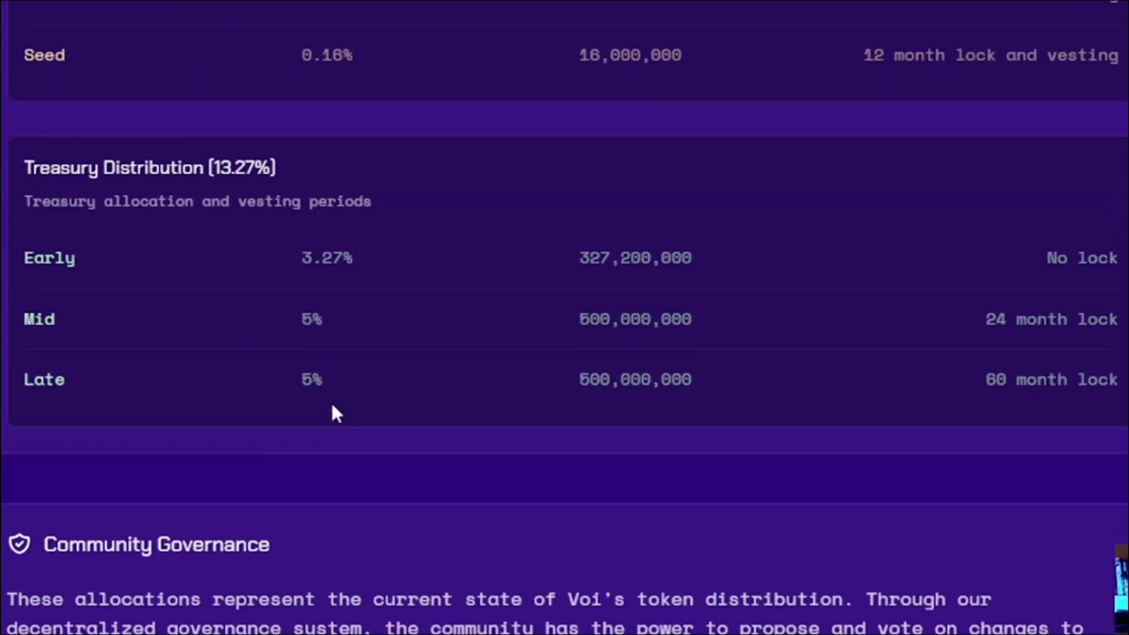
scroll(down, 3)
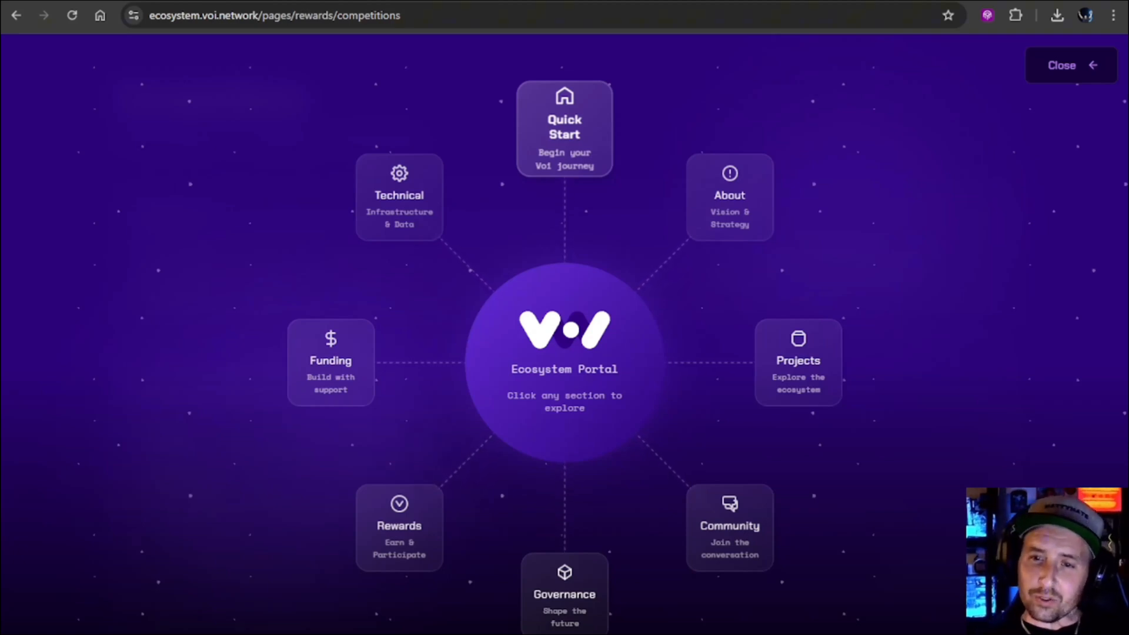
- Read the Rewards Incentives page past Humble DEX and Node Running to Block Rewards
click(399, 526)
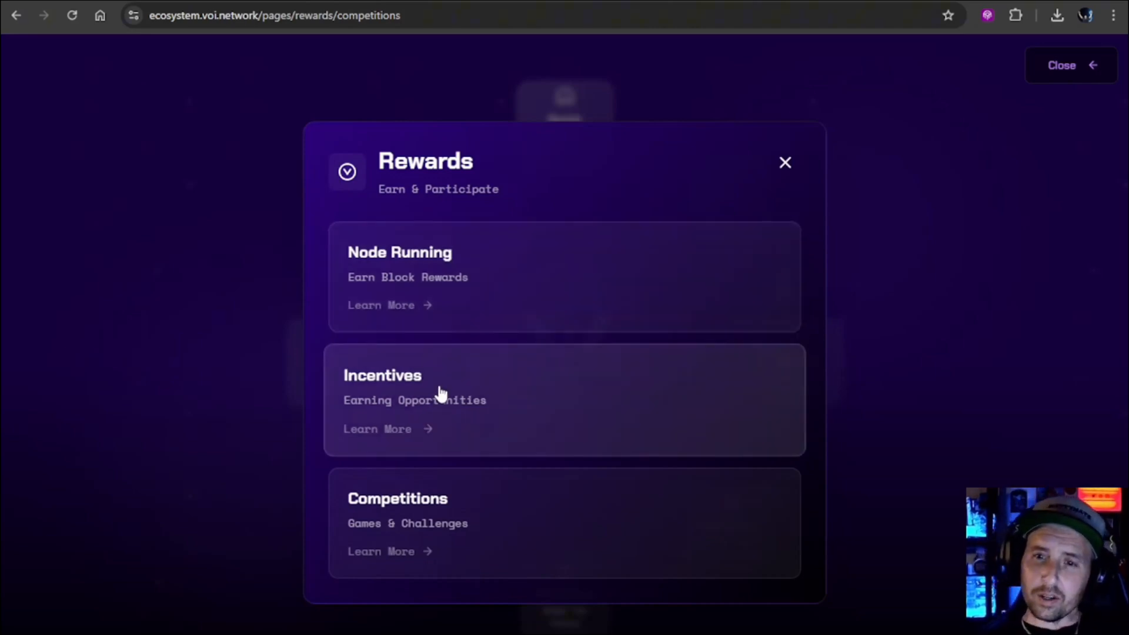
mouse_move(437, 385)
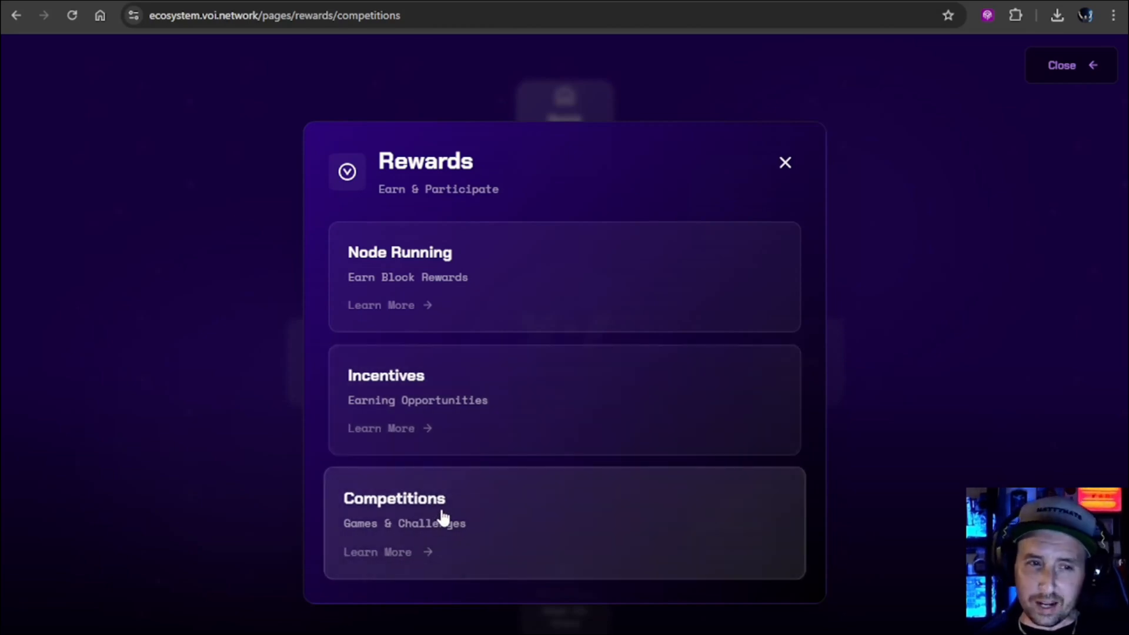
mouse_move(452, 464)
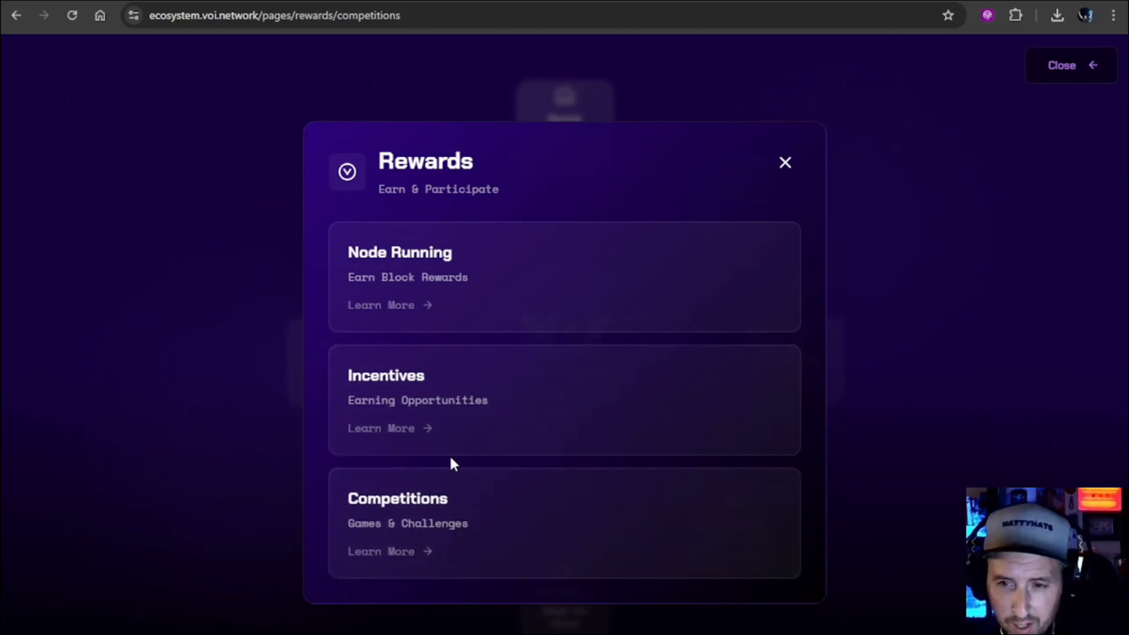
mouse_move(468, 281)
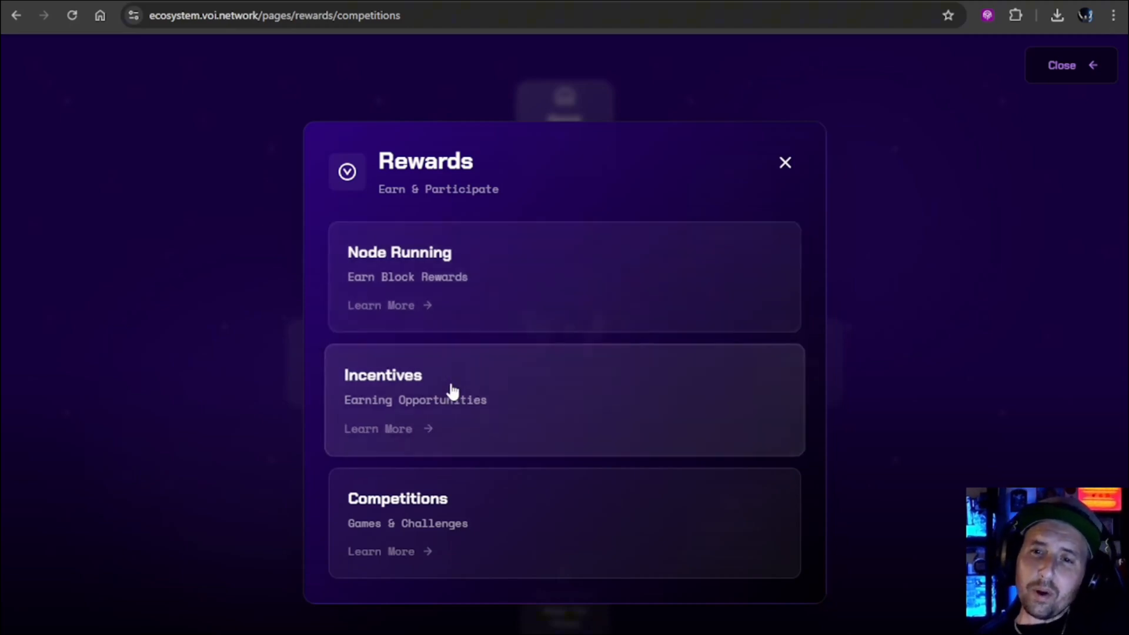
mouse_move(459, 425)
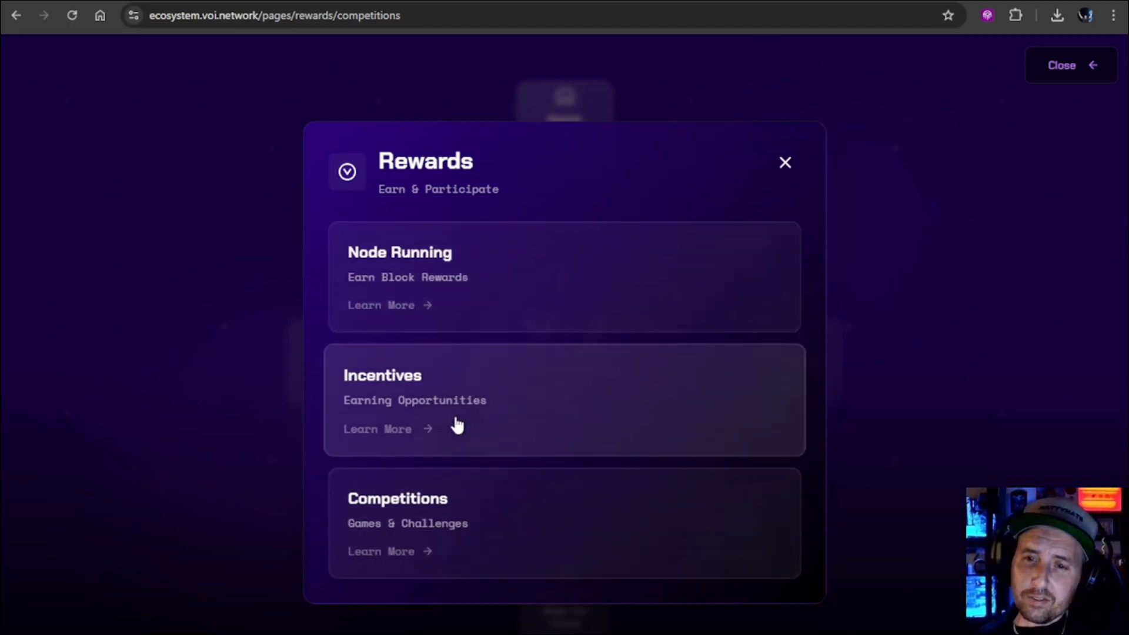
click(377, 429)
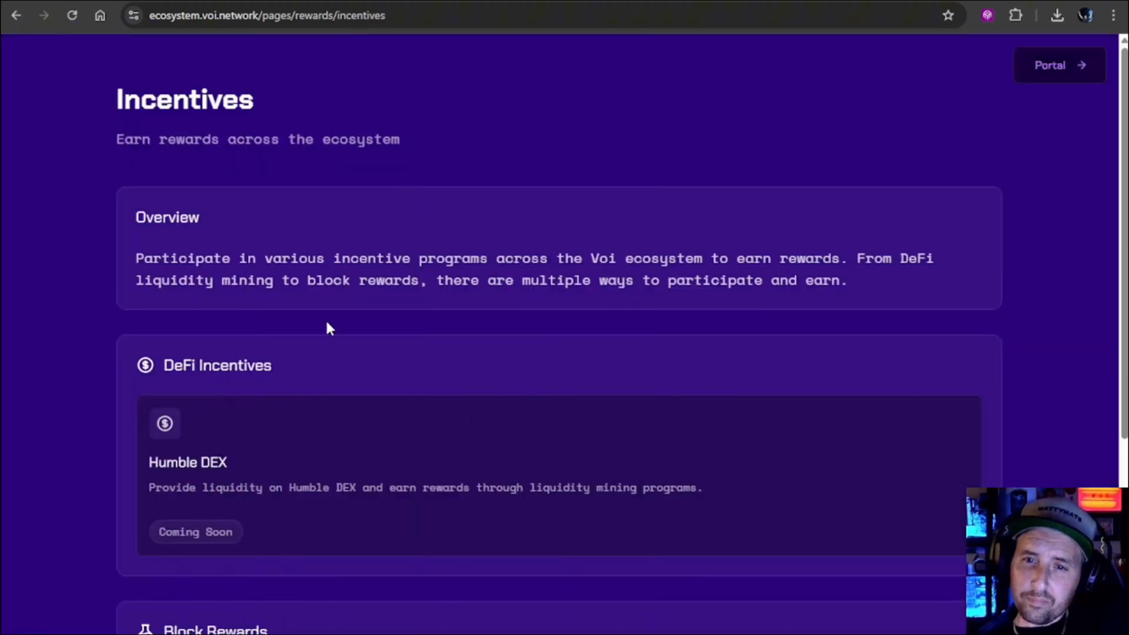
scroll(down, 3)
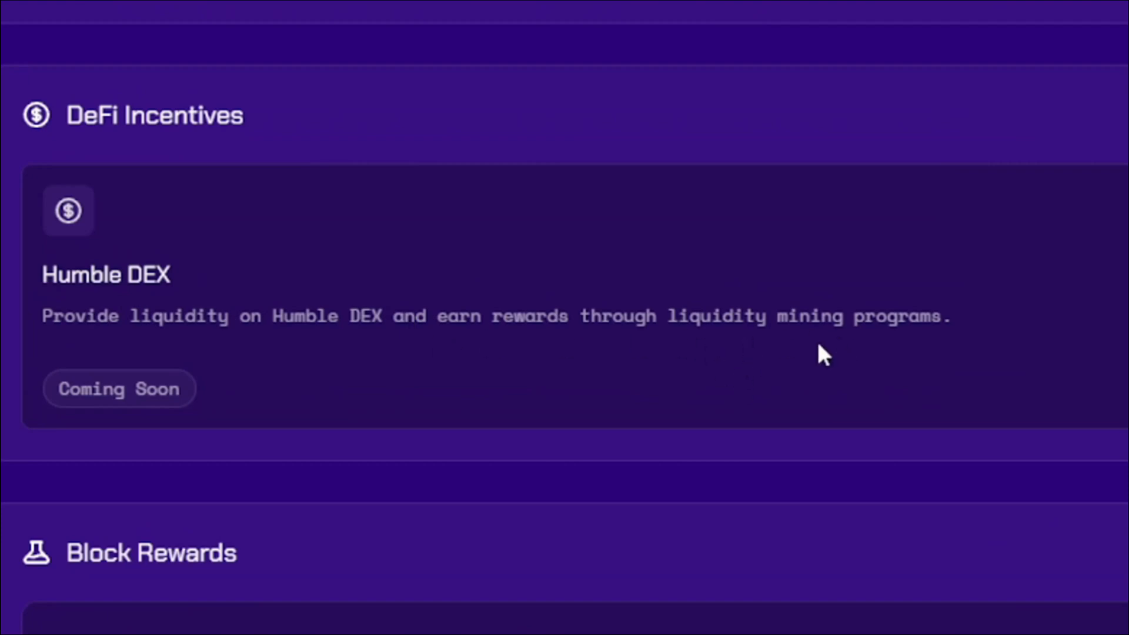
scroll(down, 3)
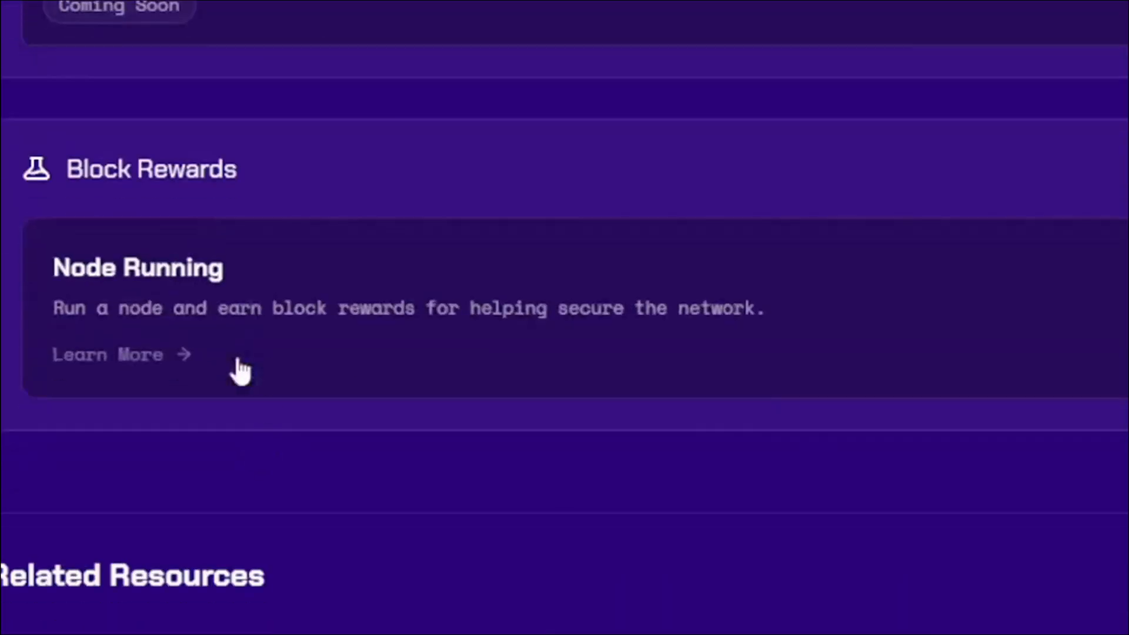
scroll(down, 3)
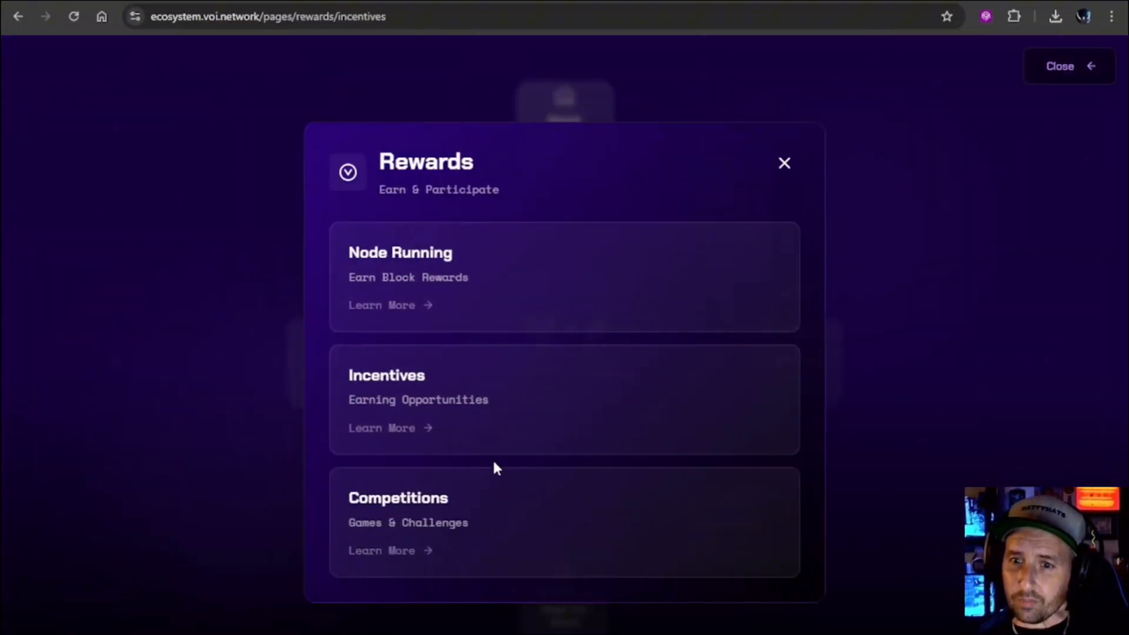
- Review the upcoming NFT Games, Virtual Hackathon and Token Wars competitions on the Competitions page
click(382, 550)
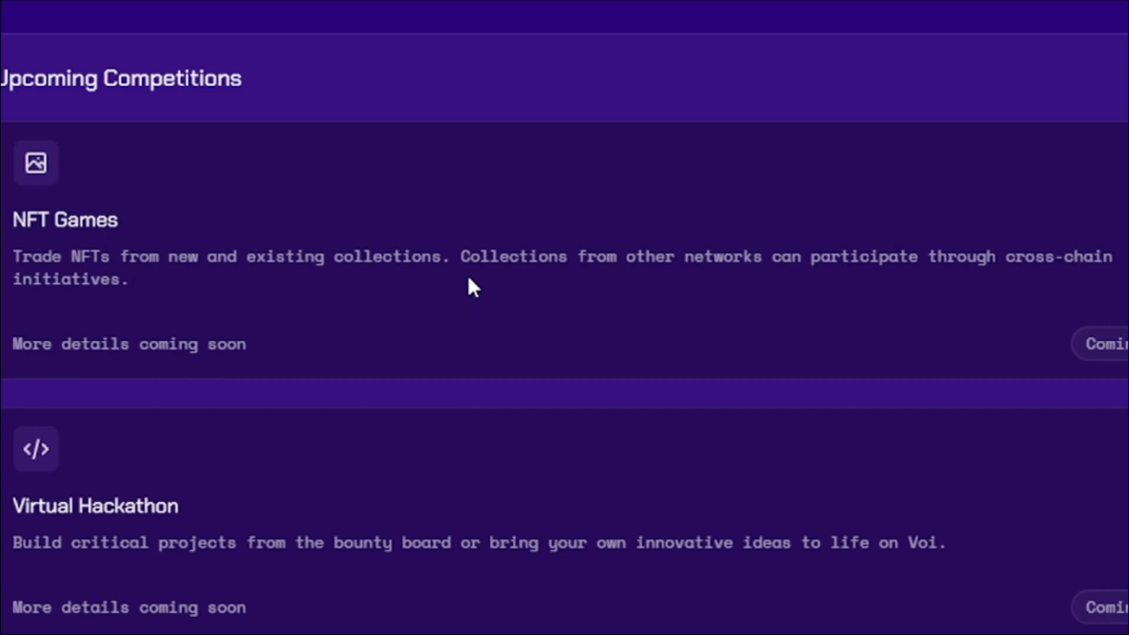
mouse_move(241, 374)
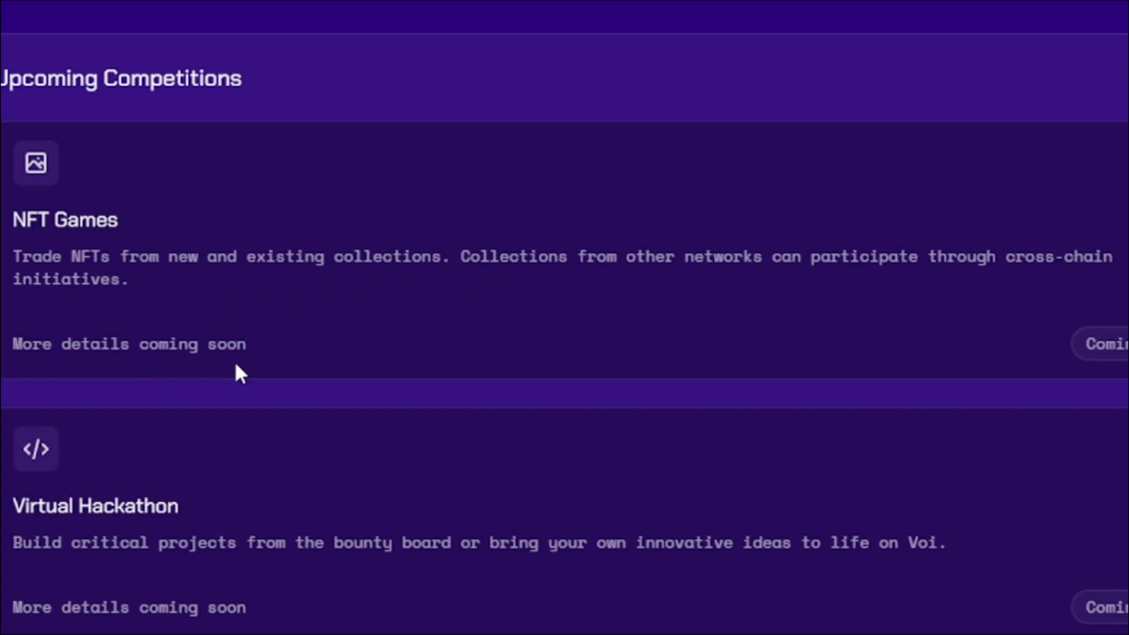
scroll(down, 3)
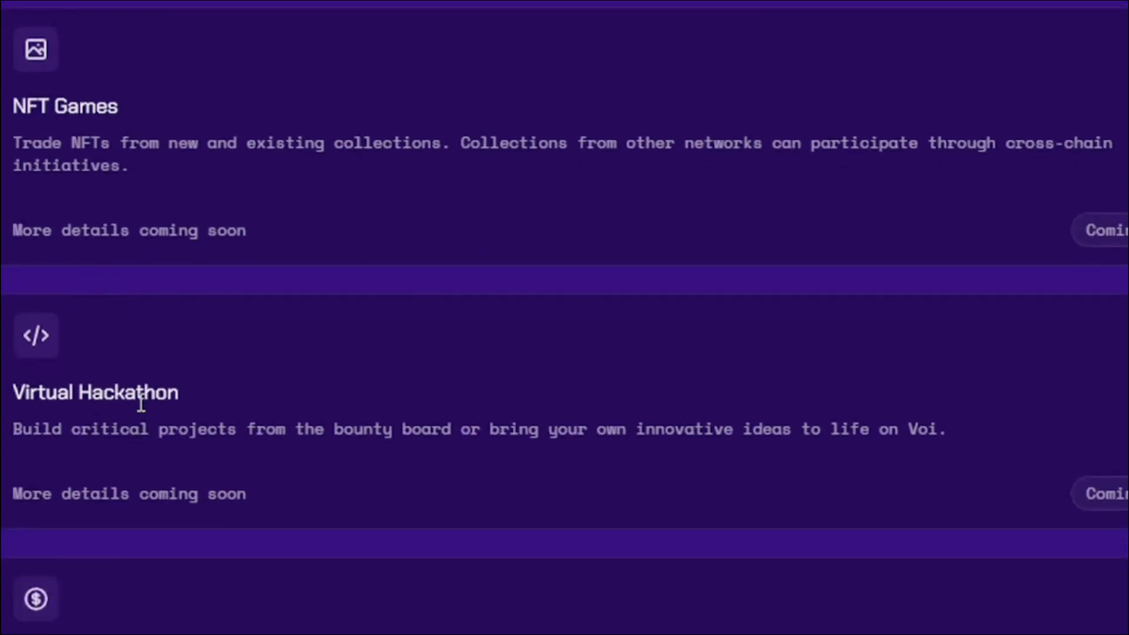
mouse_move(381, 455)
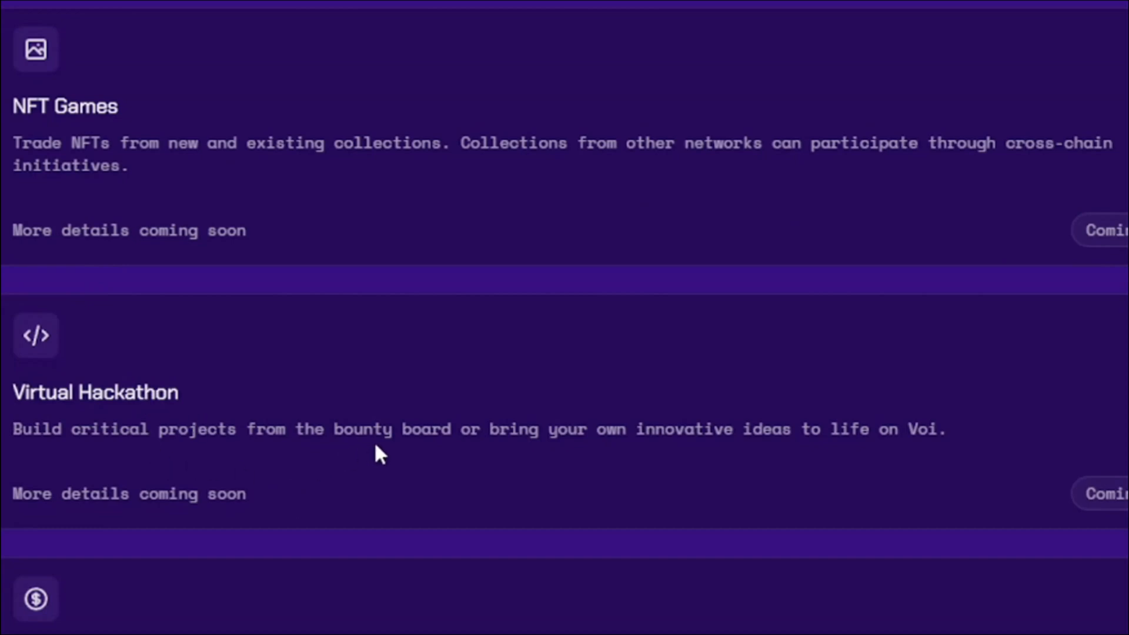
mouse_move(864, 458)
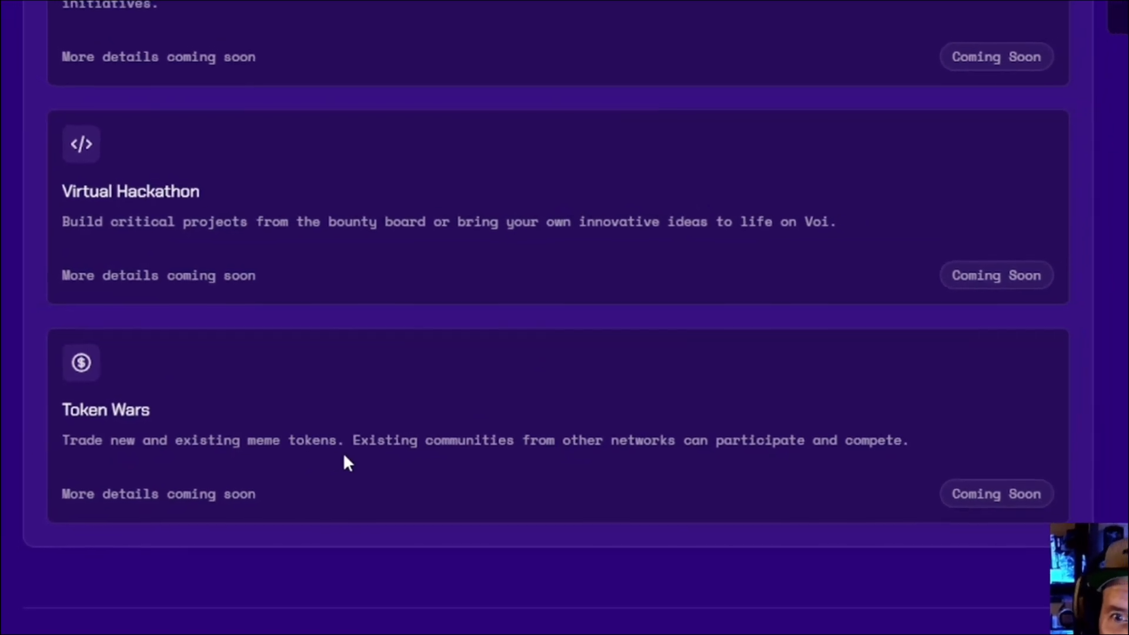
scroll(down, 3)
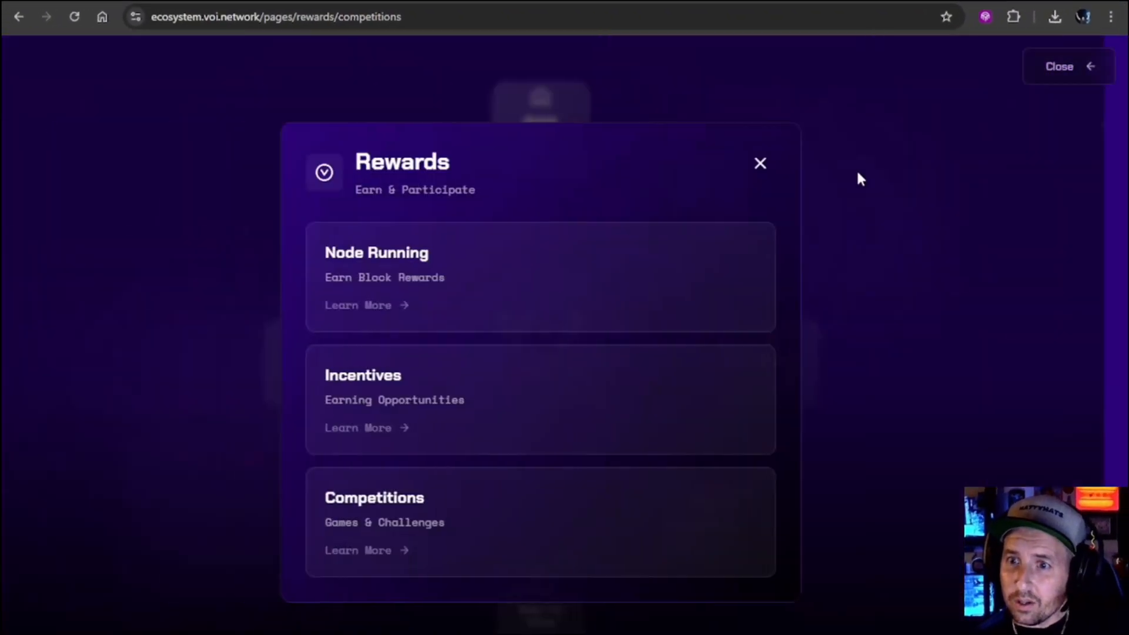
- Open the Node Running rewards page showing the Voi Swarm one-line install command
click(358, 304)
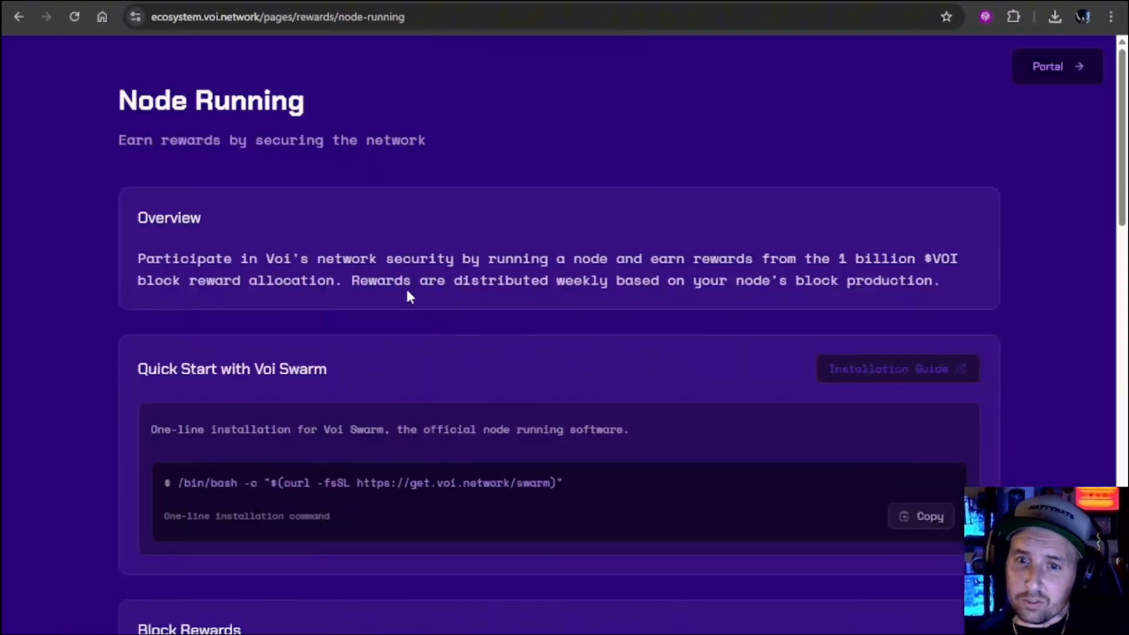
mouse_move(373, 369)
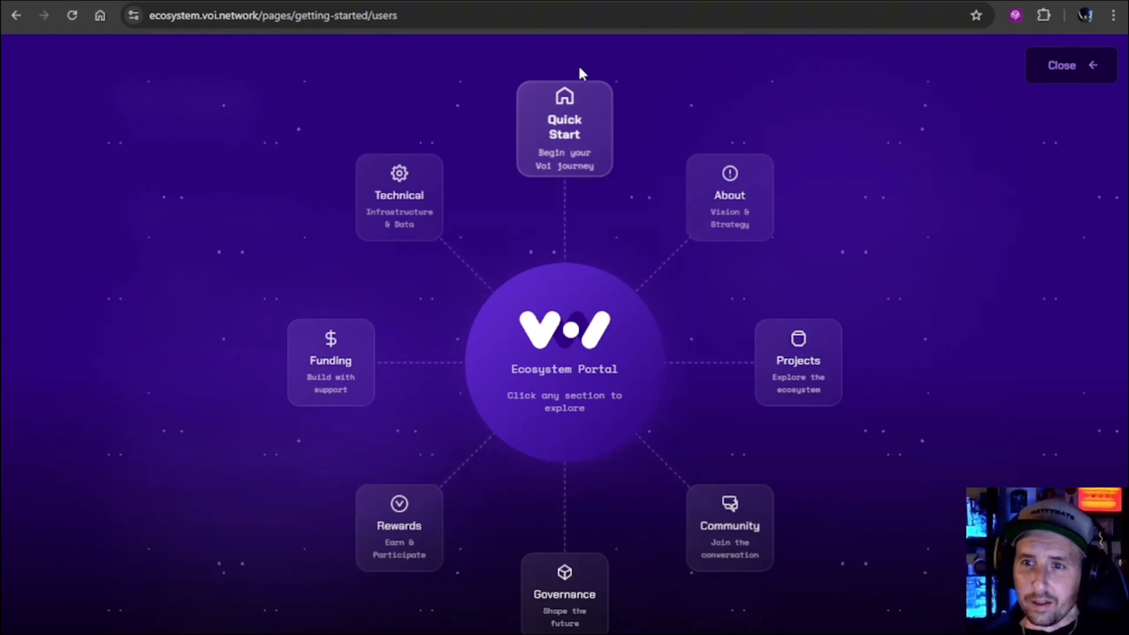
- Read the For Users guide down to account setup and Get VOI Tokens
click(564, 128)
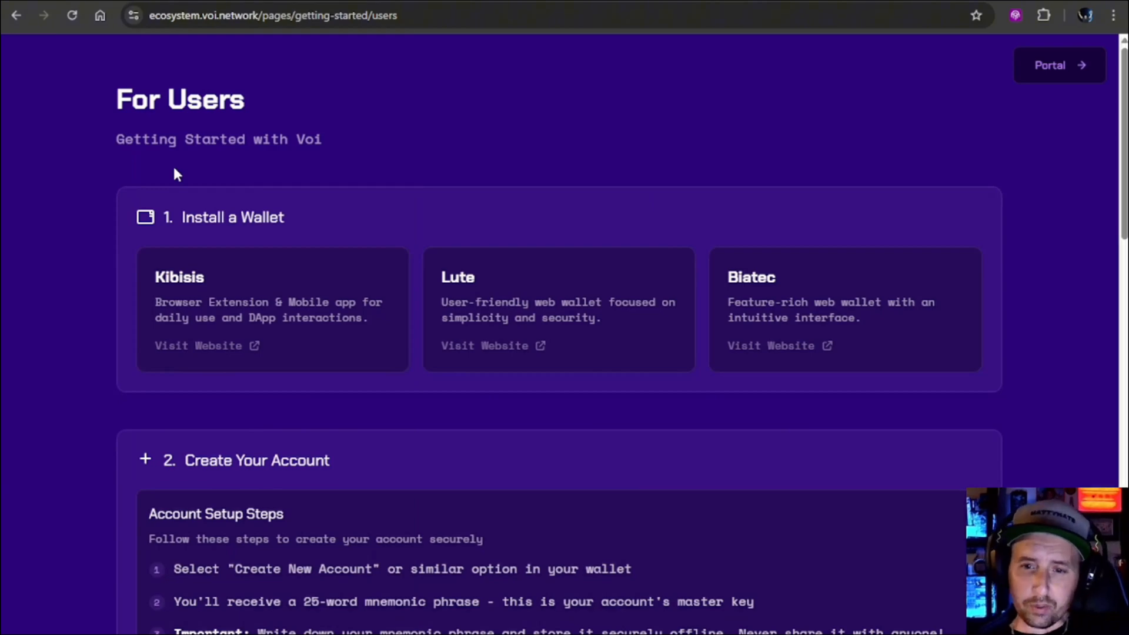
scroll(down, 3)
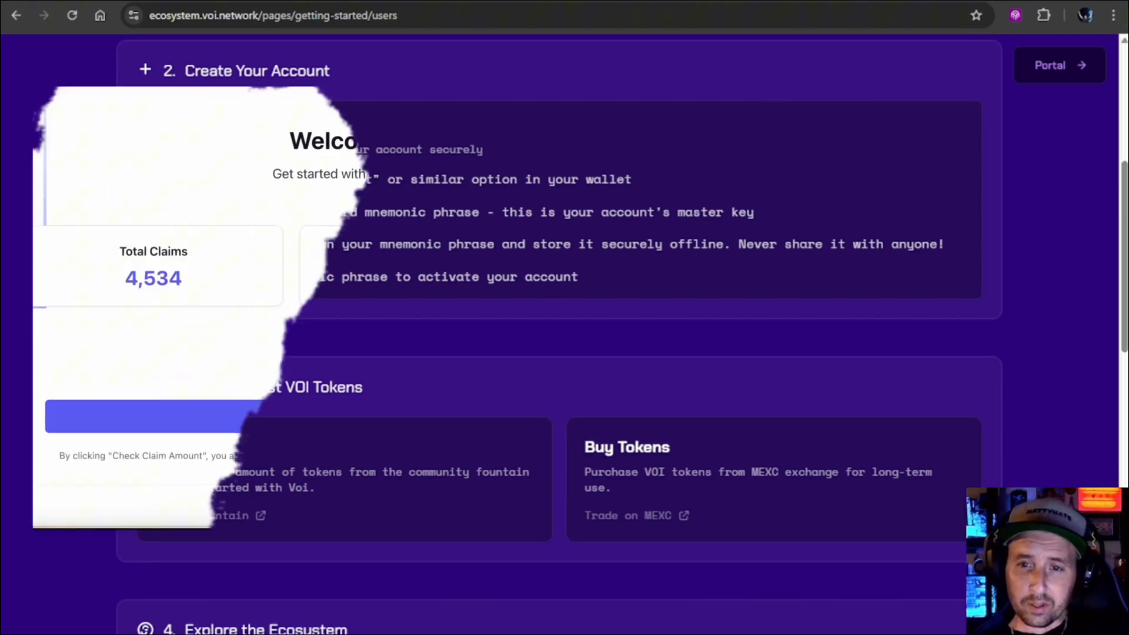
- Check the fountain claim breakdown totalling 2.371818 VOI plus extra token rewards
click(428, 350)
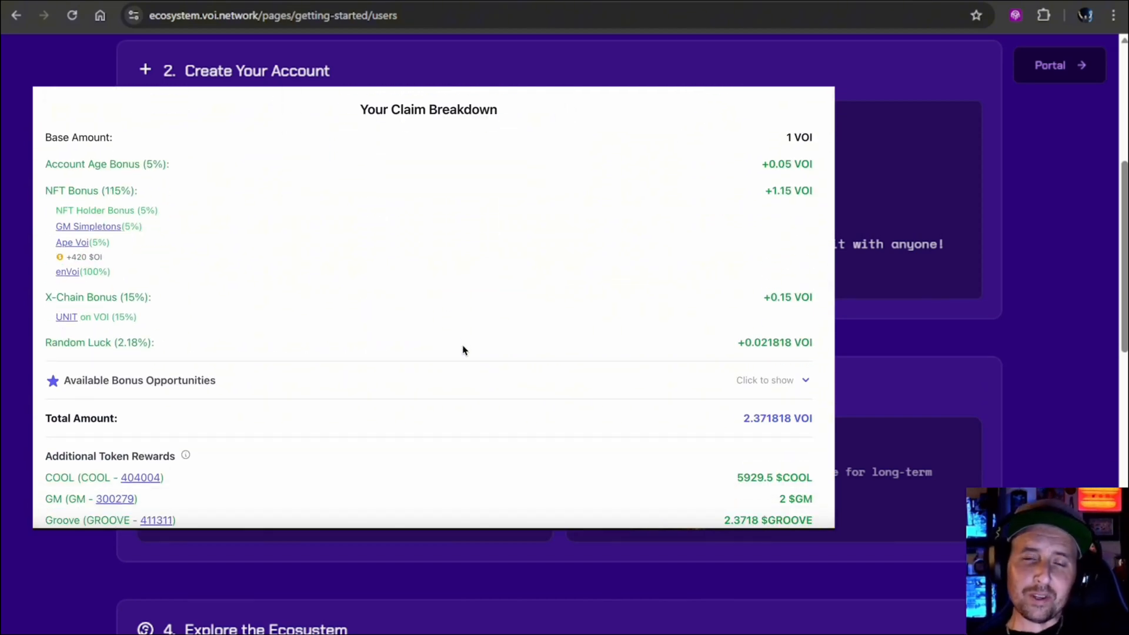
scroll(down, 3)
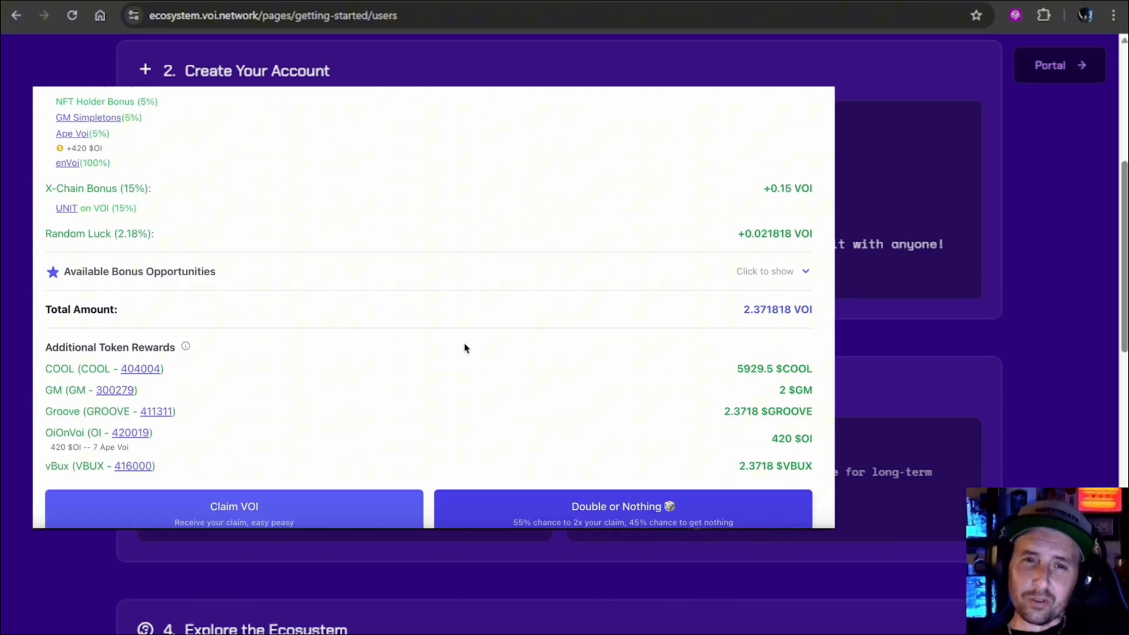
scroll(down, 3)
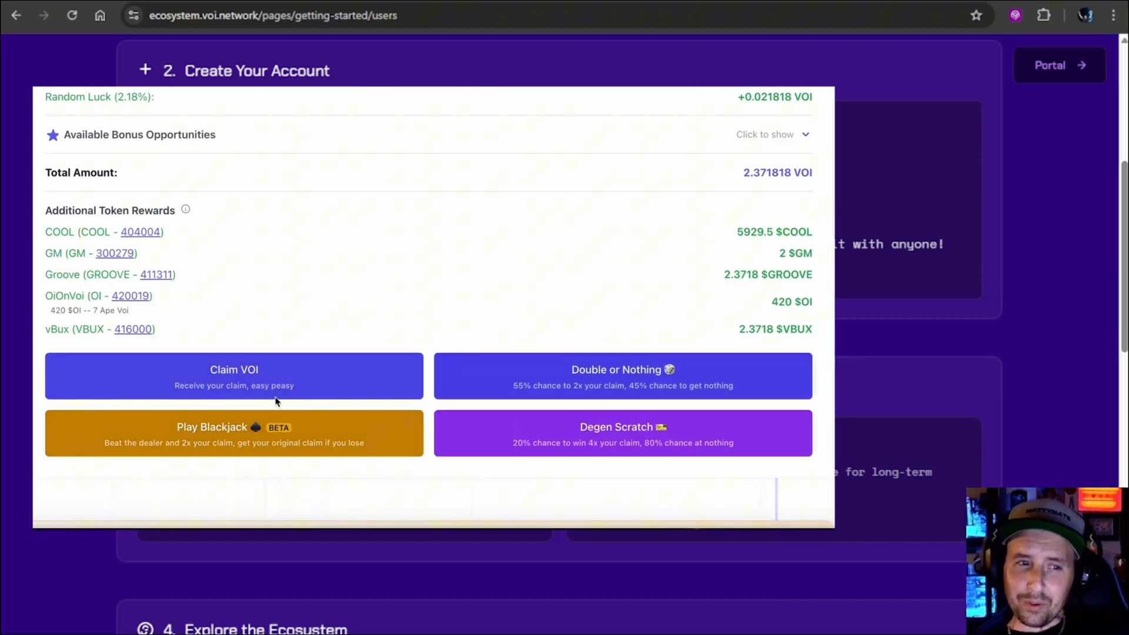
mouse_move(515, 361)
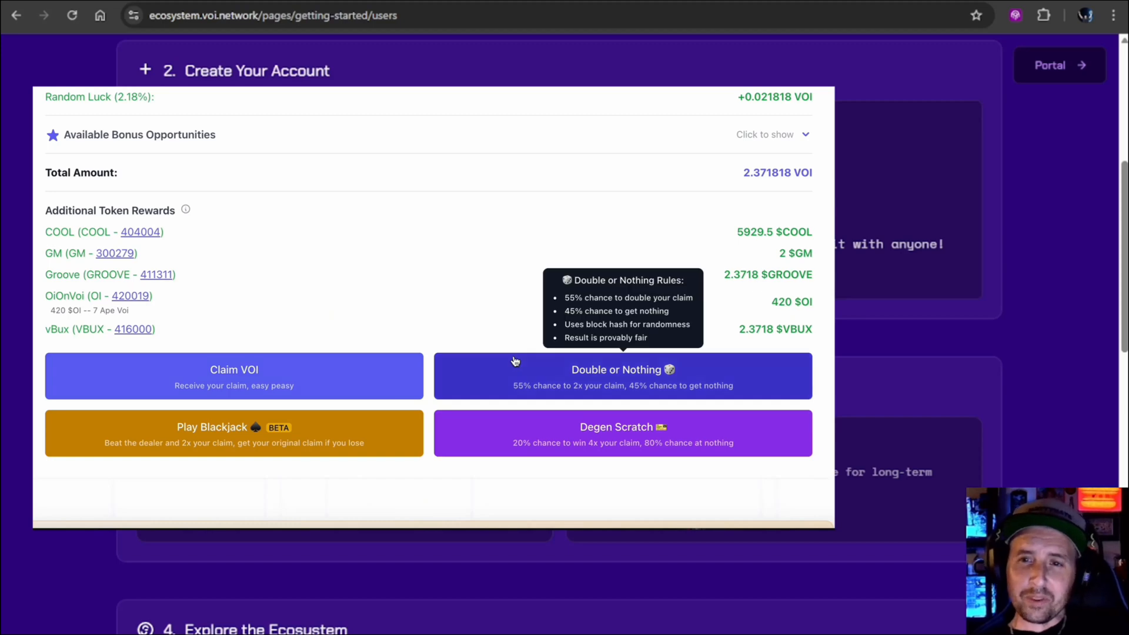
mouse_move(522, 367)
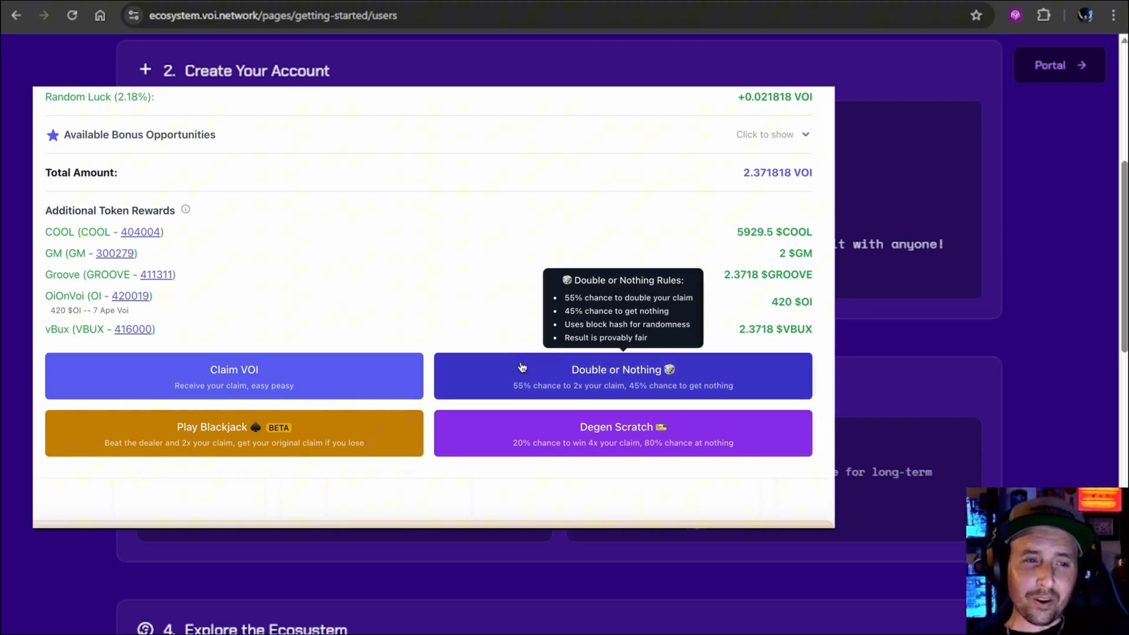
mouse_move(557, 424)
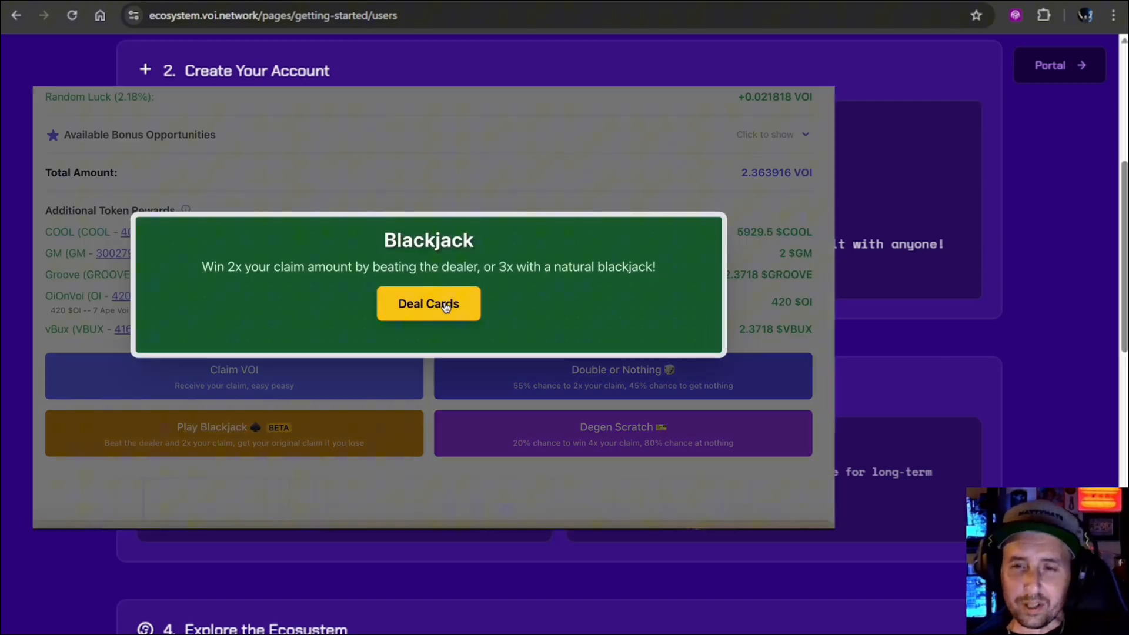
- Play the Blackjack hand, hitting once to win 21 to 19 for 4.727832 VOI
click(427, 303)
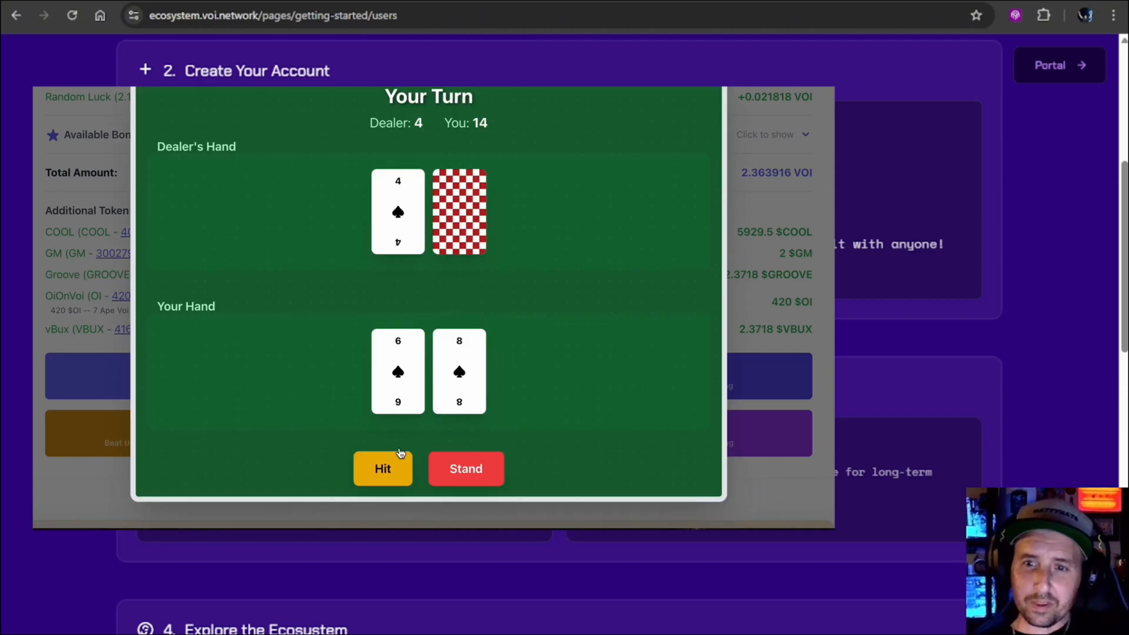
click(382, 468)
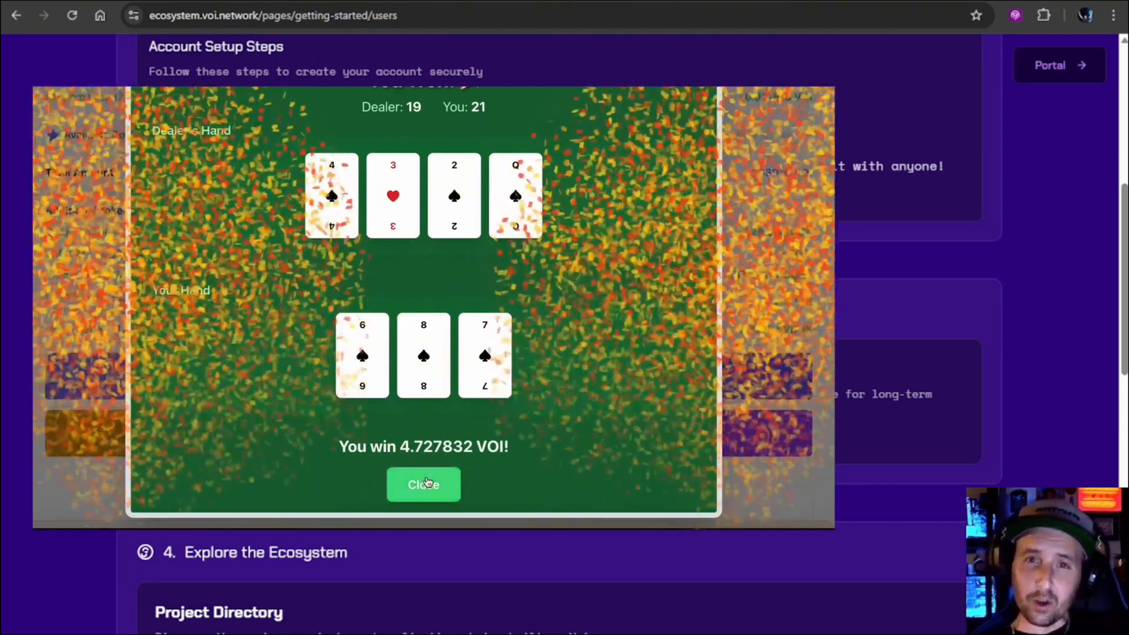
click(423, 485)
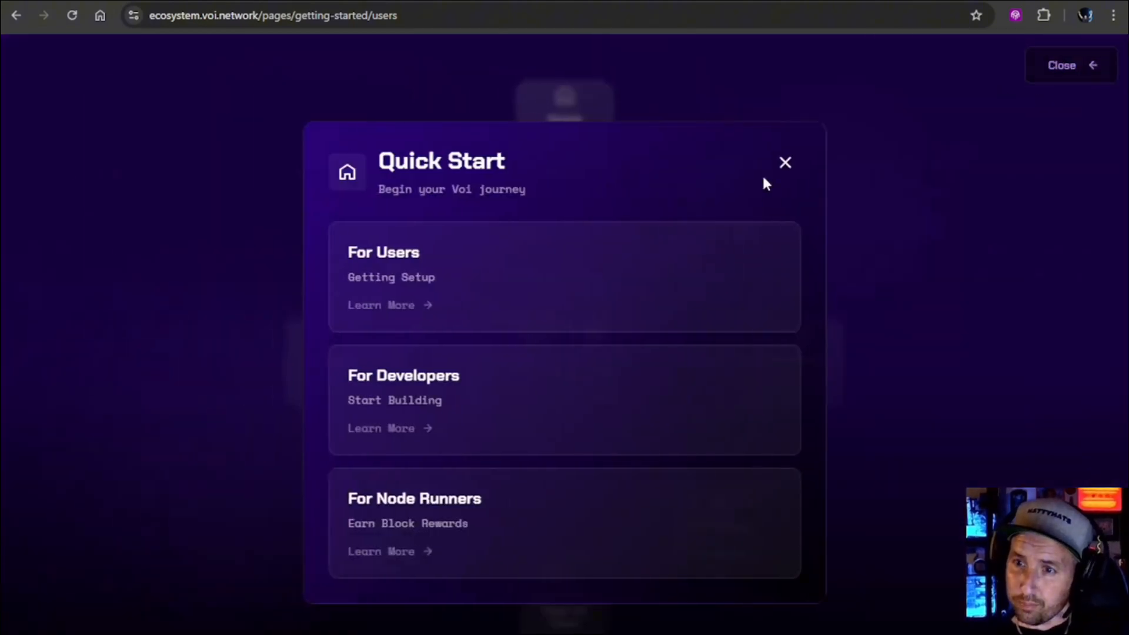
- Dismiss Quick Start and open the Projects section with Directory and Featured options
click(785, 162)
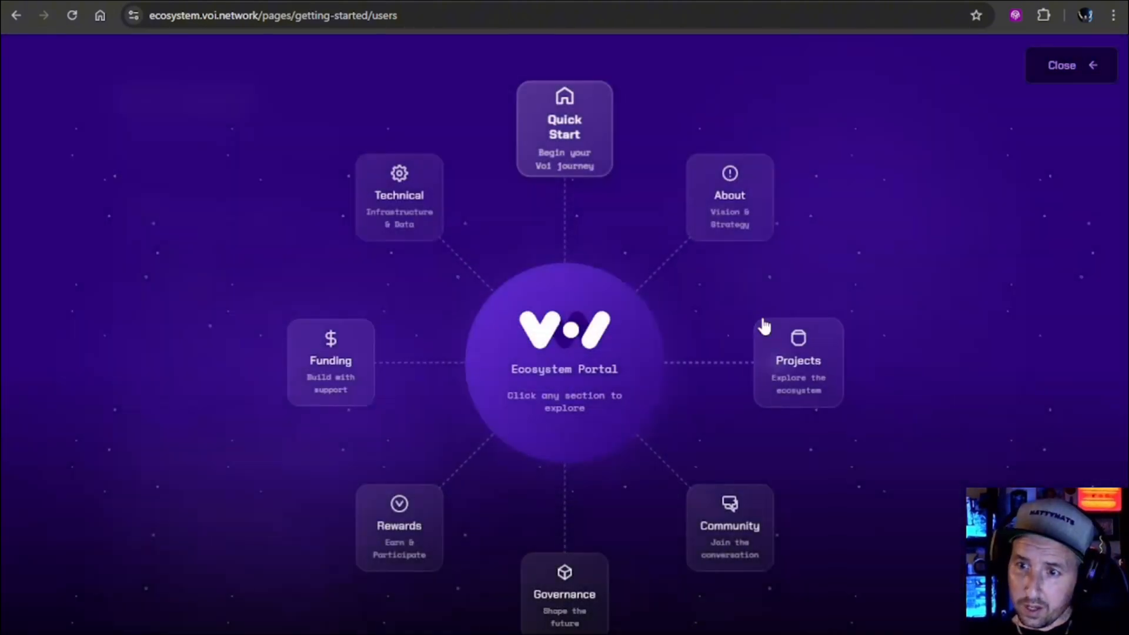
click(797, 362)
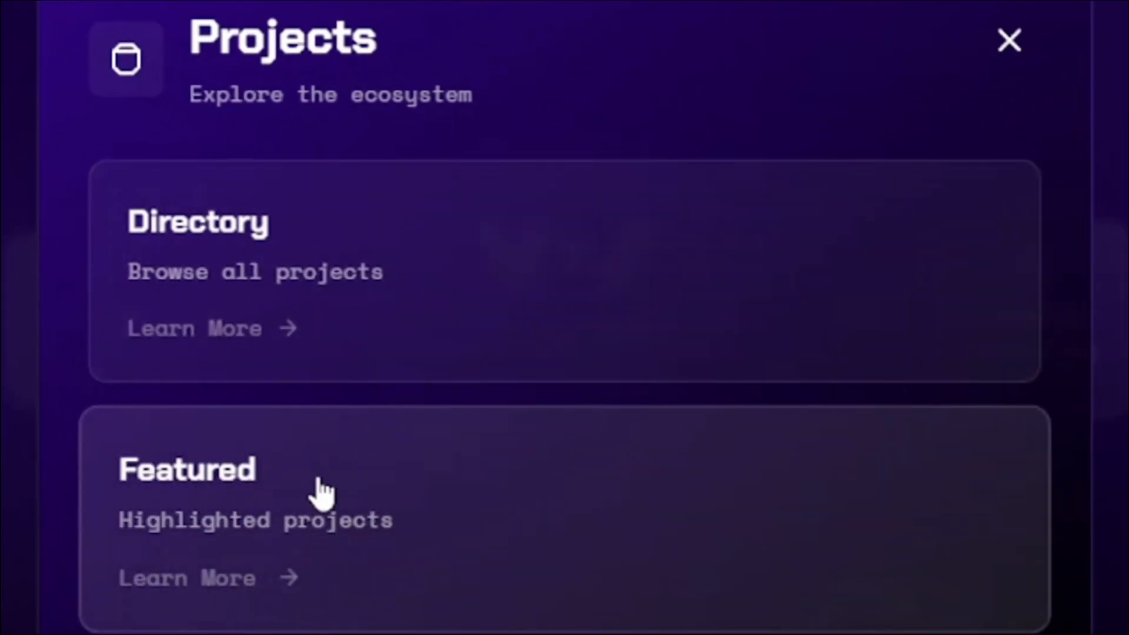
mouse_move(414, 292)
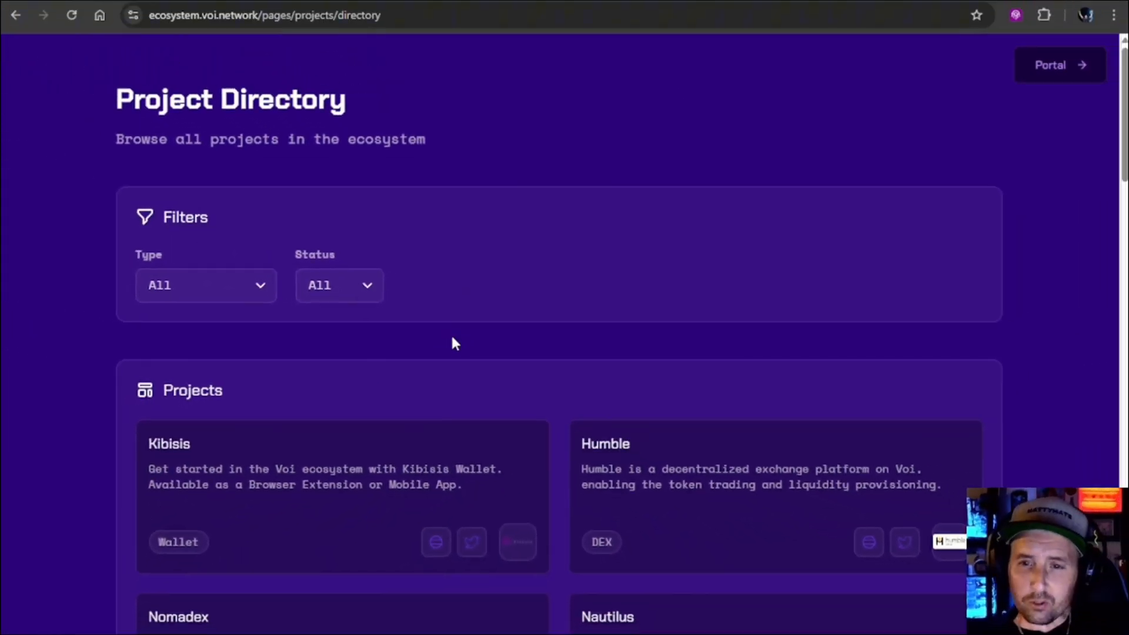
mouse_move(435, 416)
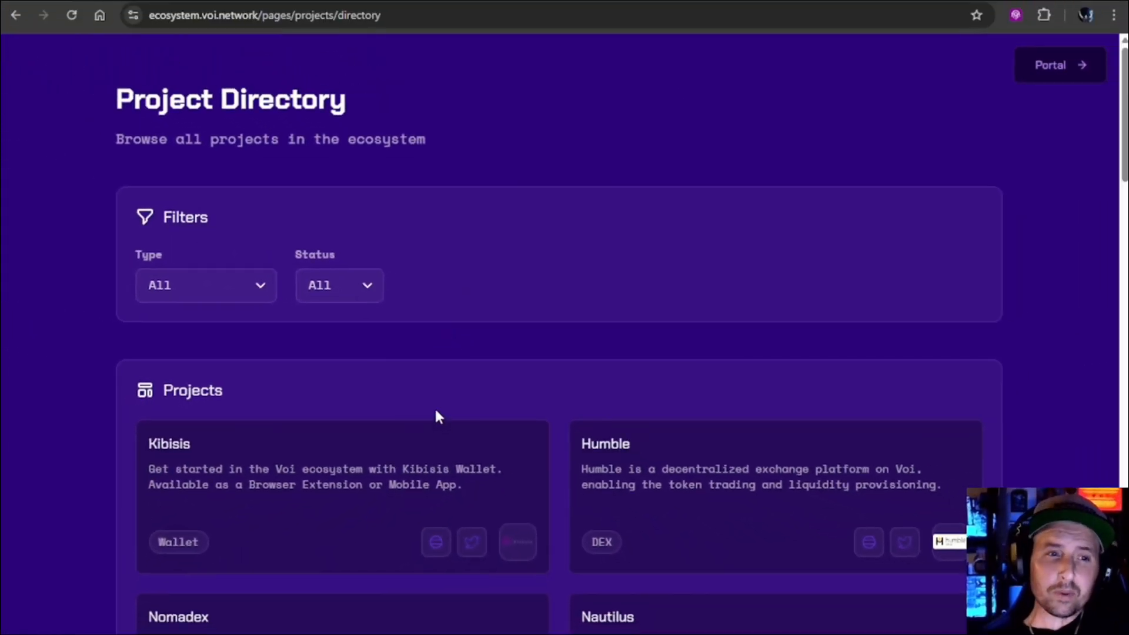
scroll(down, 3)
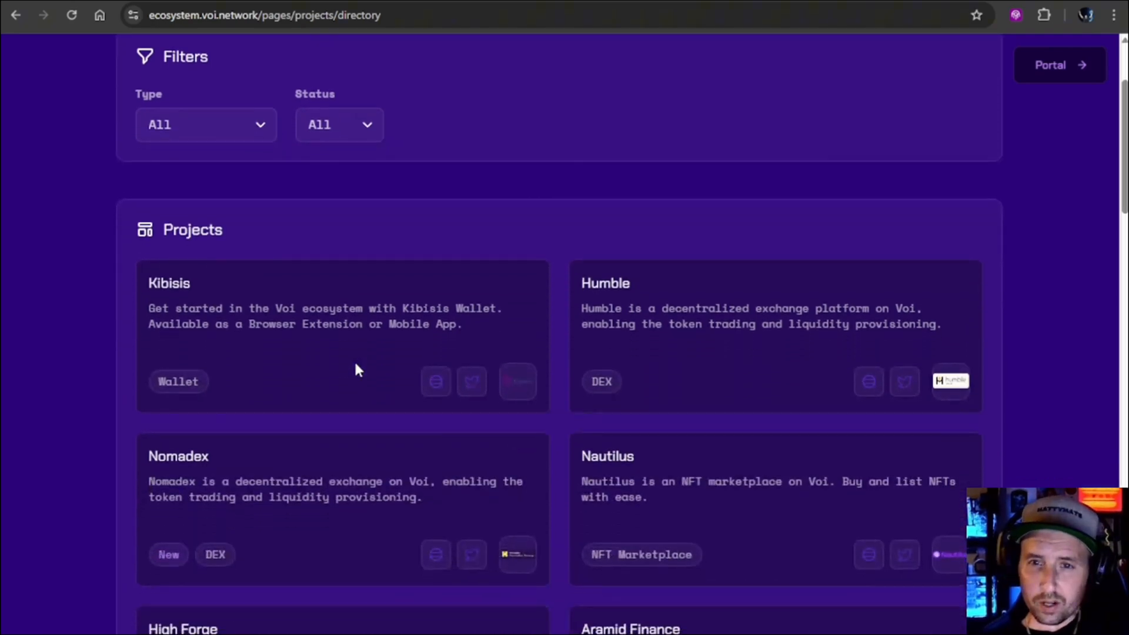
scroll(down, 3)
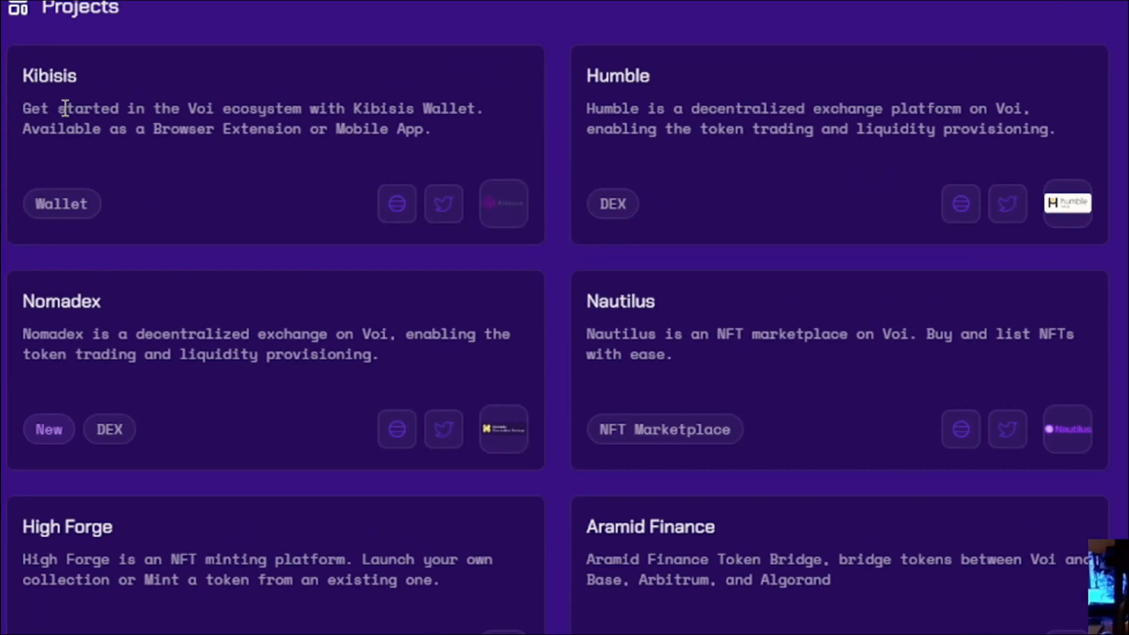
mouse_move(162, 93)
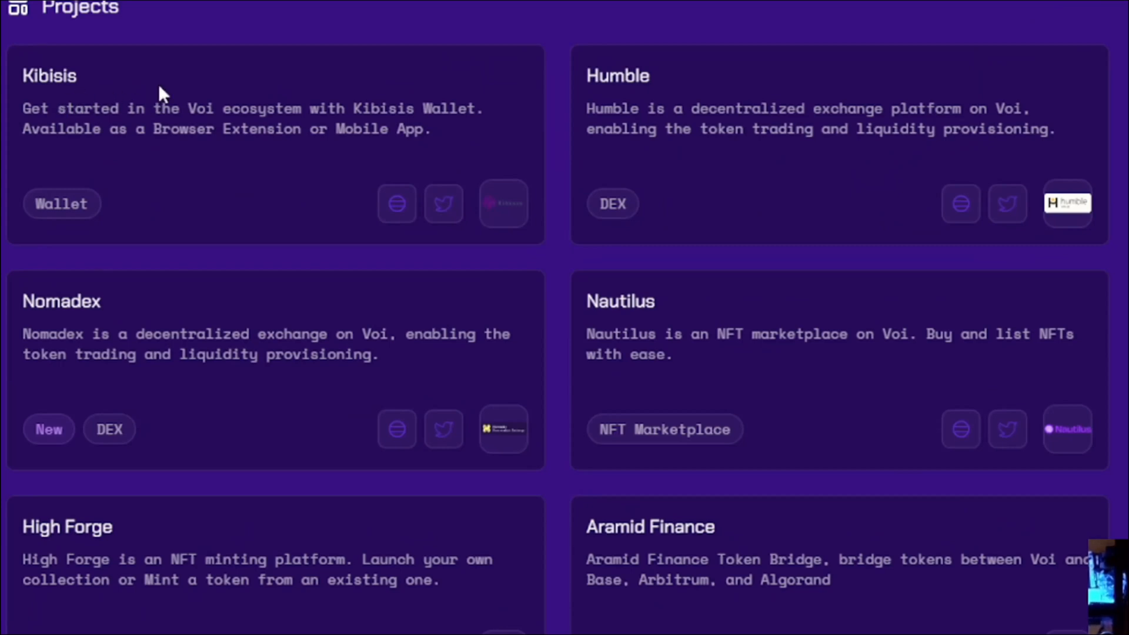
mouse_move(317, 152)
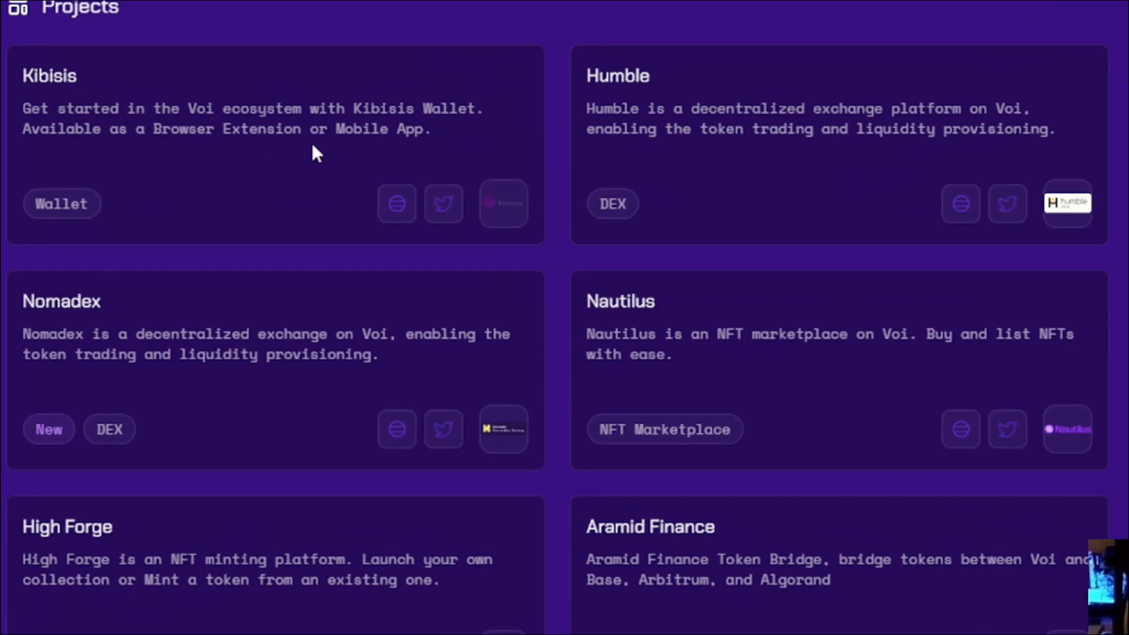
mouse_move(616, 105)
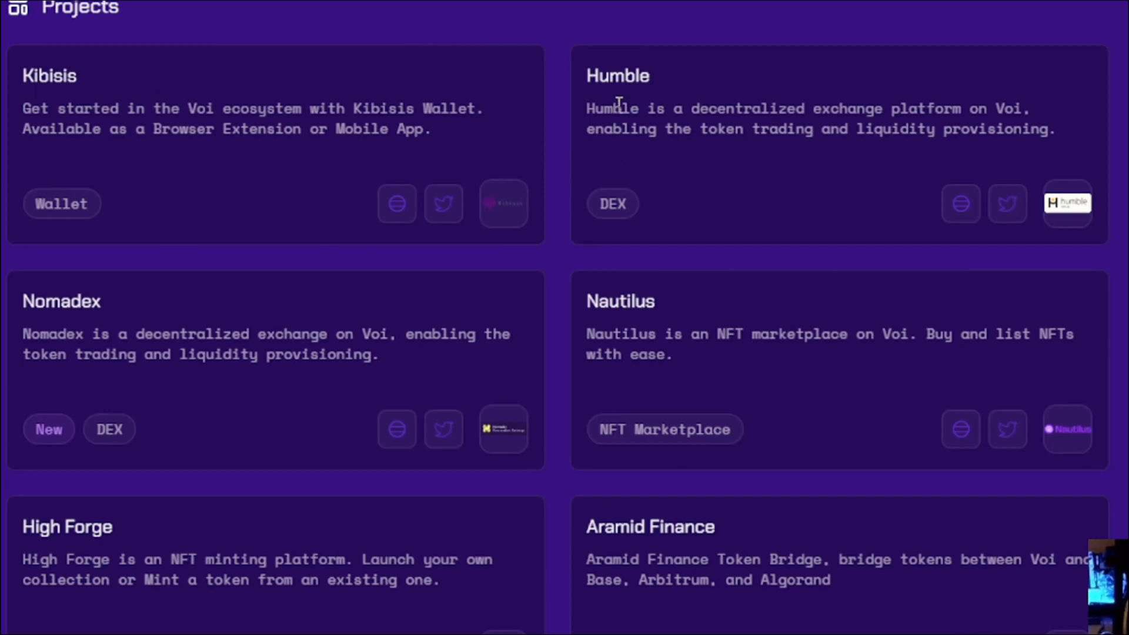
mouse_move(475, 346)
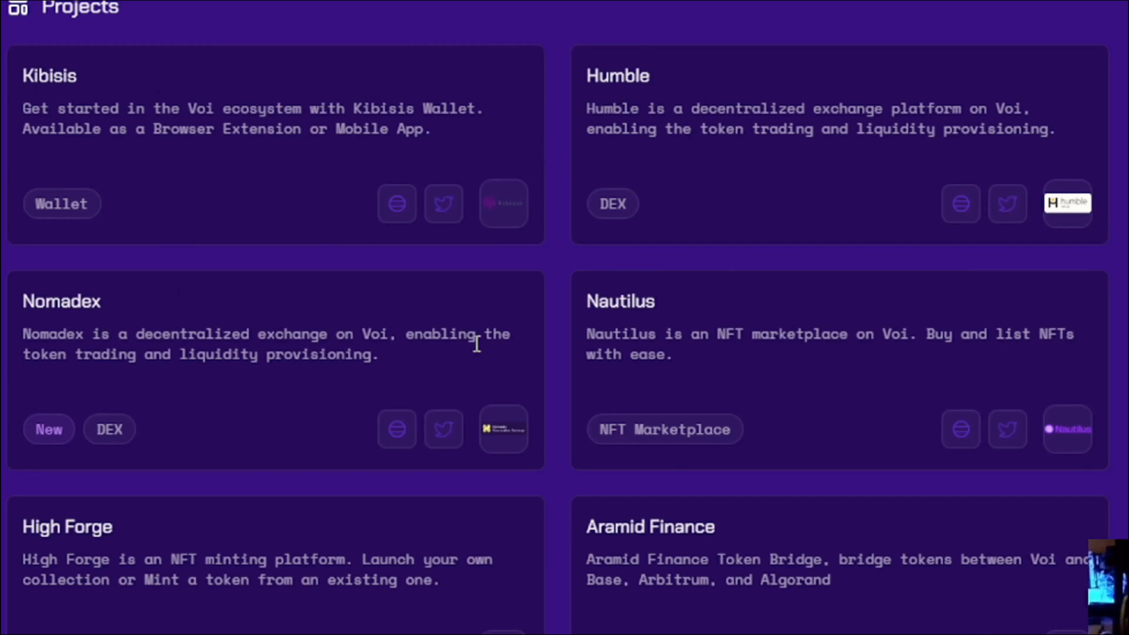
mouse_move(652, 333)
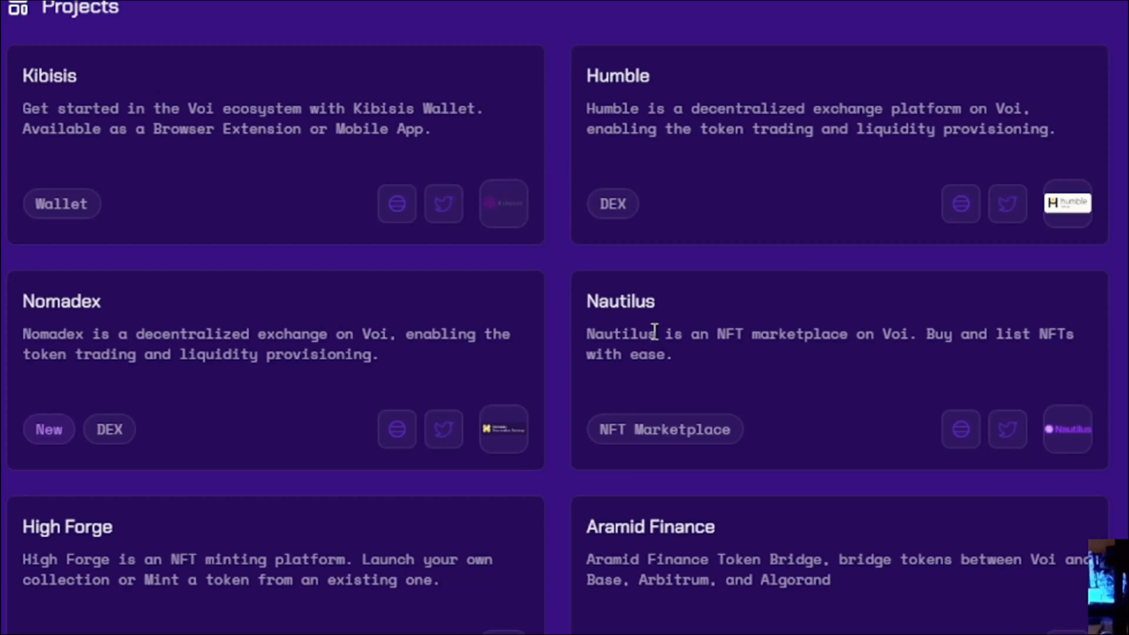
mouse_move(797, 376)
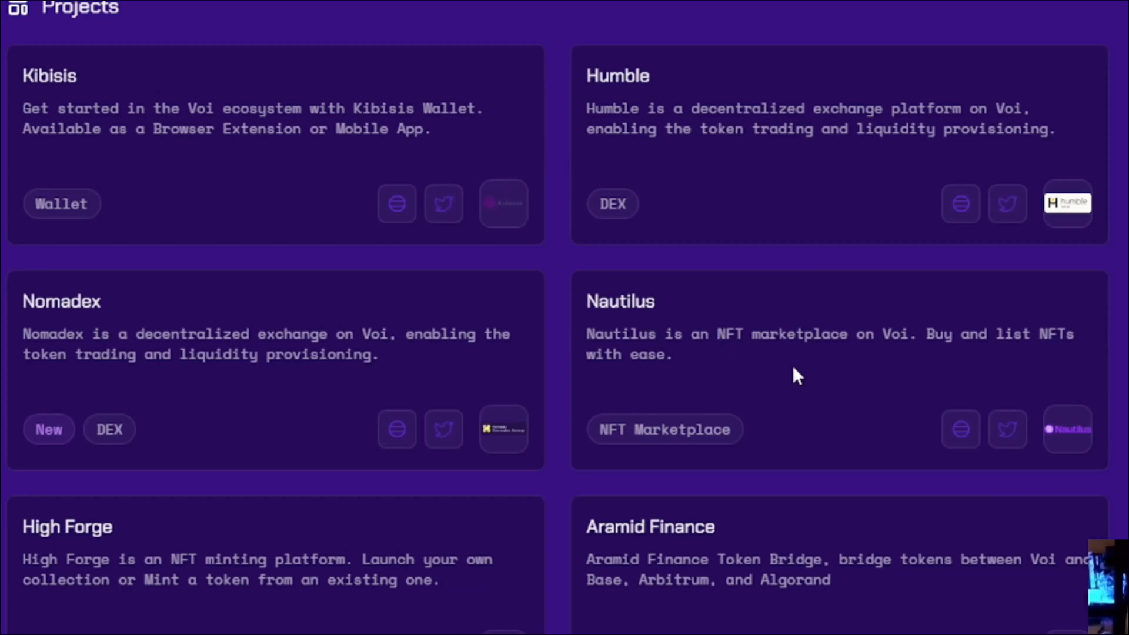
scroll(down, 3)
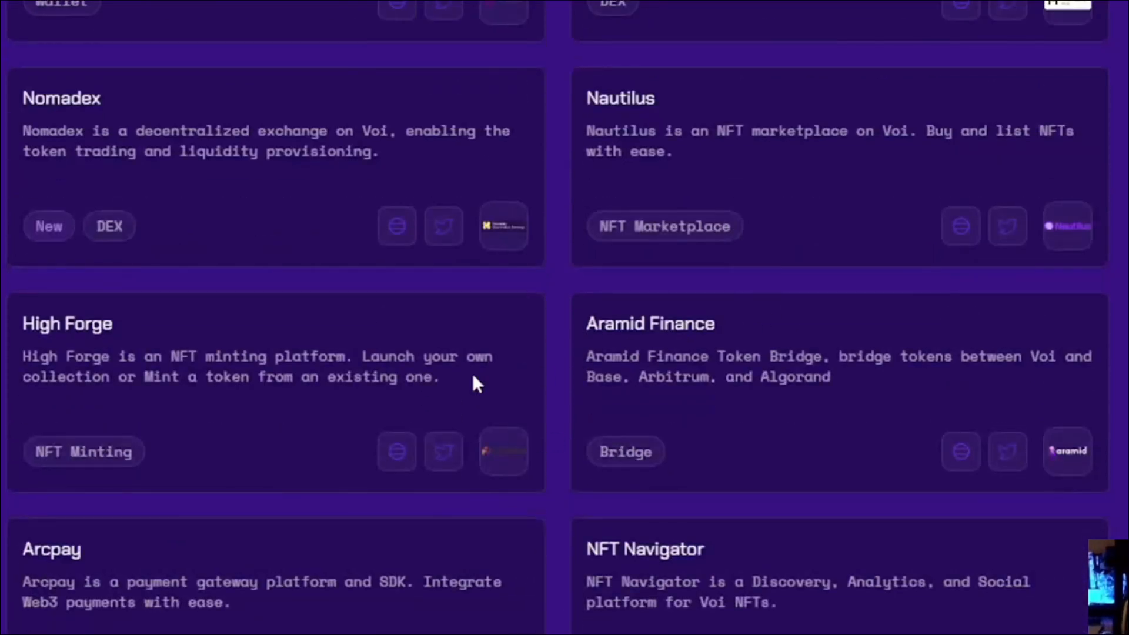
scroll(down, 3)
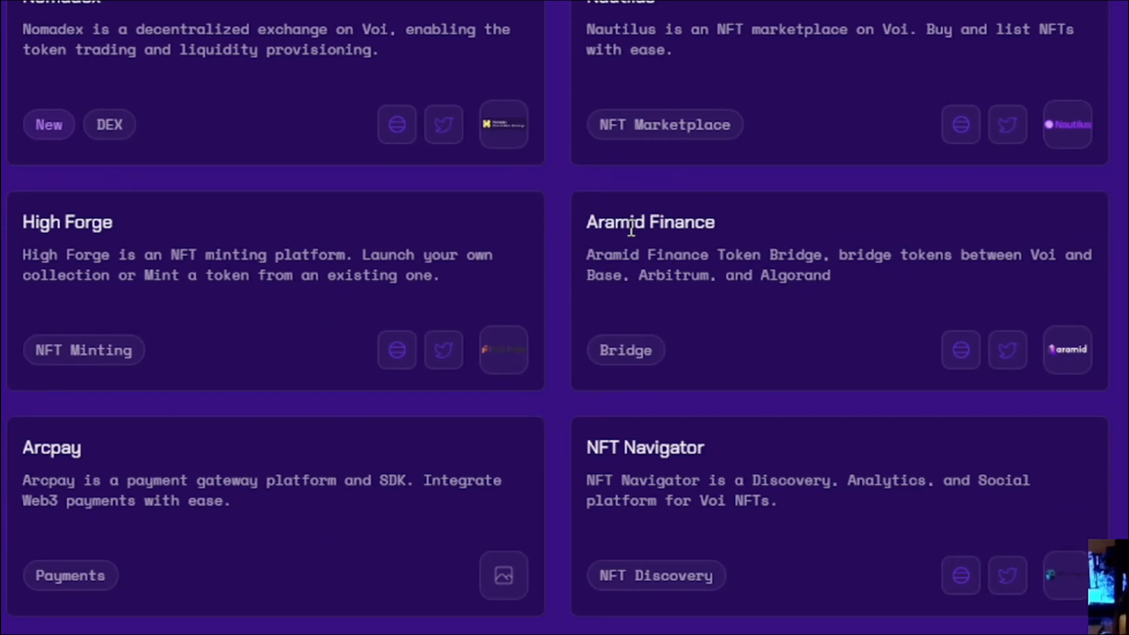
mouse_move(732, 286)
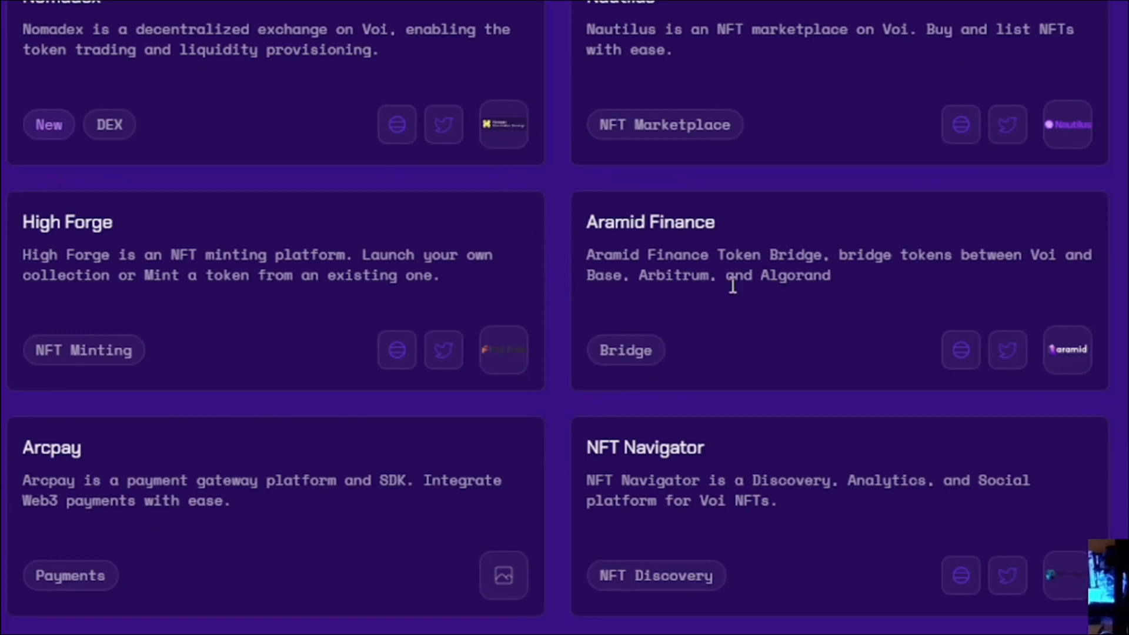
scroll(down, 3)
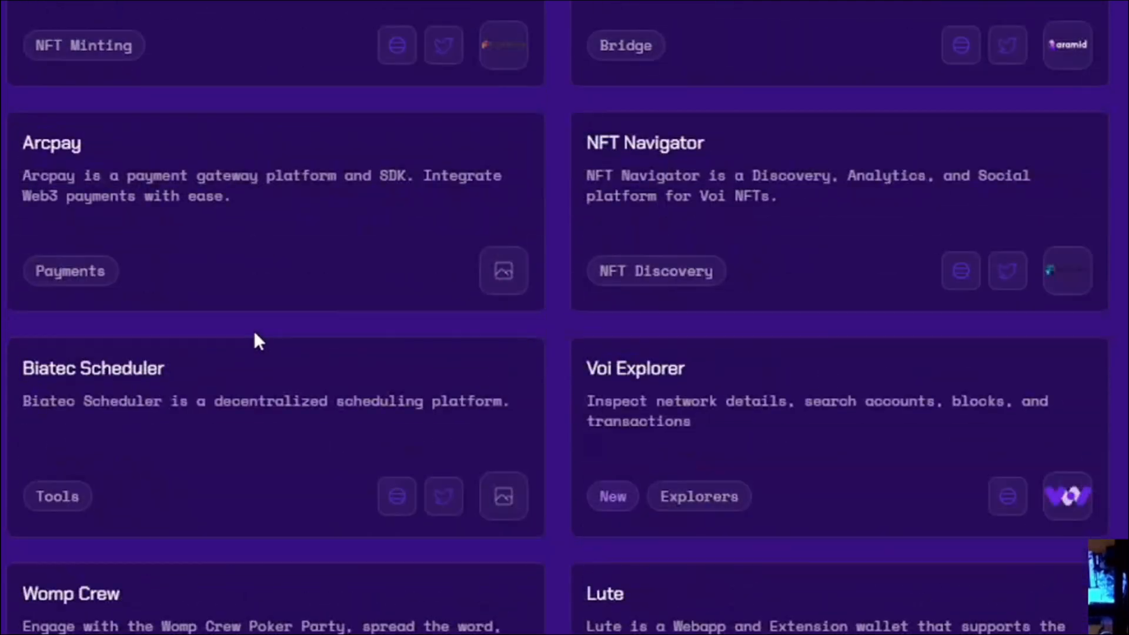
scroll(down, 3)
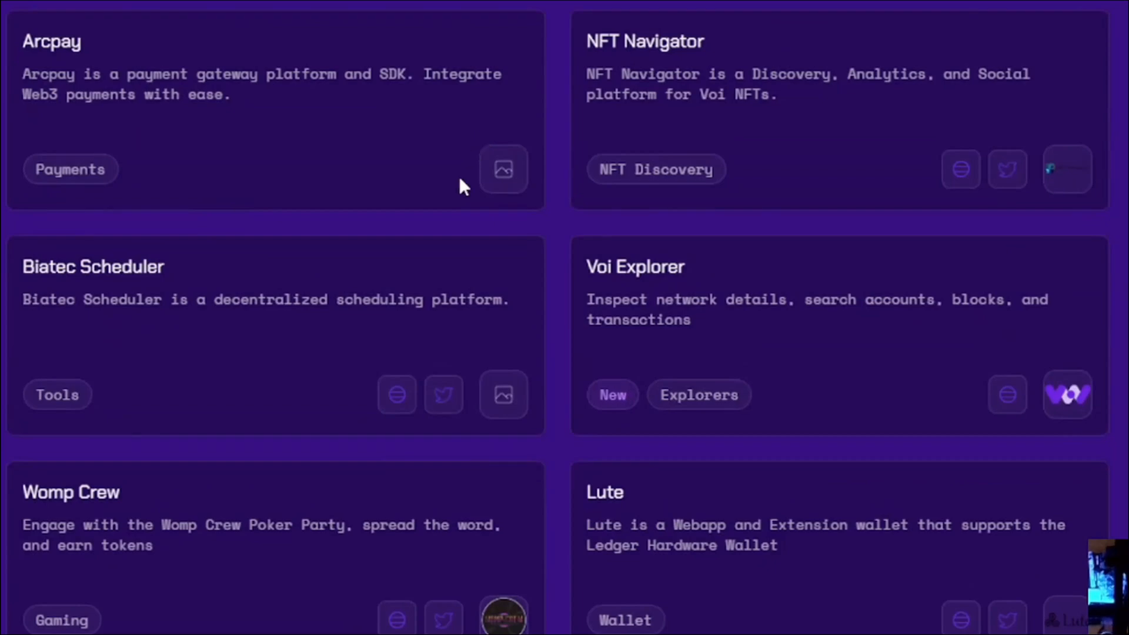
scroll(down, 3)
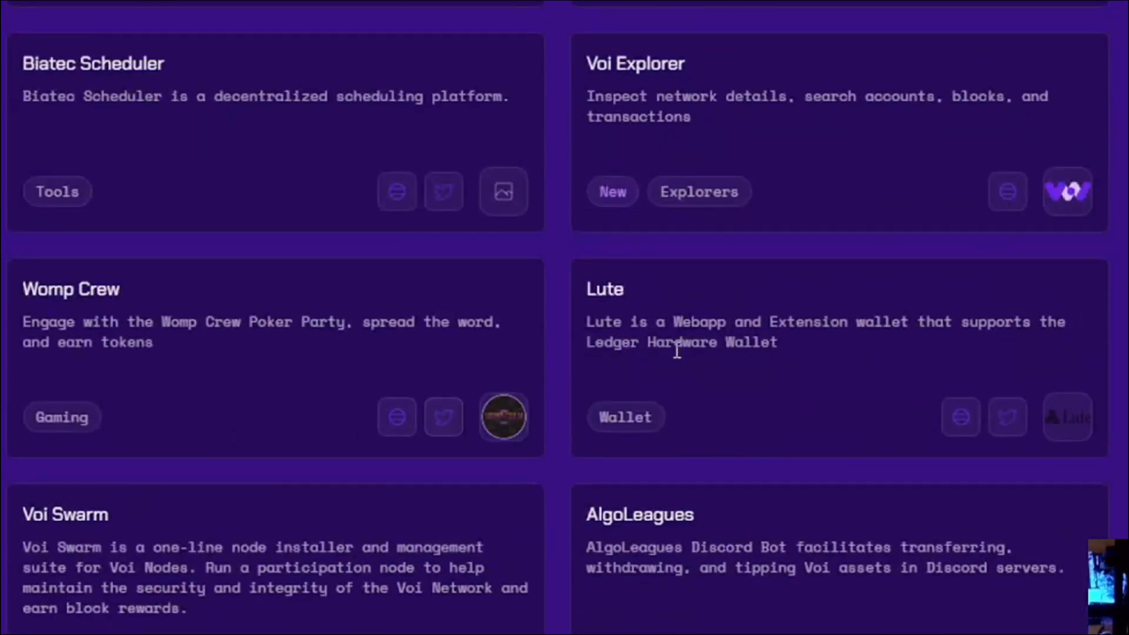
scroll(down, 3)
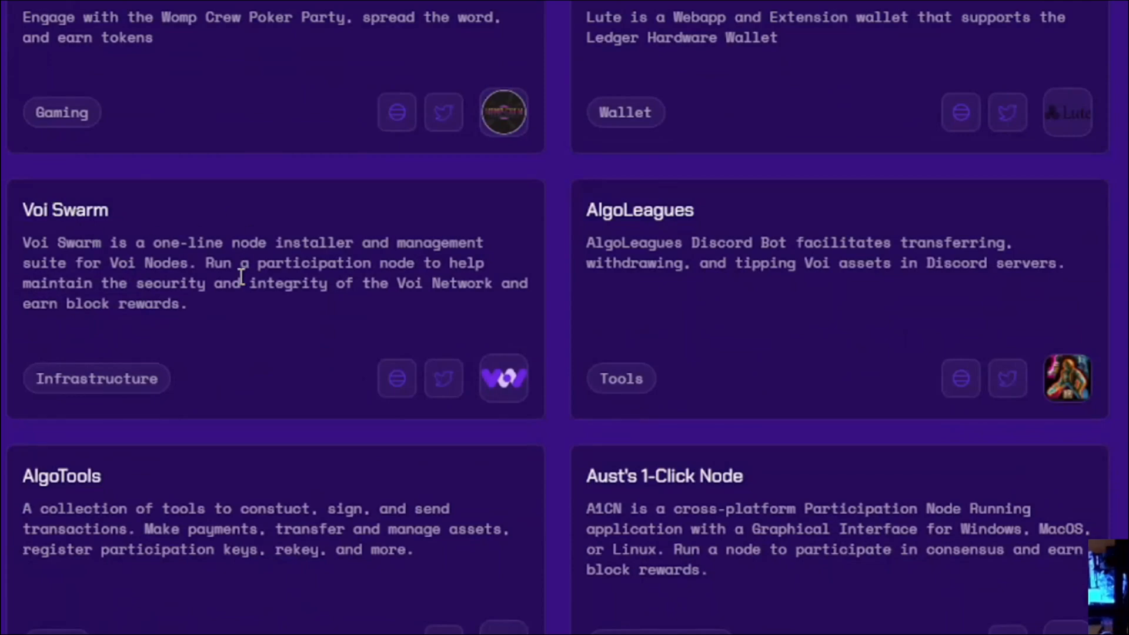
scroll(down, 3)
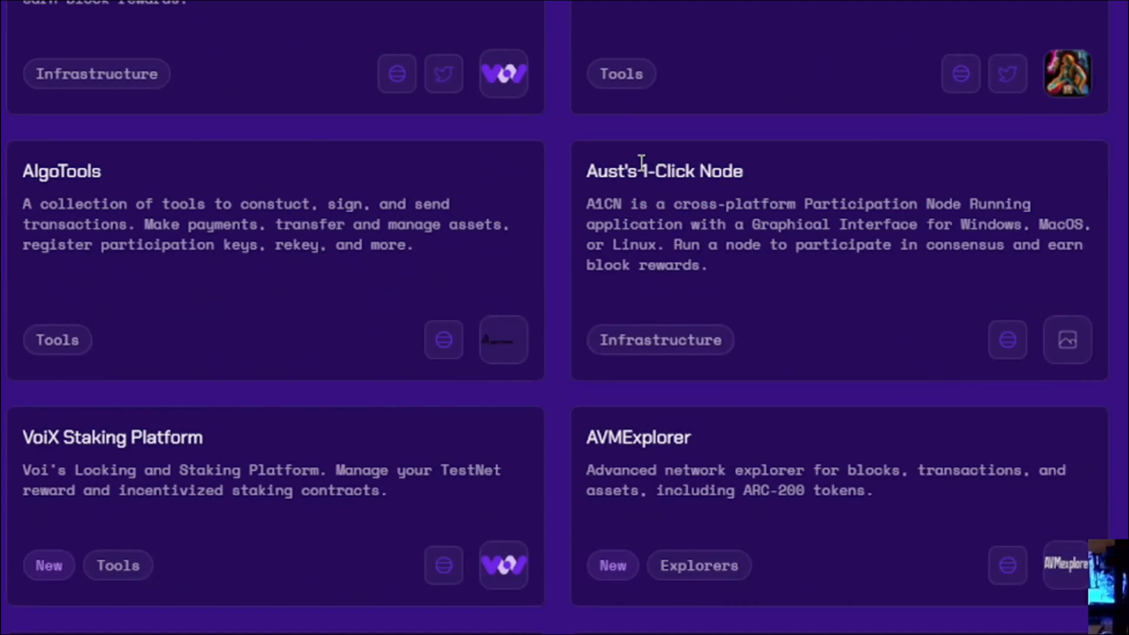
scroll(down, 3)
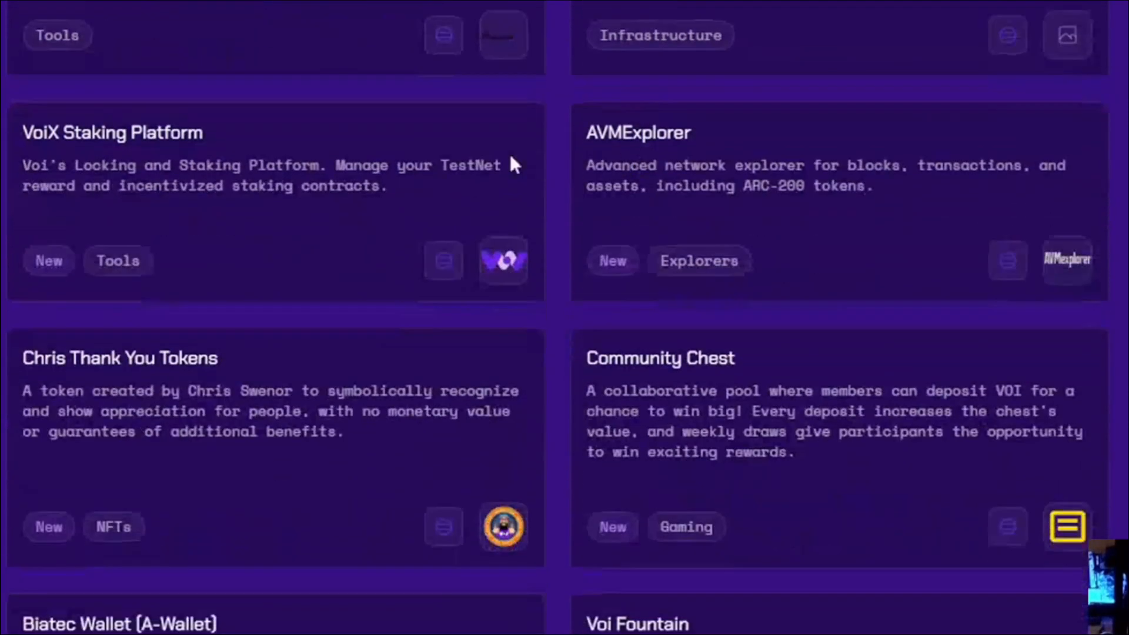
mouse_move(107, 382)
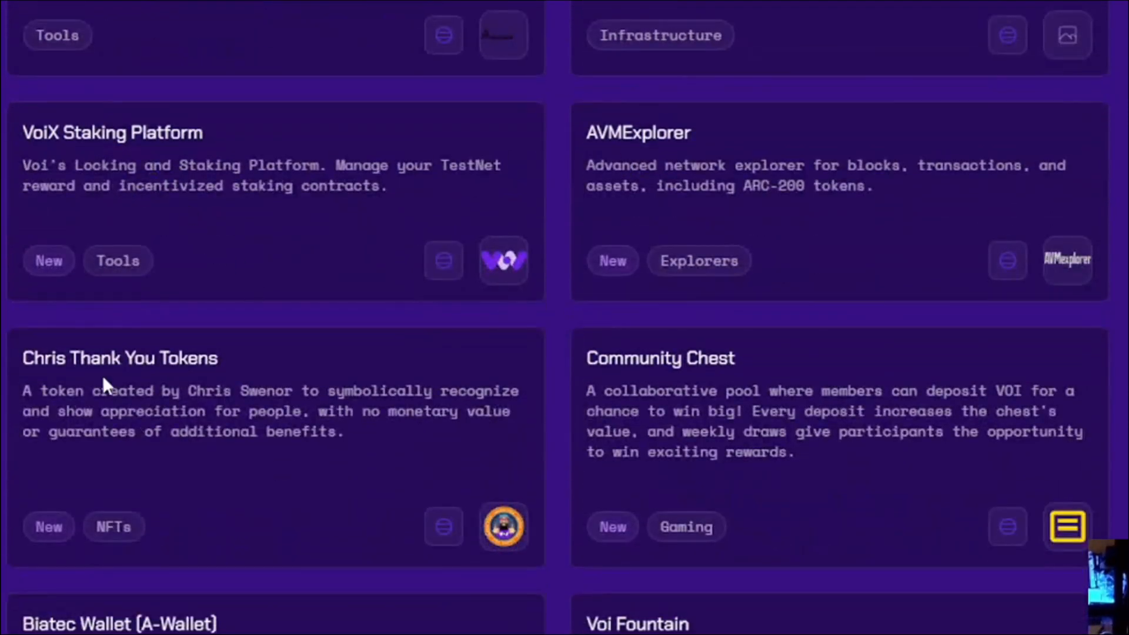
mouse_move(107, 306)
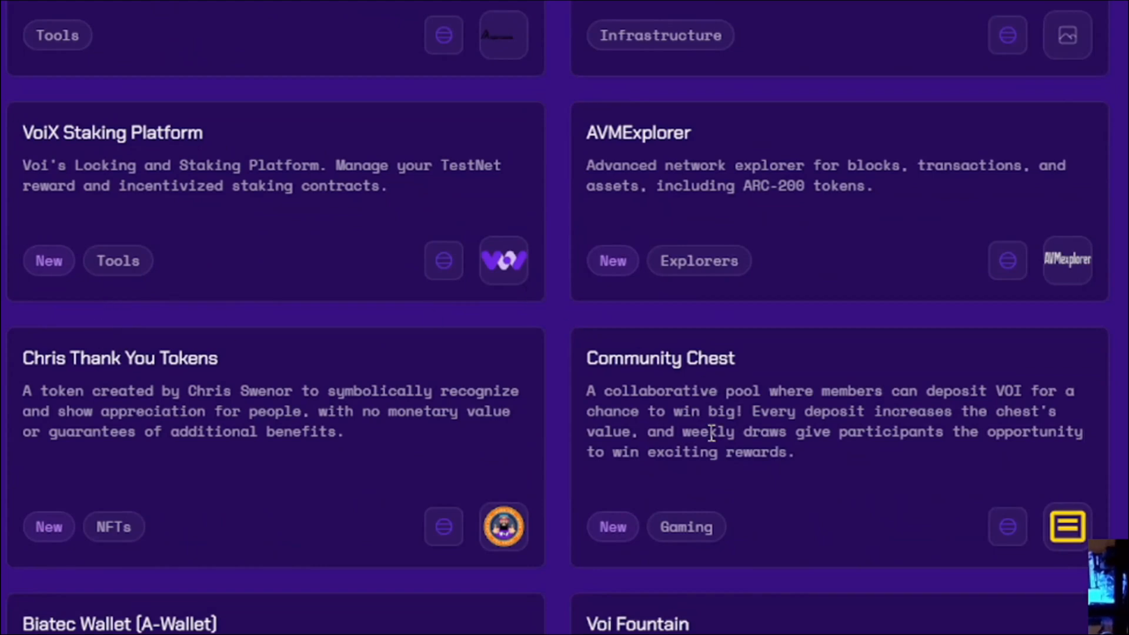
mouse_move(761, 485)
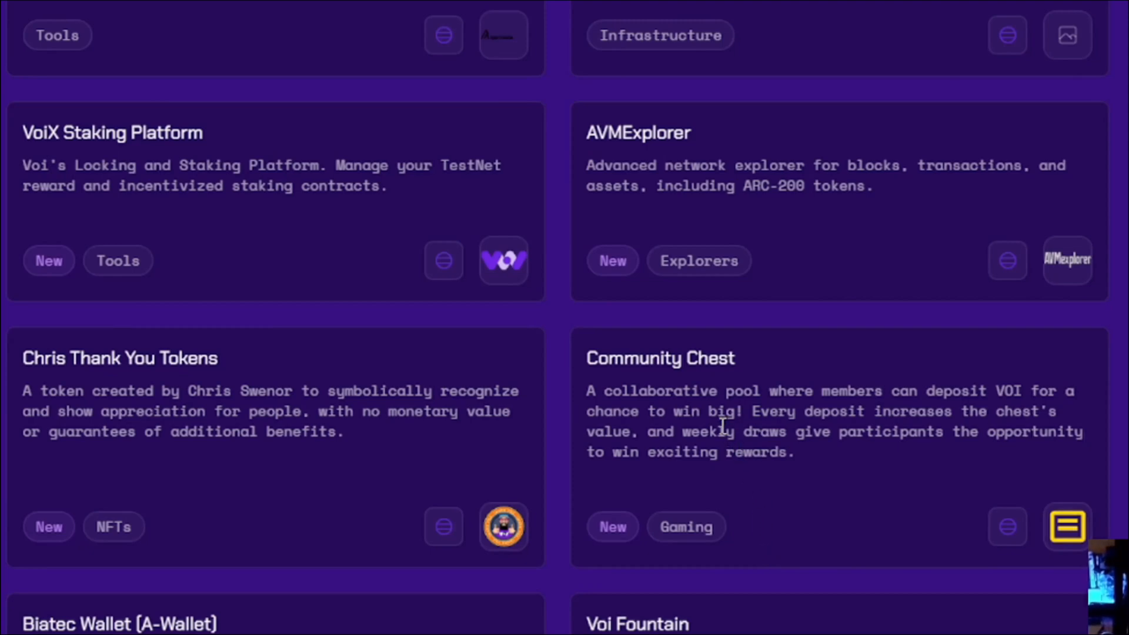
scroll(down, 3)
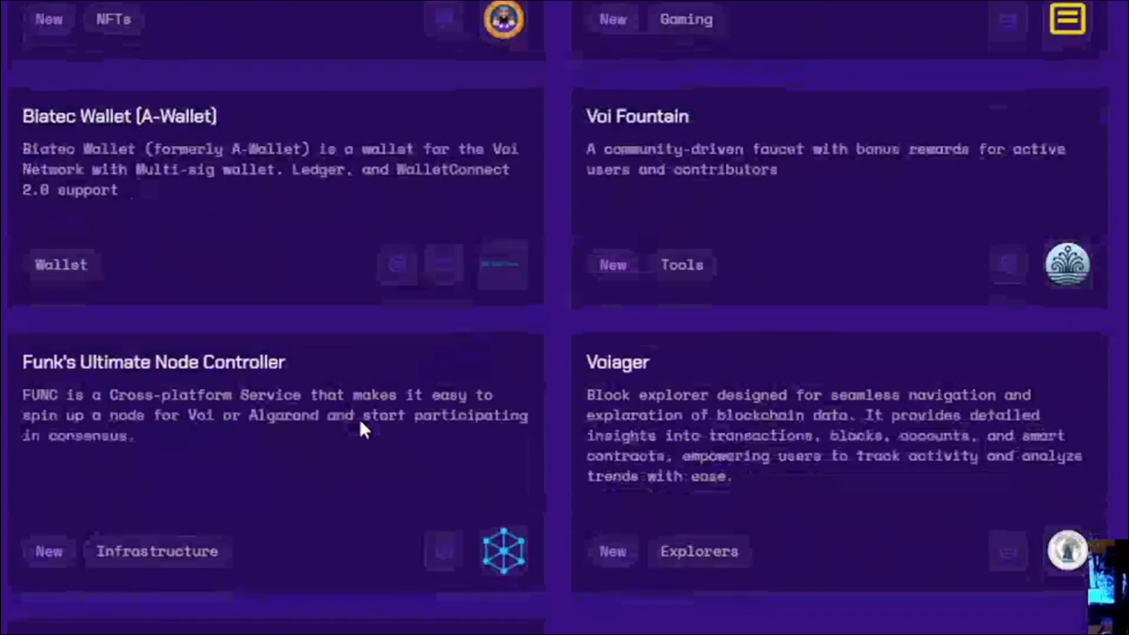
scroll(down, 3)
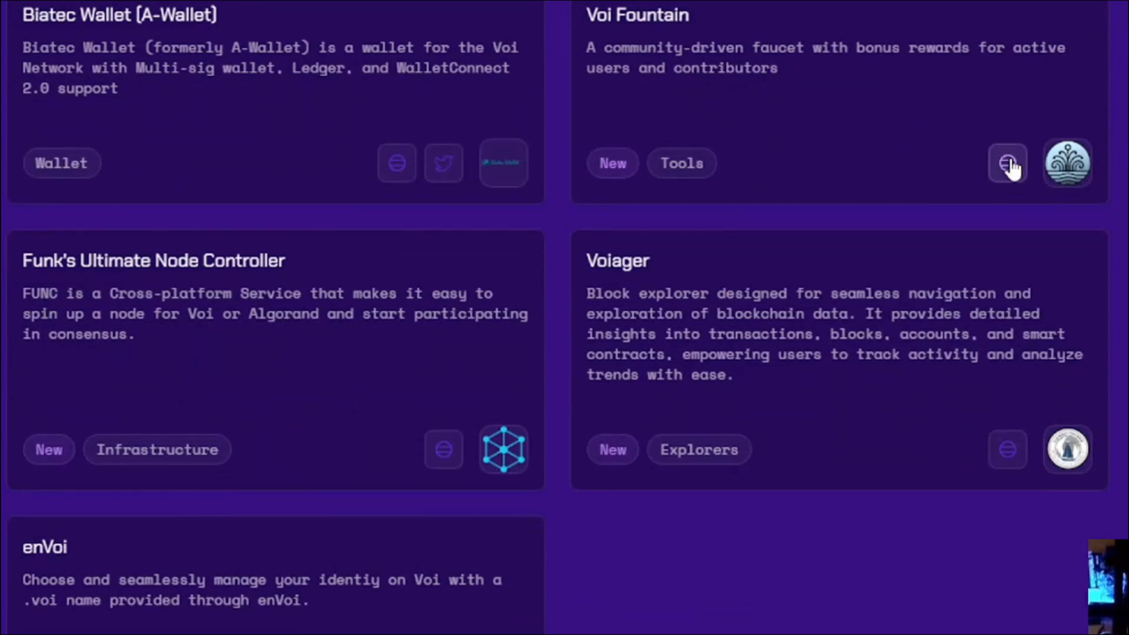
click(1006, 162)
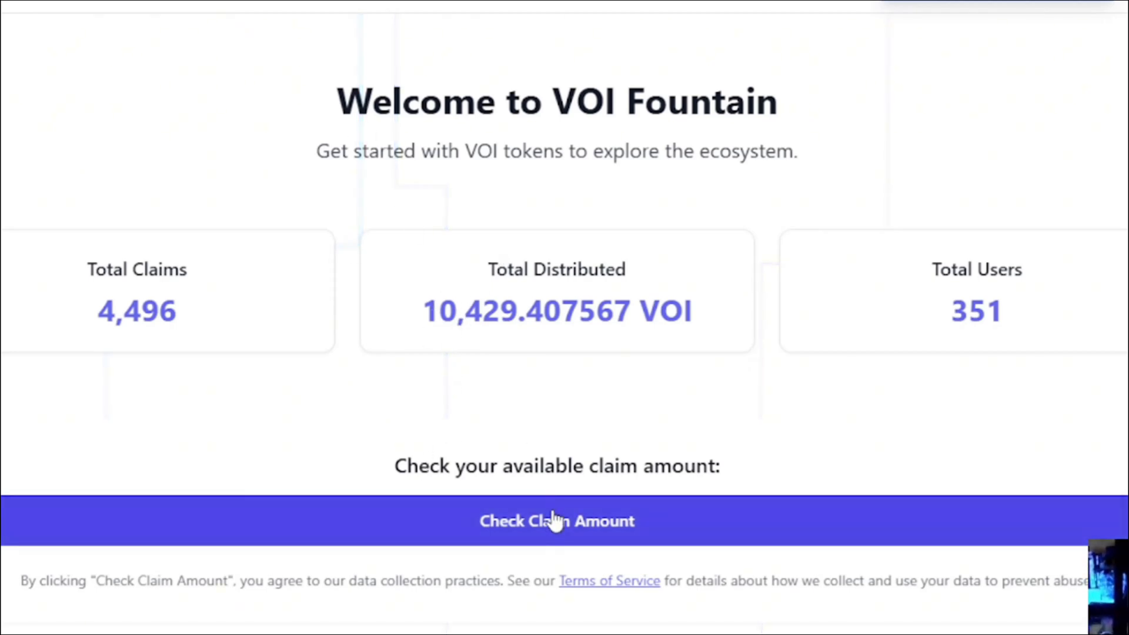
click(556, 521)
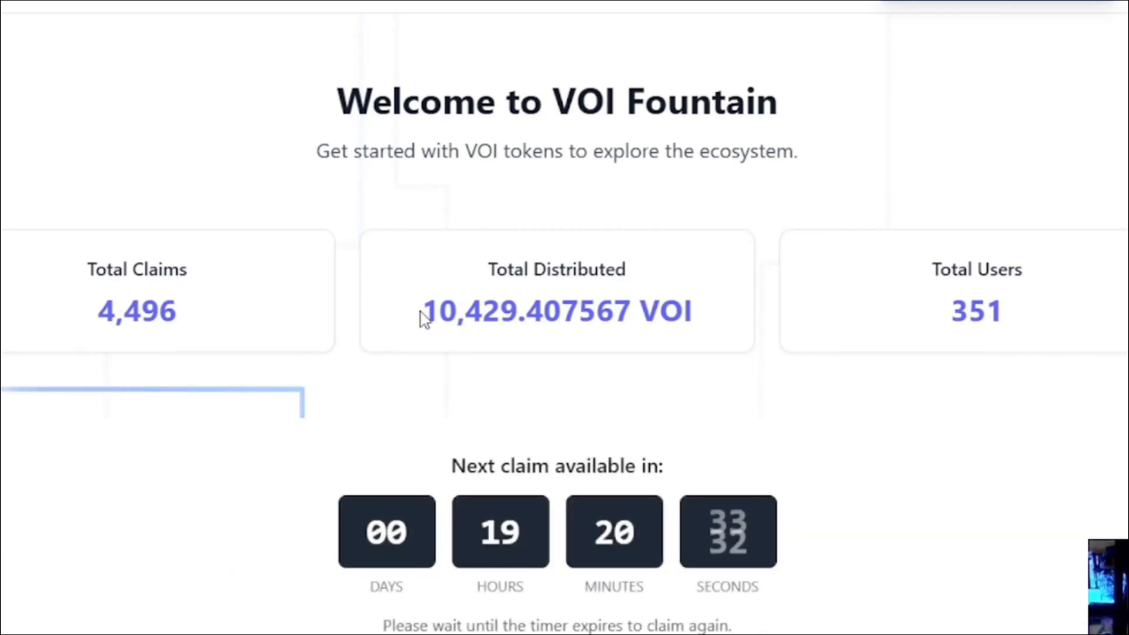
scroll(down, 3)
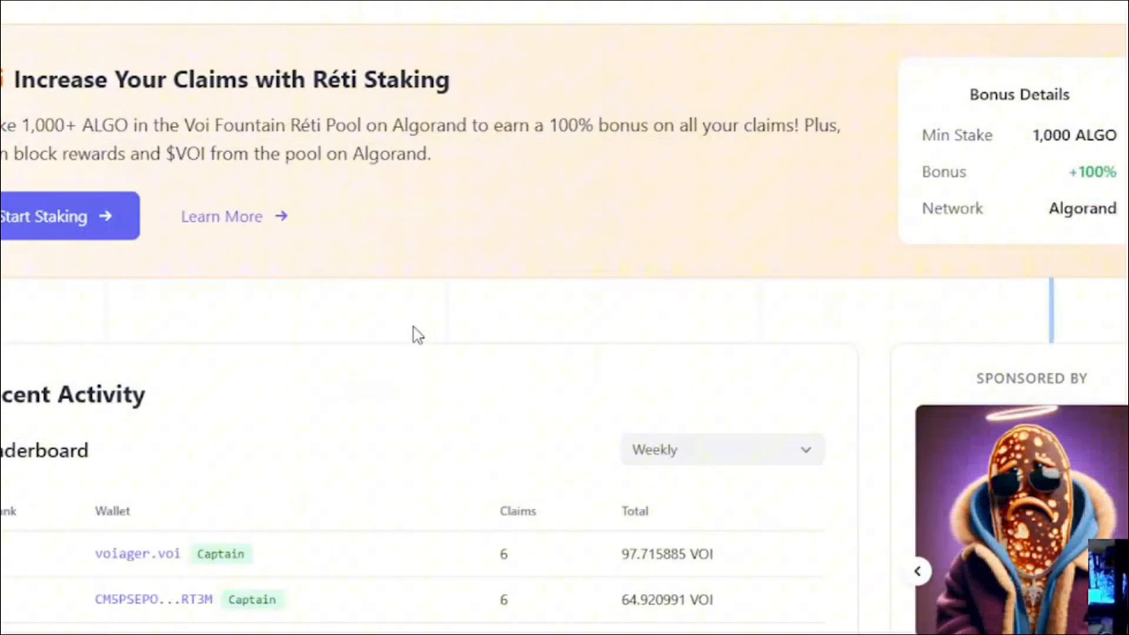
scroll(down, 3)
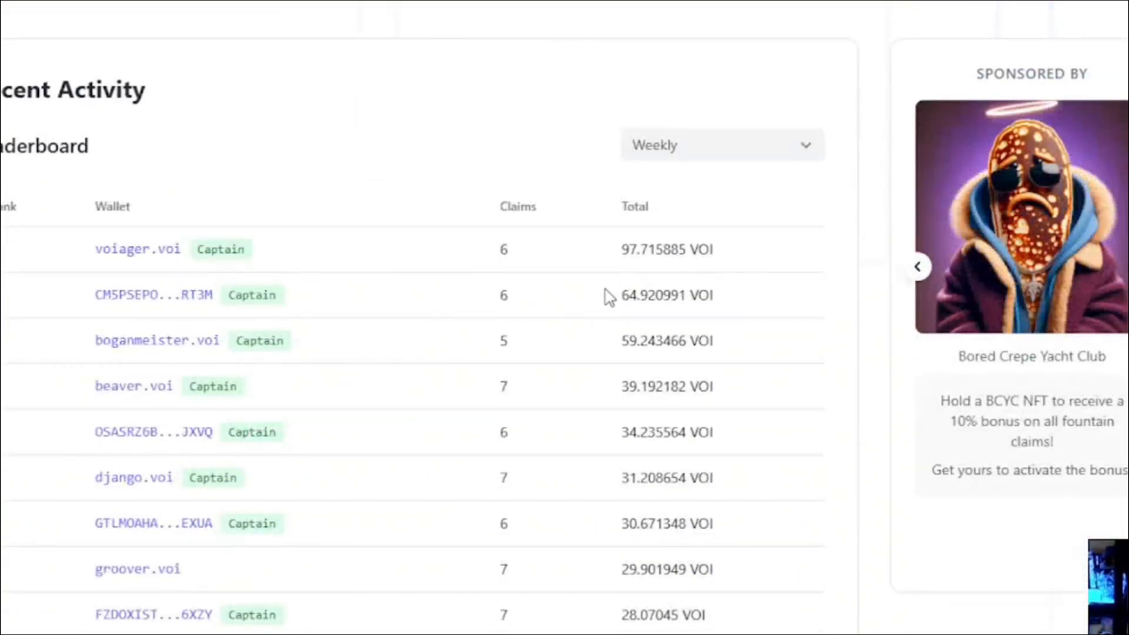
scroll(down, 3)
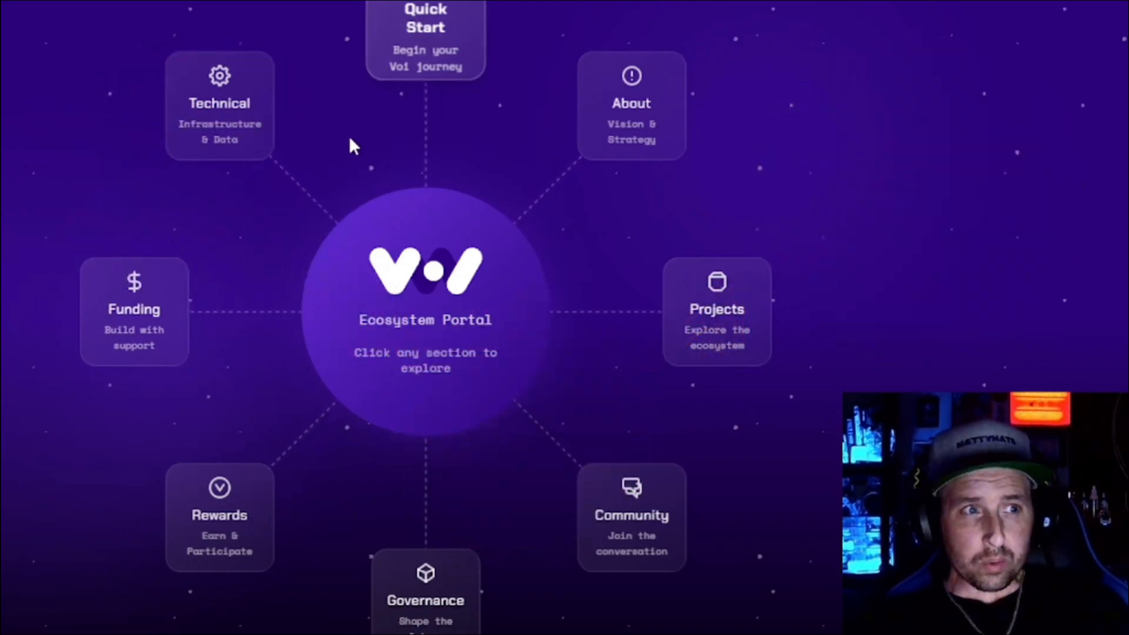
- Open Quick Start's For Node Runners guide down to the Install Software options
click(425, 40)
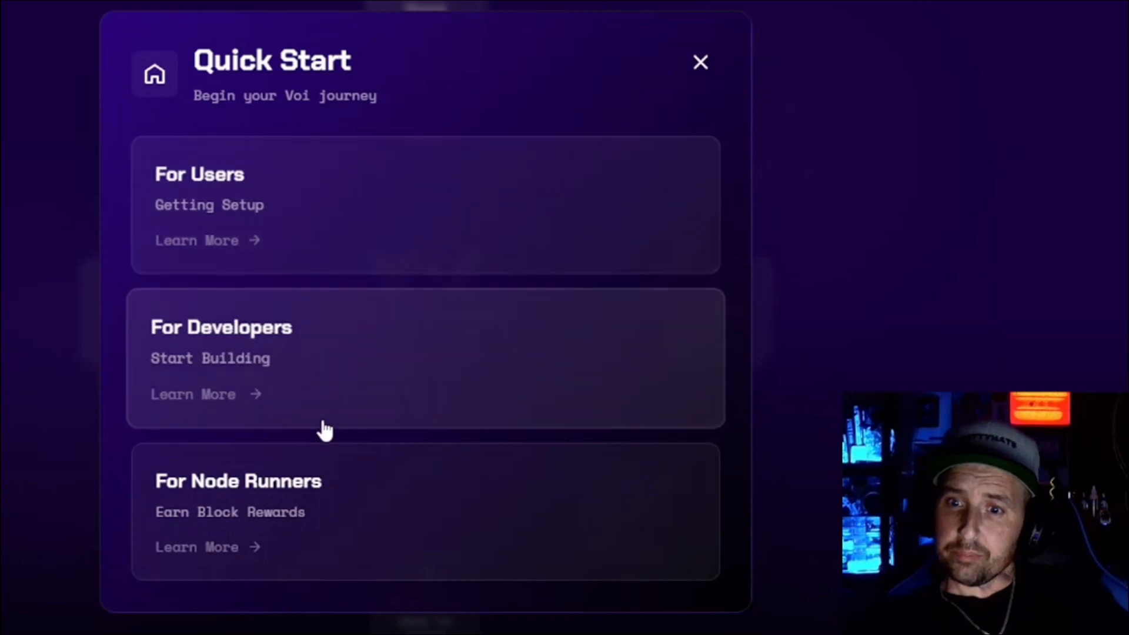
click(193, 394)
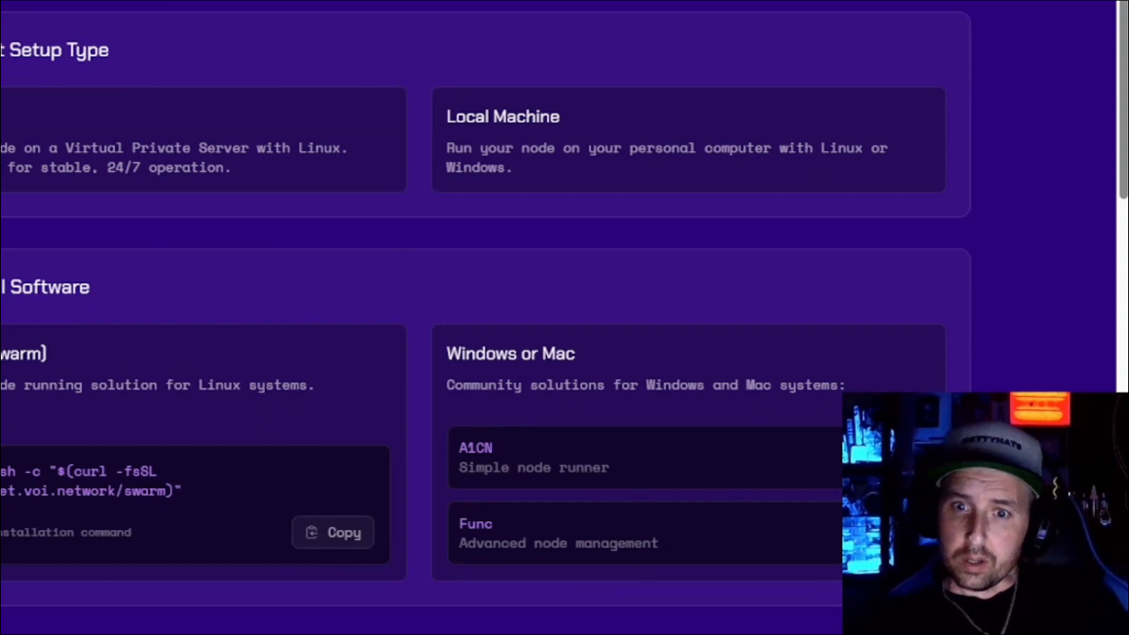
scroll(down, 3)
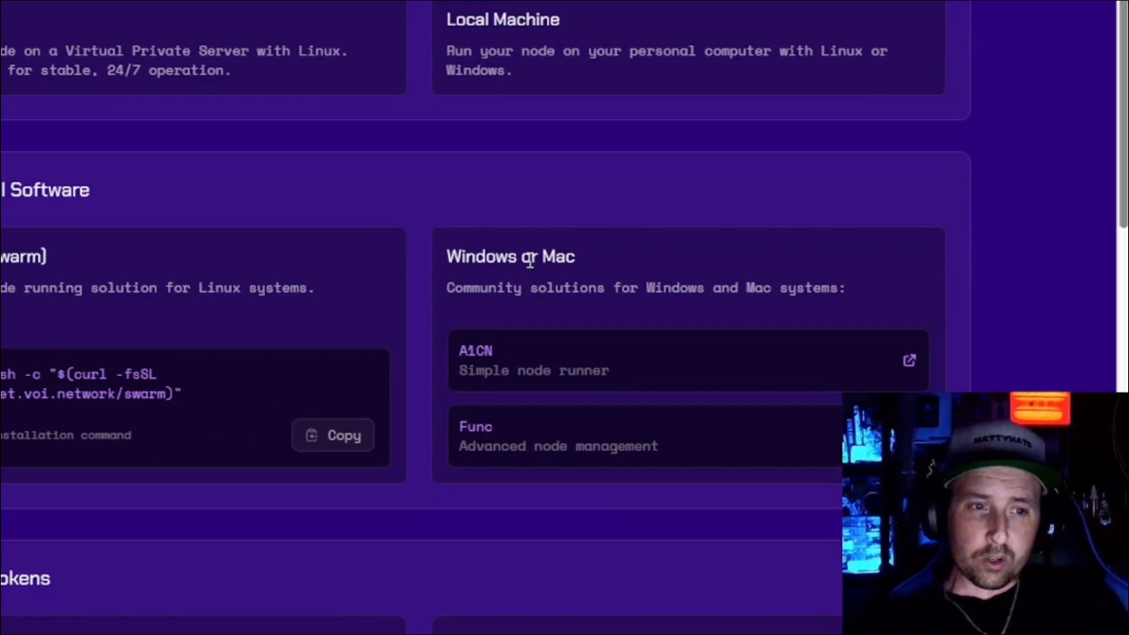
mouse_move(539, 425)
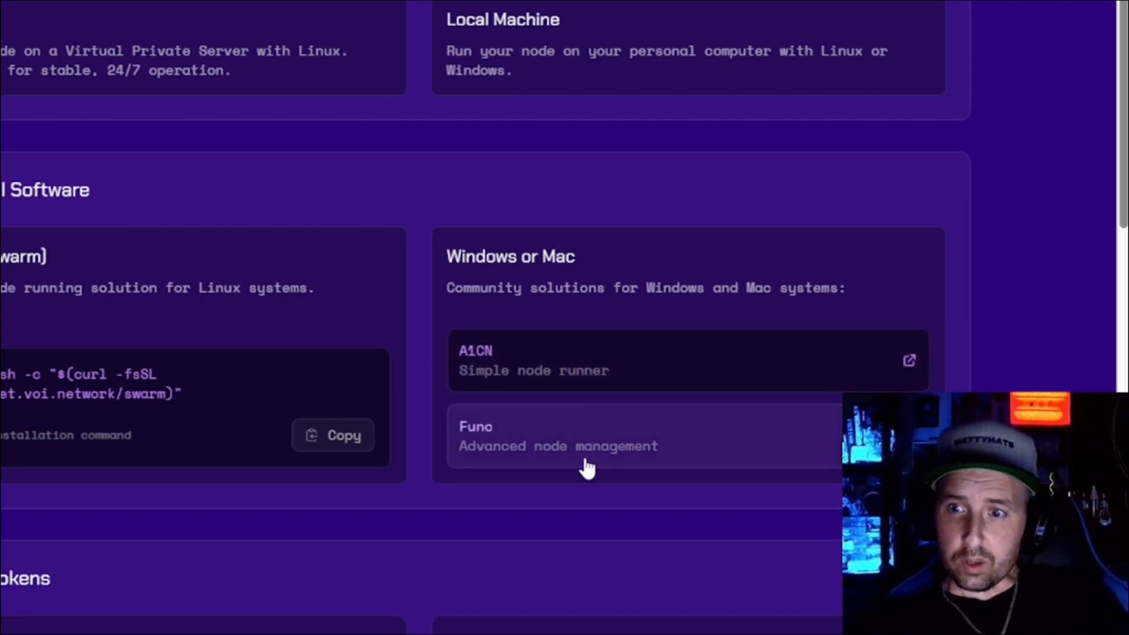
mouse_move(593, 364)
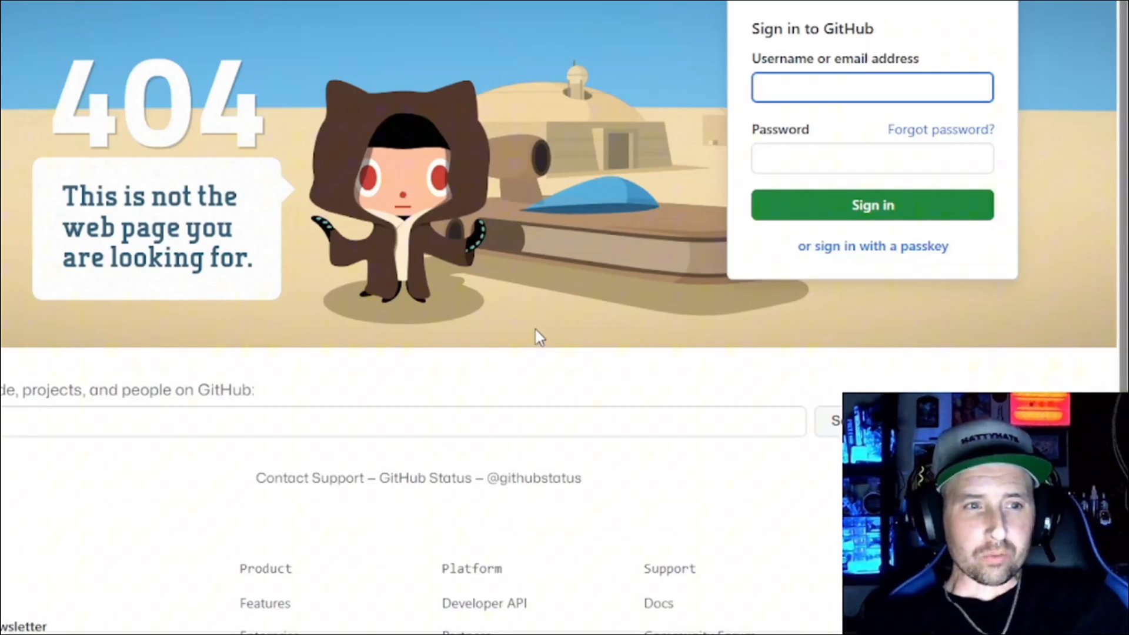
- Open the austs-one-click-node GitHub Releases page showing v1.6.1
click(872, 87)
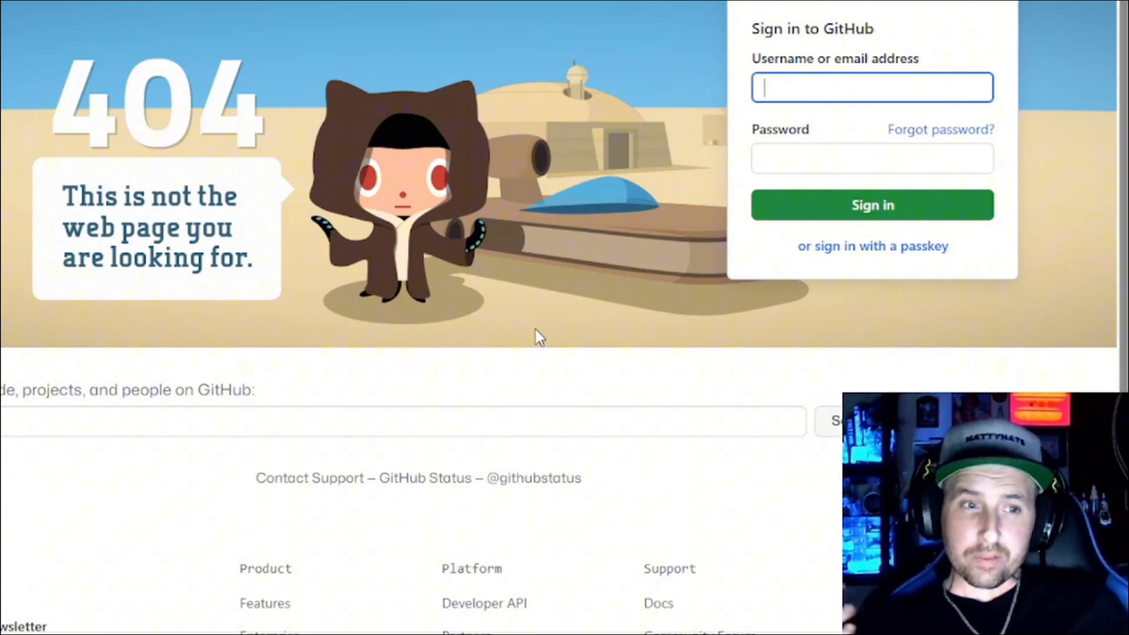
mouse_move(219, 112)
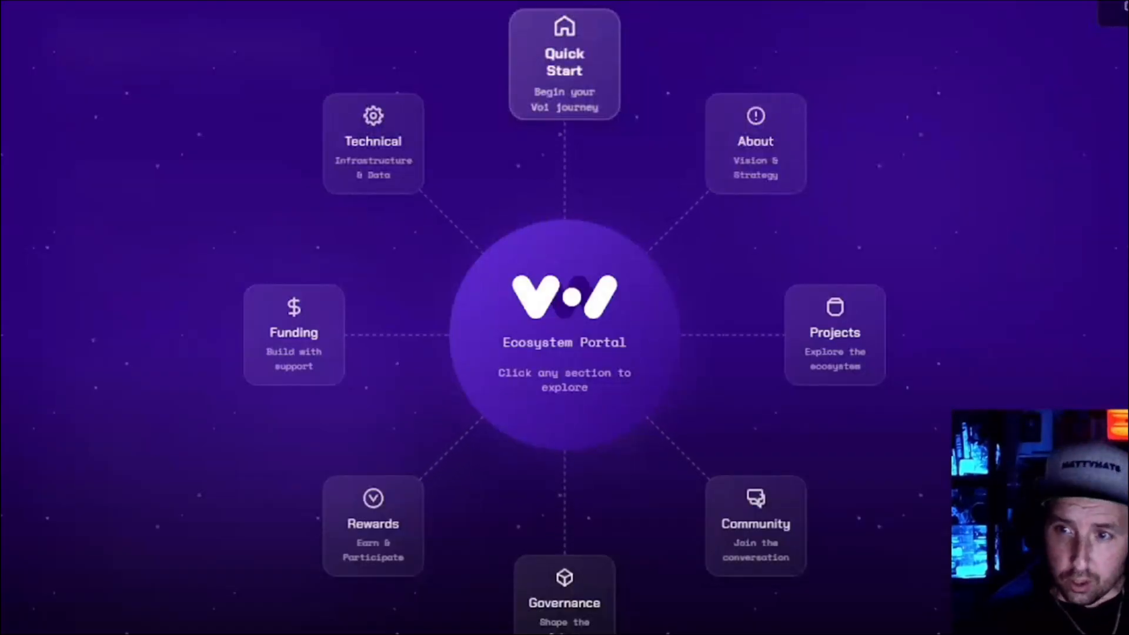
click(834, 334)
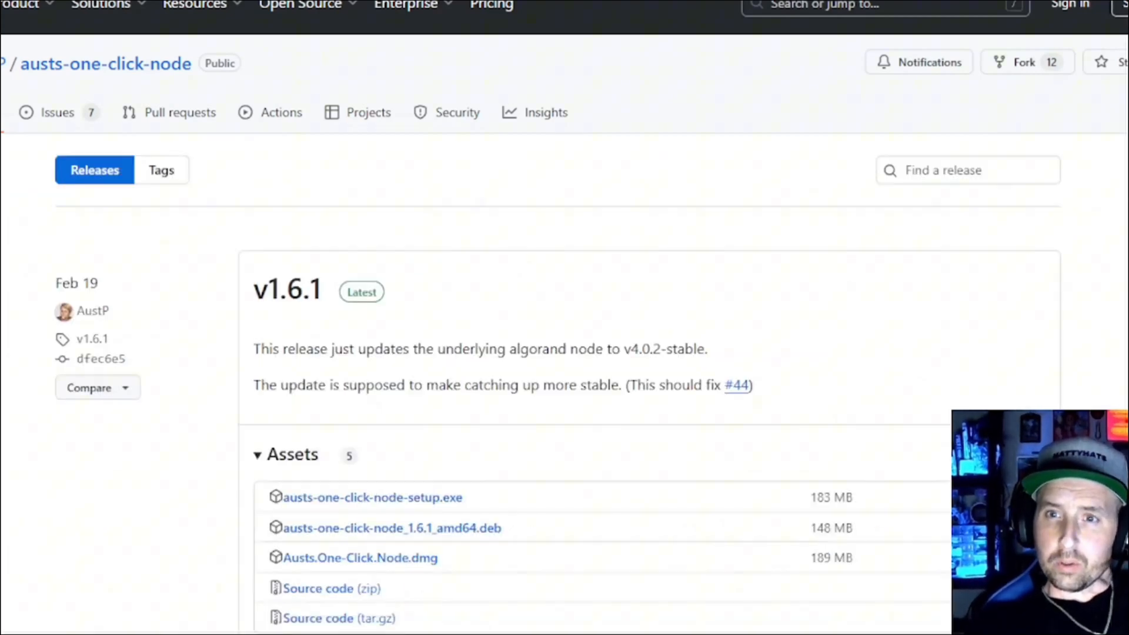
- Download austs-one-click-node-setup.exe from the v1.6.1 release assets
scroll(down, 3)
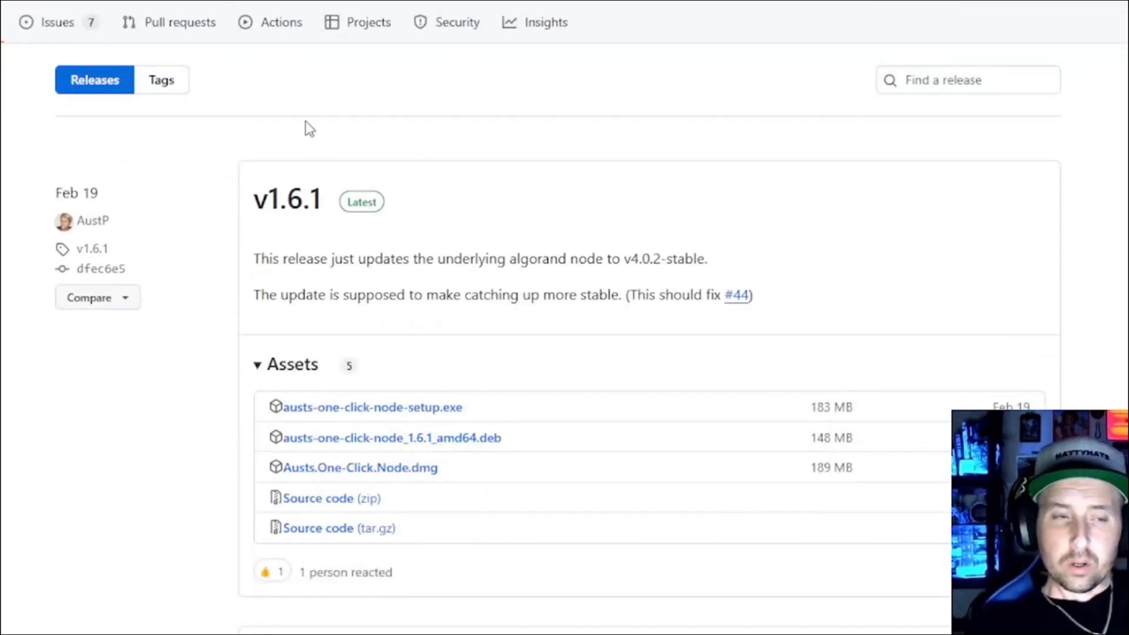
scroll(down, 3)
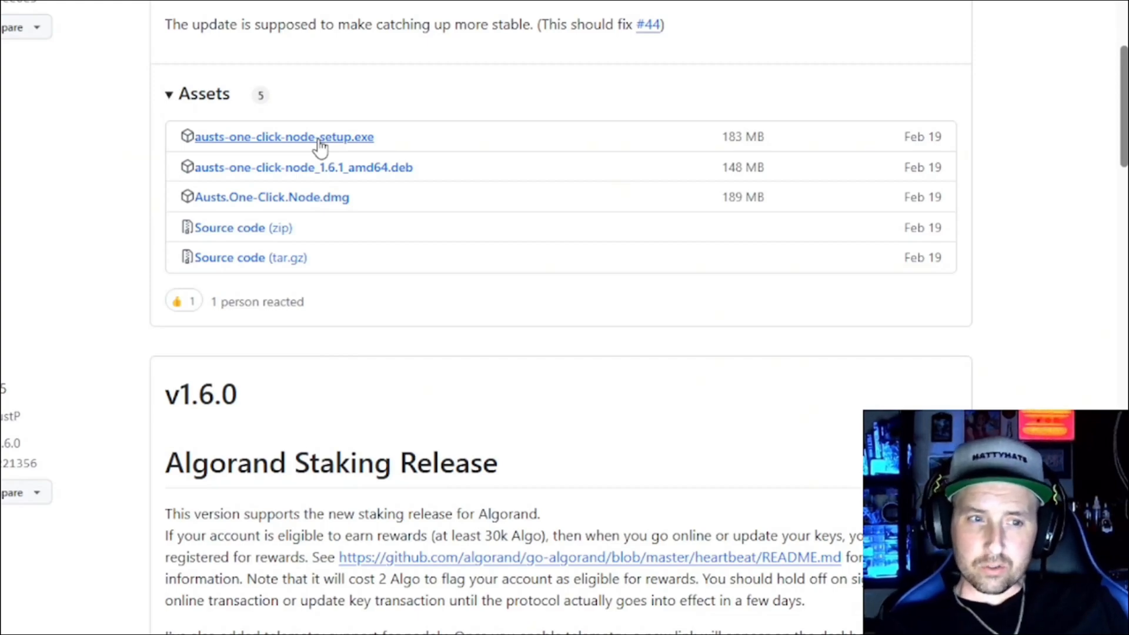
scroll(down, 3)
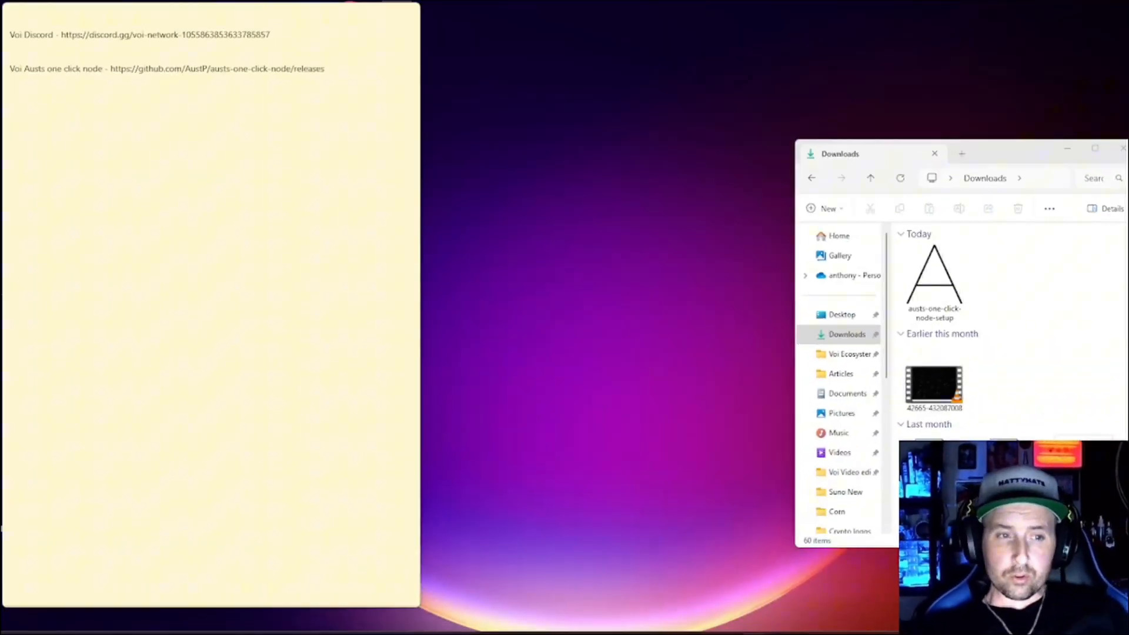
- Launch austs-one-click-node-setup from Downloads and choose More info on the SmartScreen warning
click(934, 277)
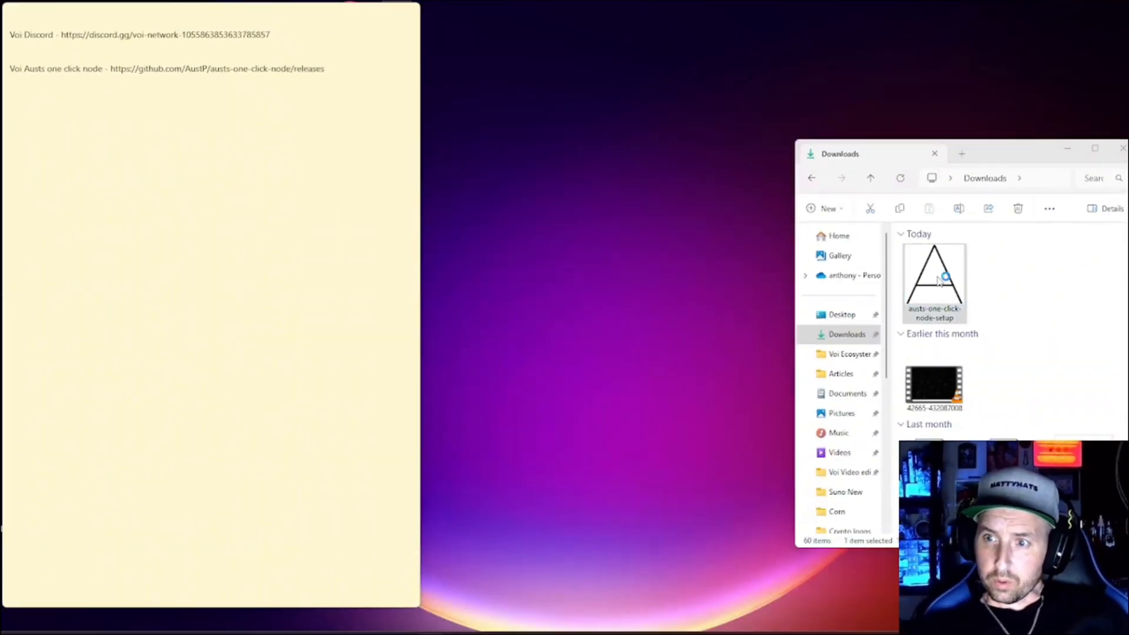
double_click(934, 281)
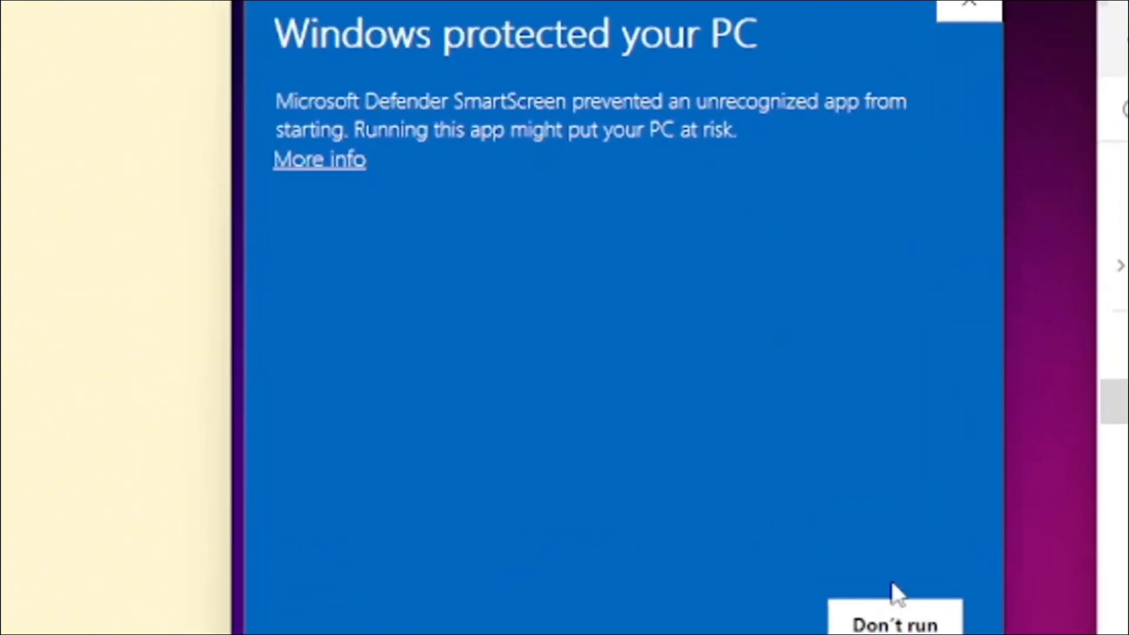
mouse_move(349, 172)
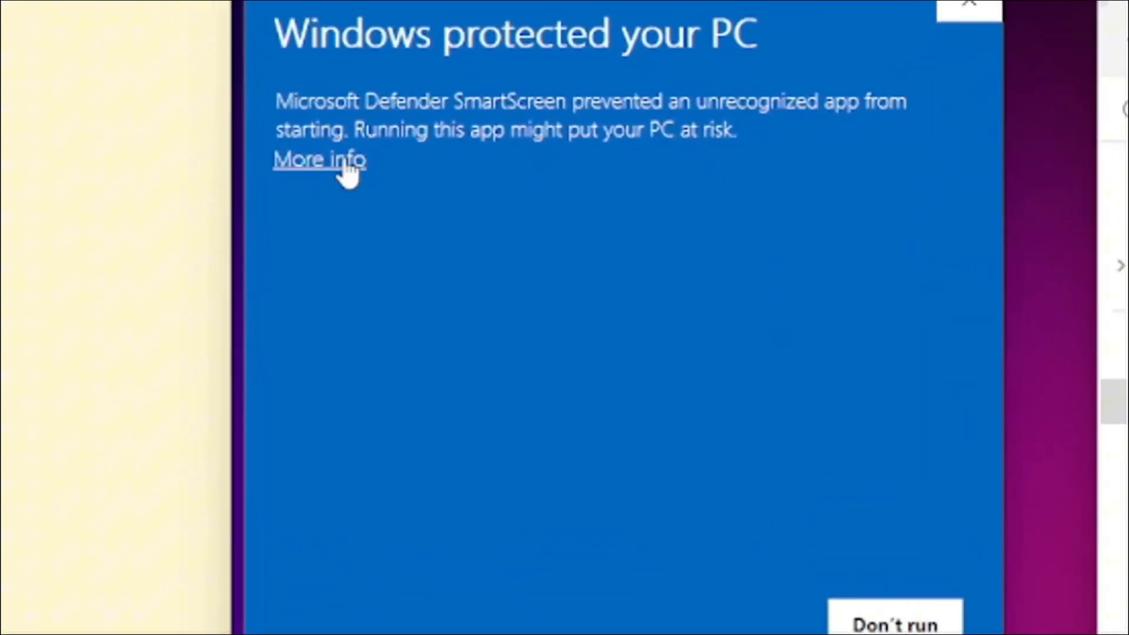
click(318, 160)
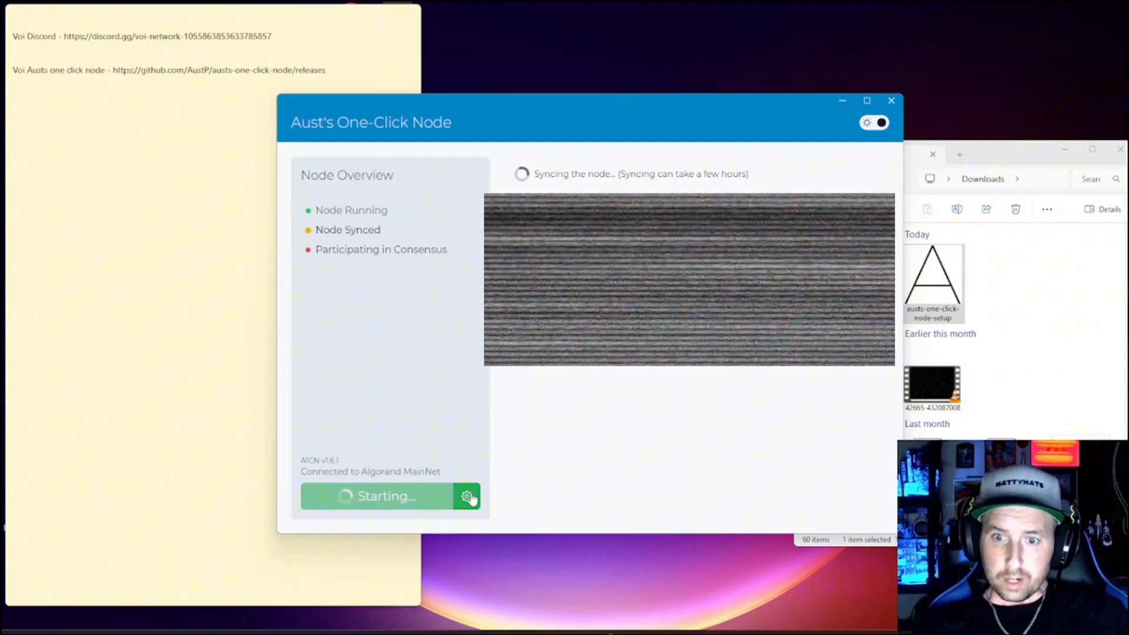
- Start a Voi MainNet node from the settings gear and close the Algorand MainNet window
click(468, 497)
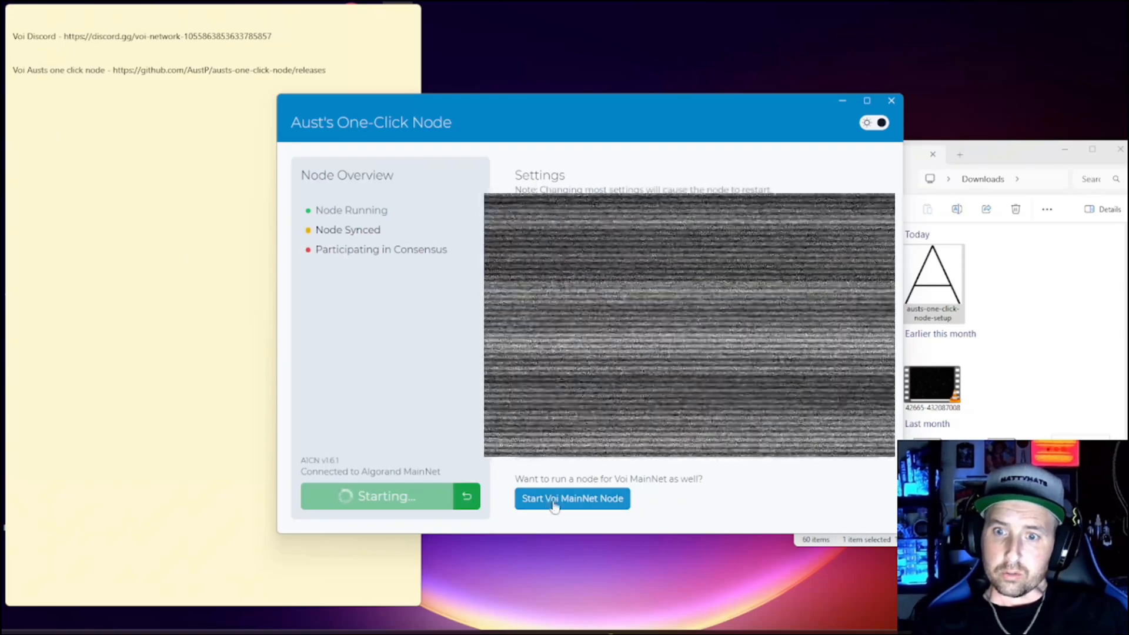
click(571, 499)
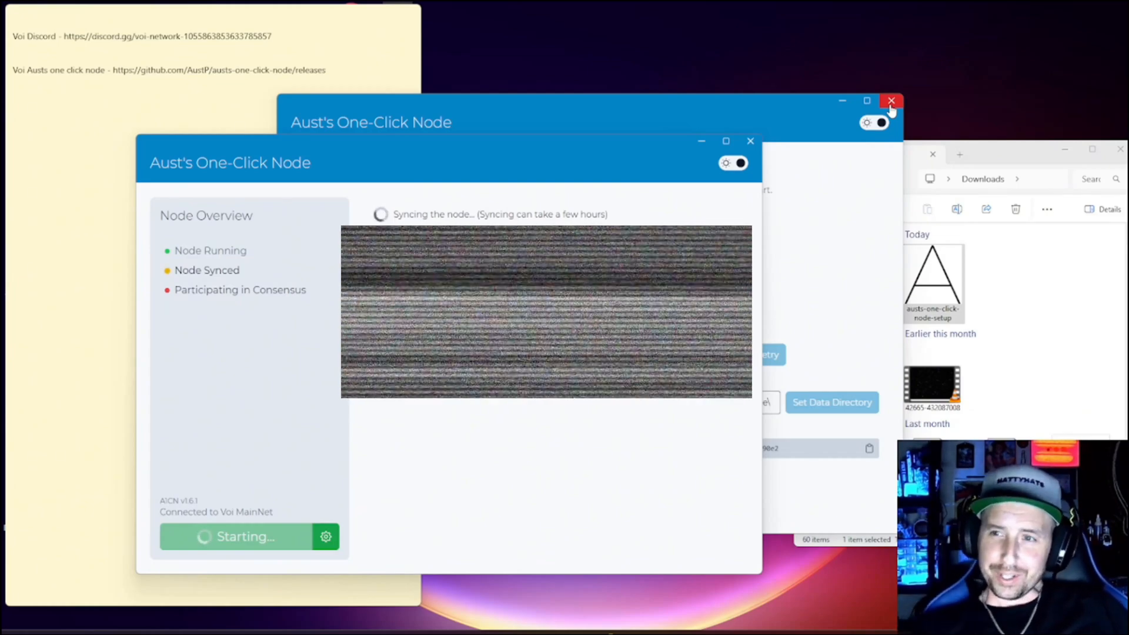
click(892, 100)
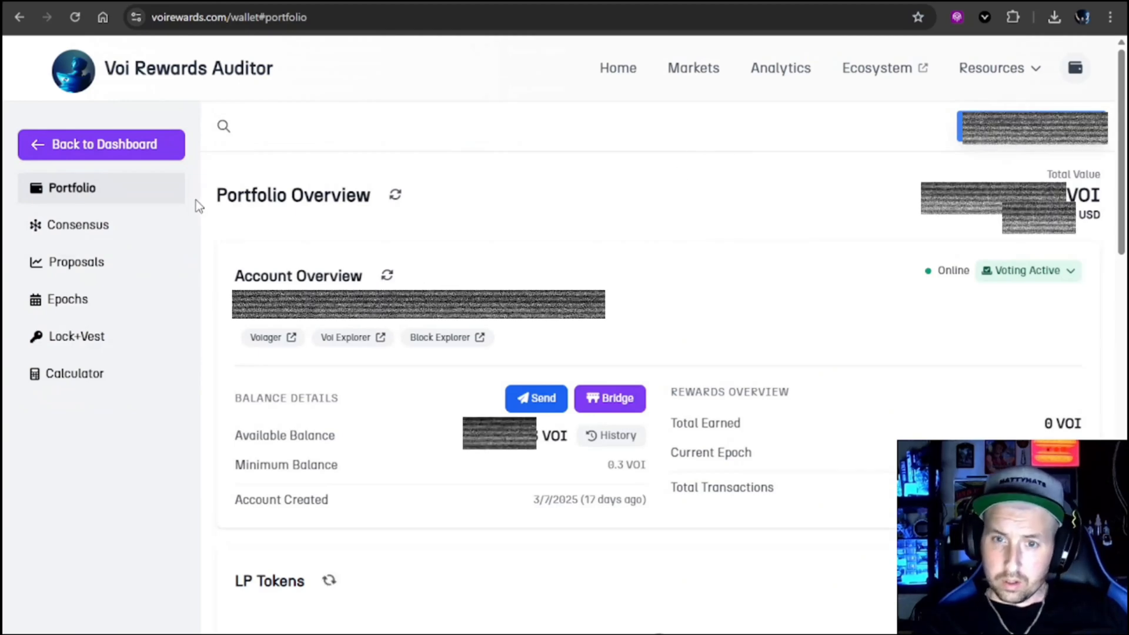
- Show the Consensus page with the approximate 30.25% APR and 92.1-day vote key expiry
click(77, 225)
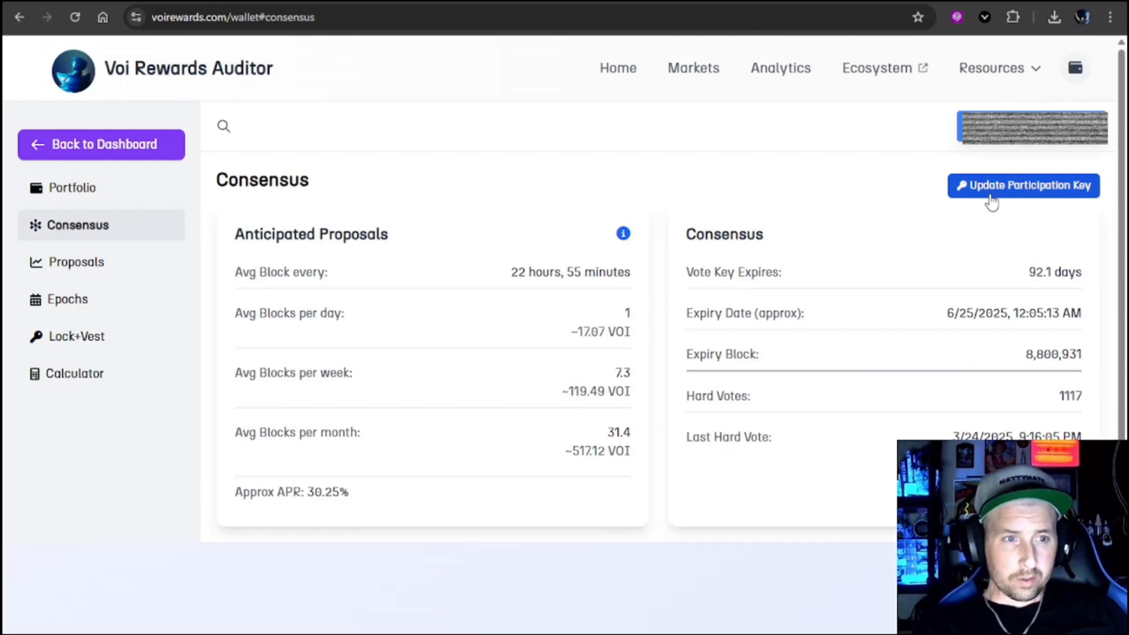
mouse_move(885, 202)
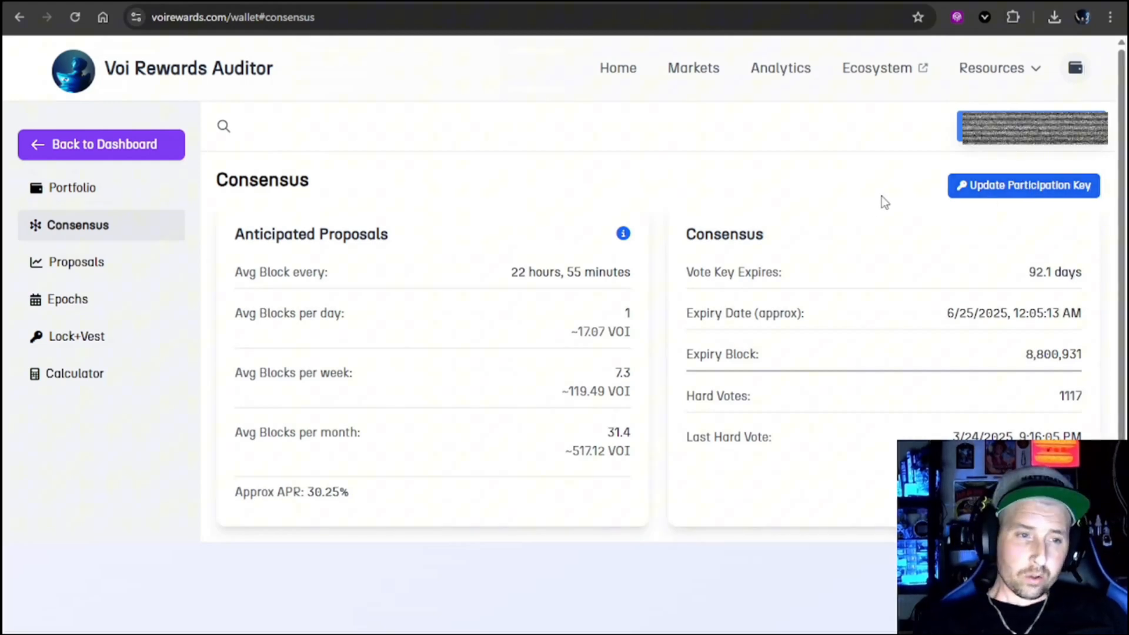